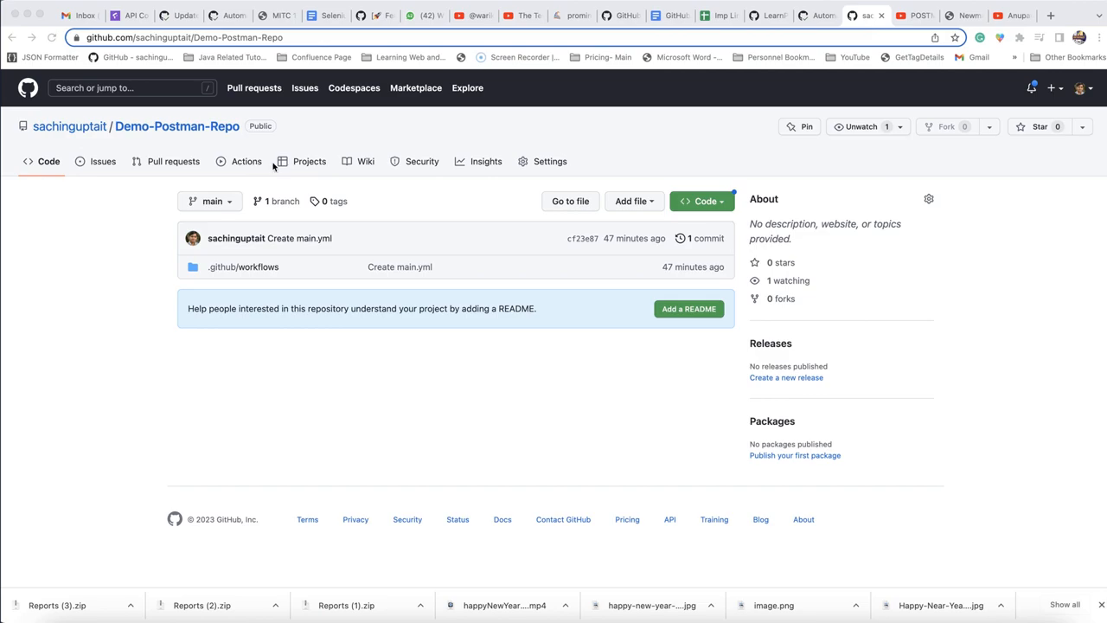
pyautogui.moveTo(254, 173)
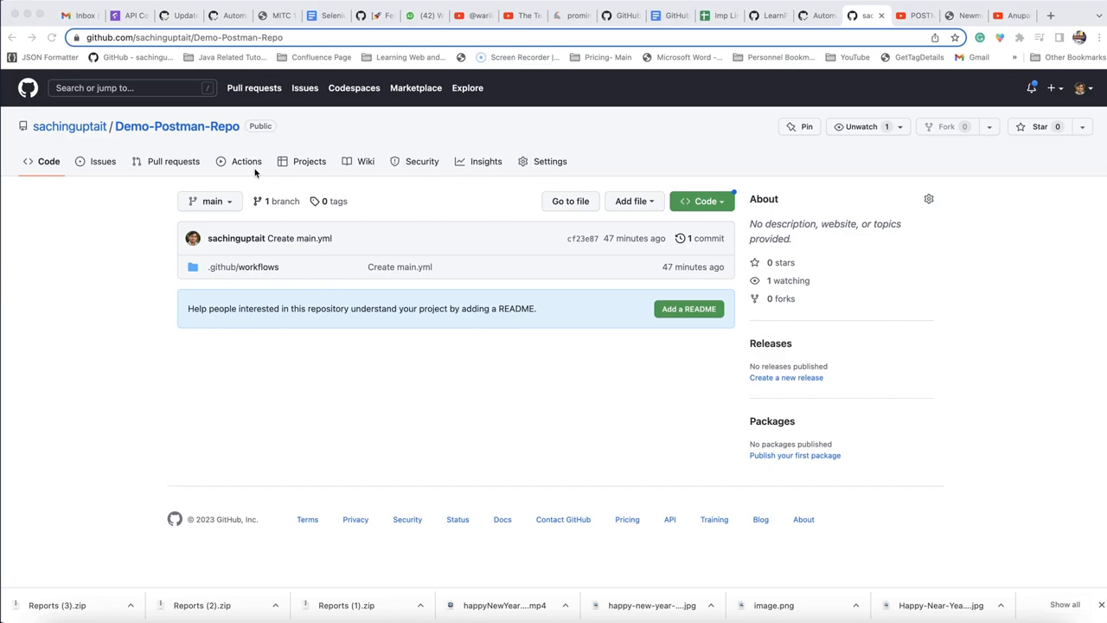
pyautogui.moveTo(264, 172)
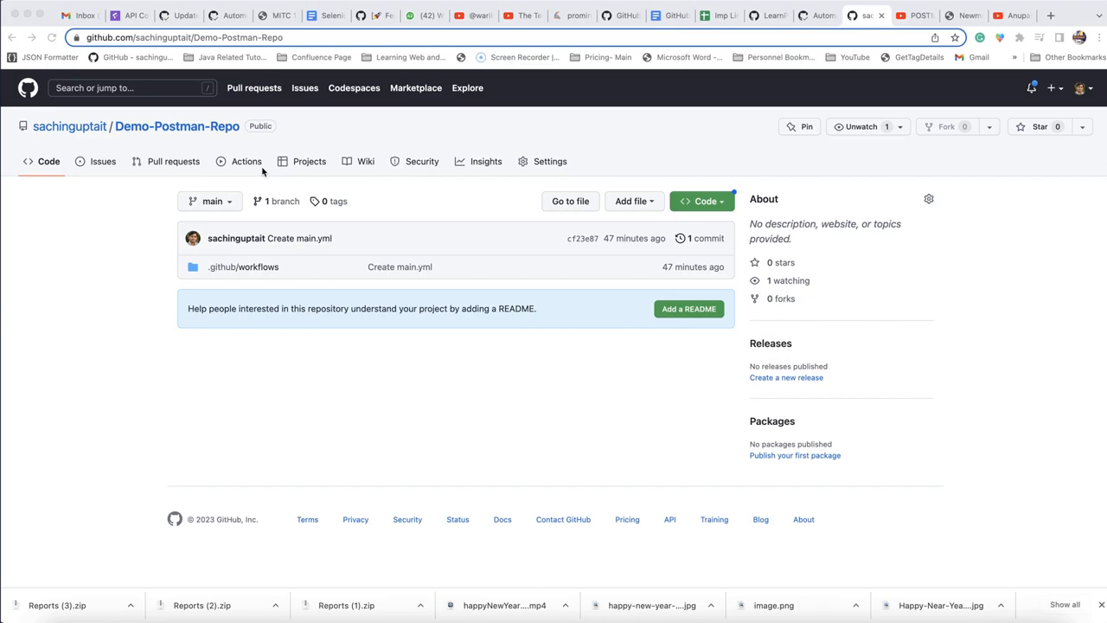
pyautogui.moveTo(179, 199)
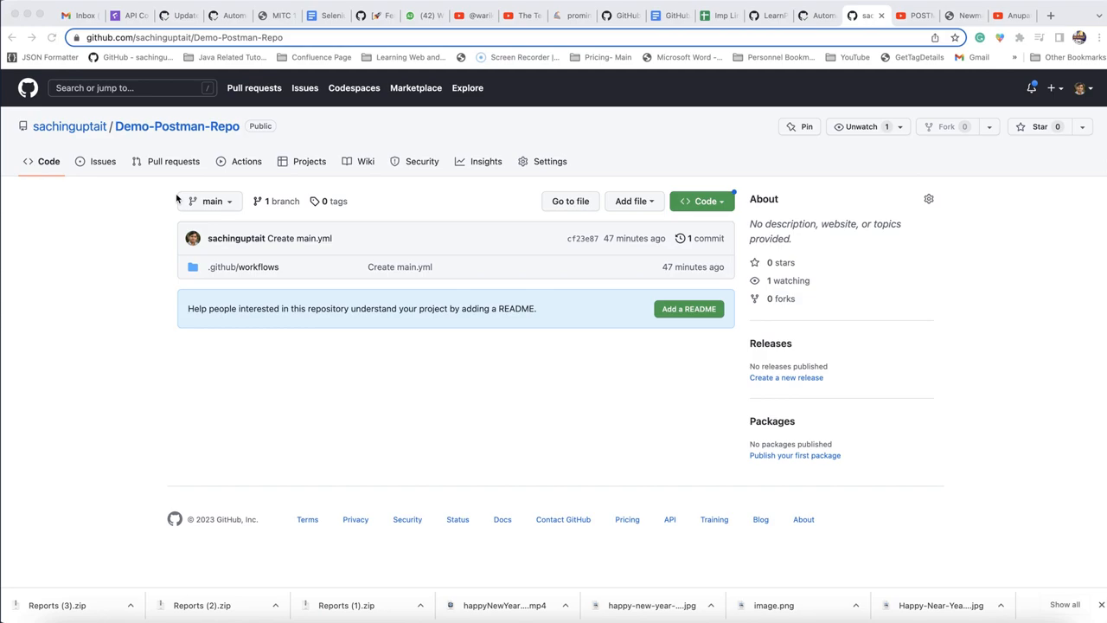
pyautogui.moveTo(94, 220)
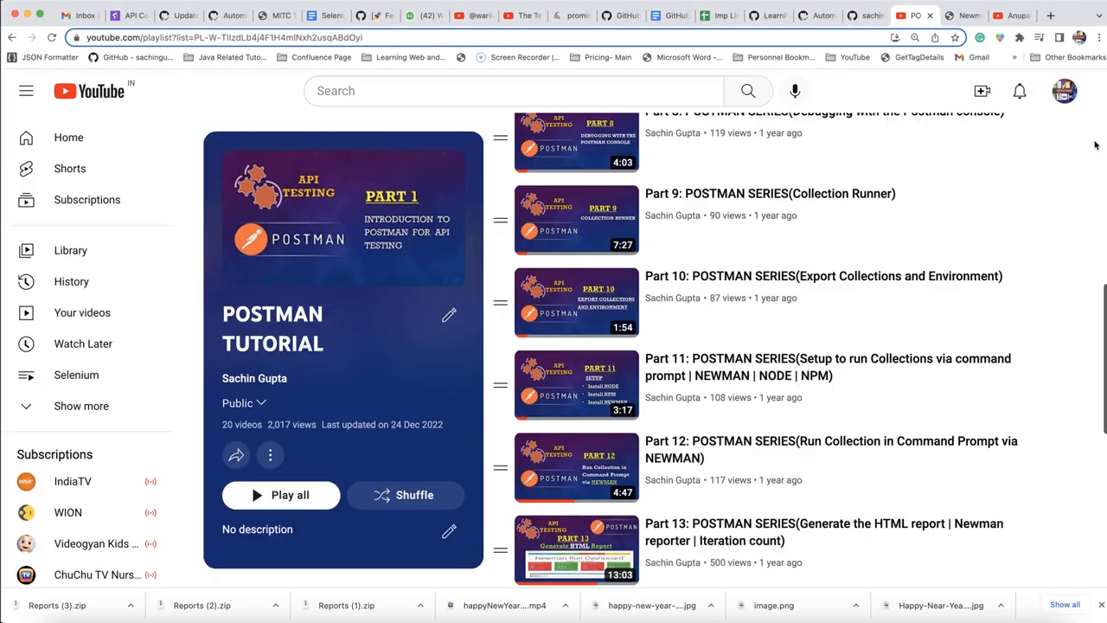
pyautogui.moveTo(768, 367)
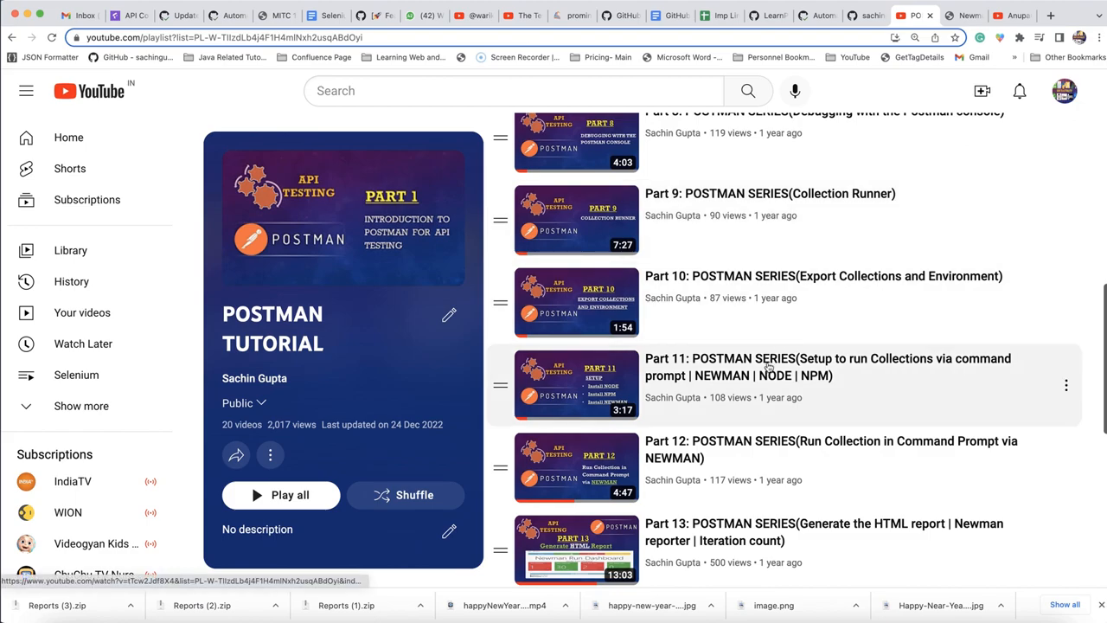
pyautogui.moveTo(768, 374)
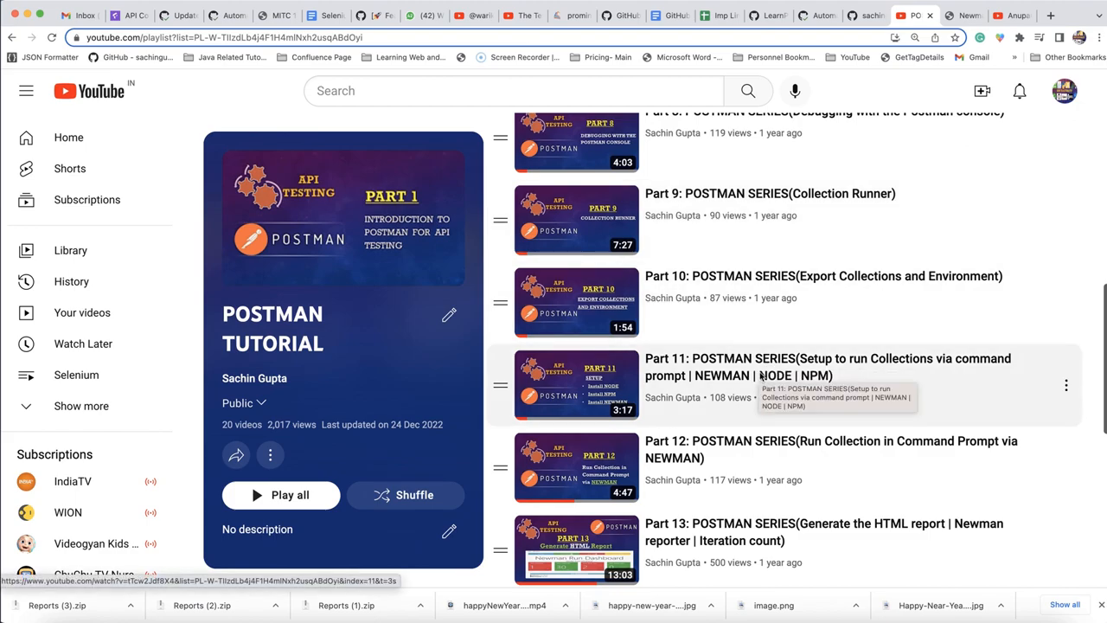
pyautogui.moveTo(749, 380)
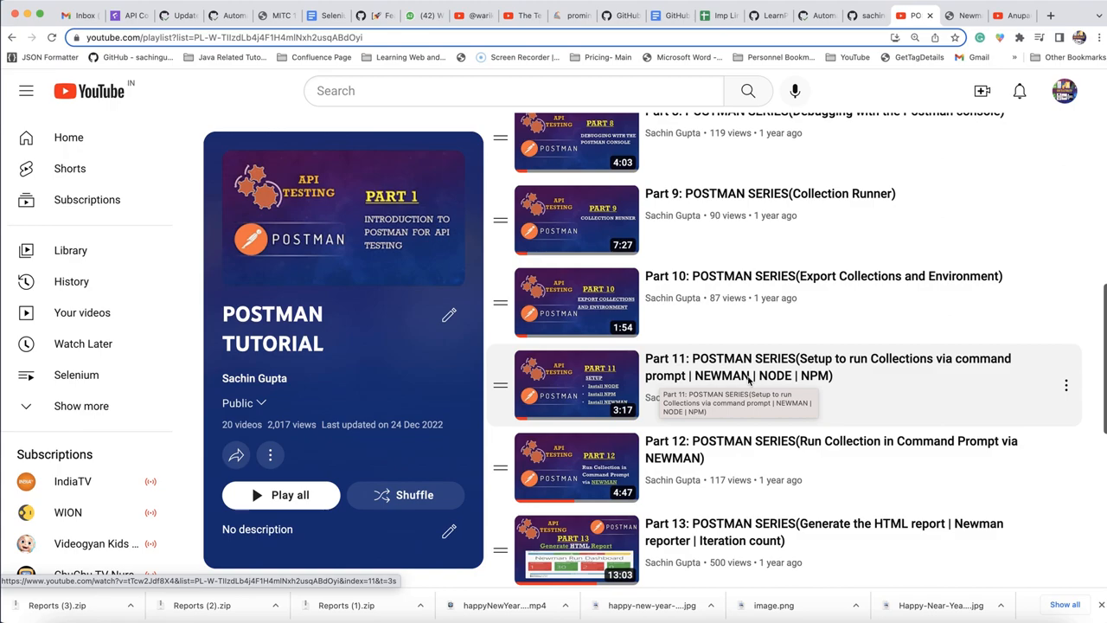
pyautogui.moveTo(831, 381)
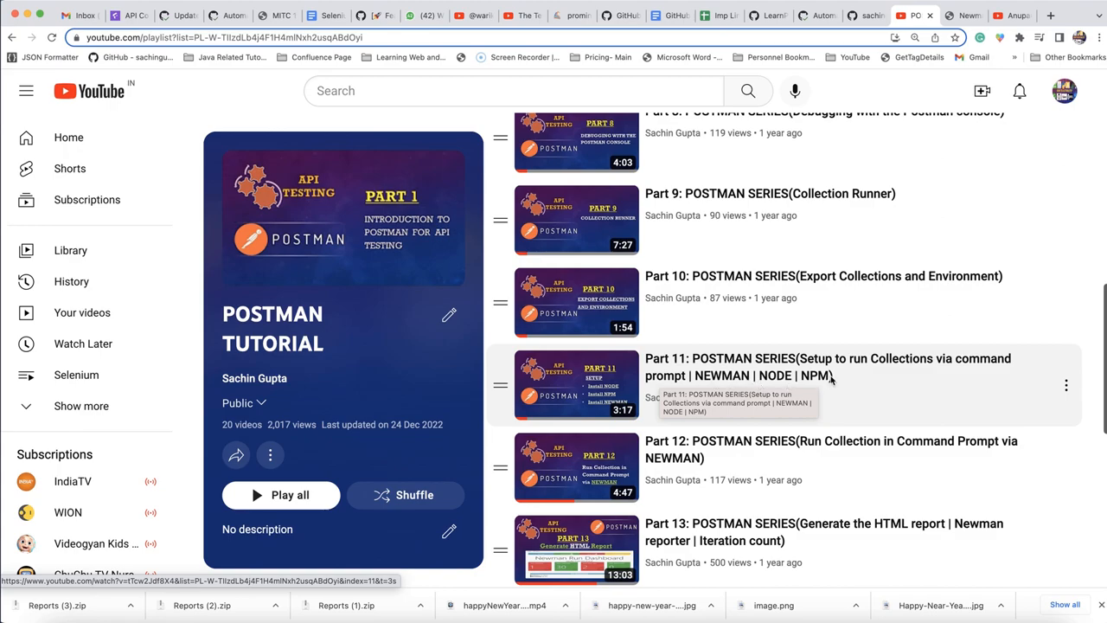
pyautogui.moveTo(797, 397)
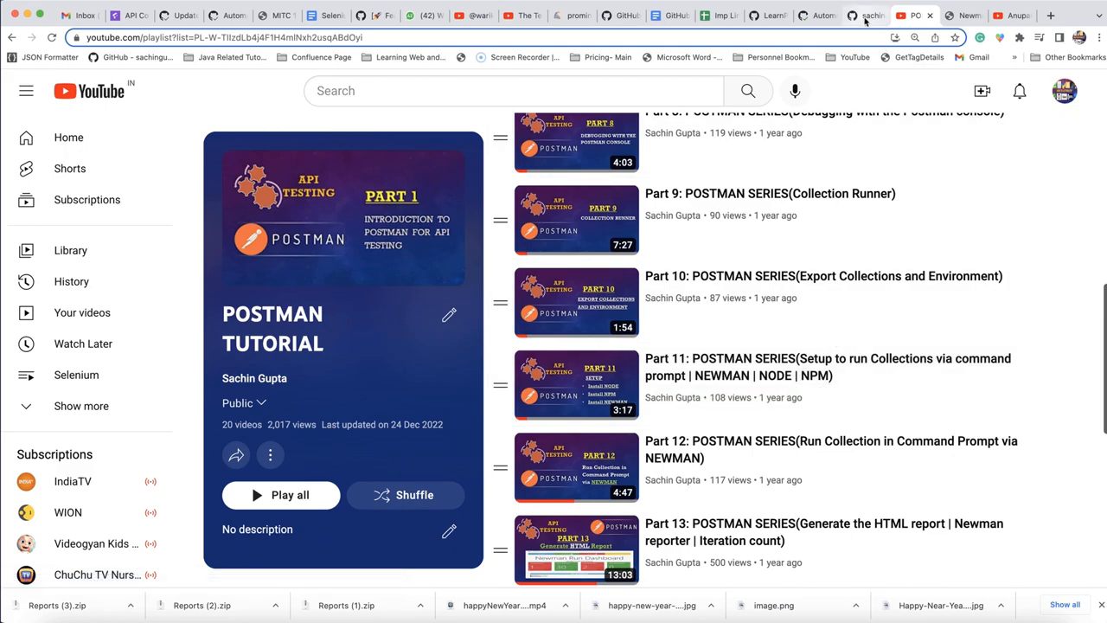
# - Return to the Demo-Postman-Repo tab and open its Actions page, which has no runs
pyautogui.click(865, 16)
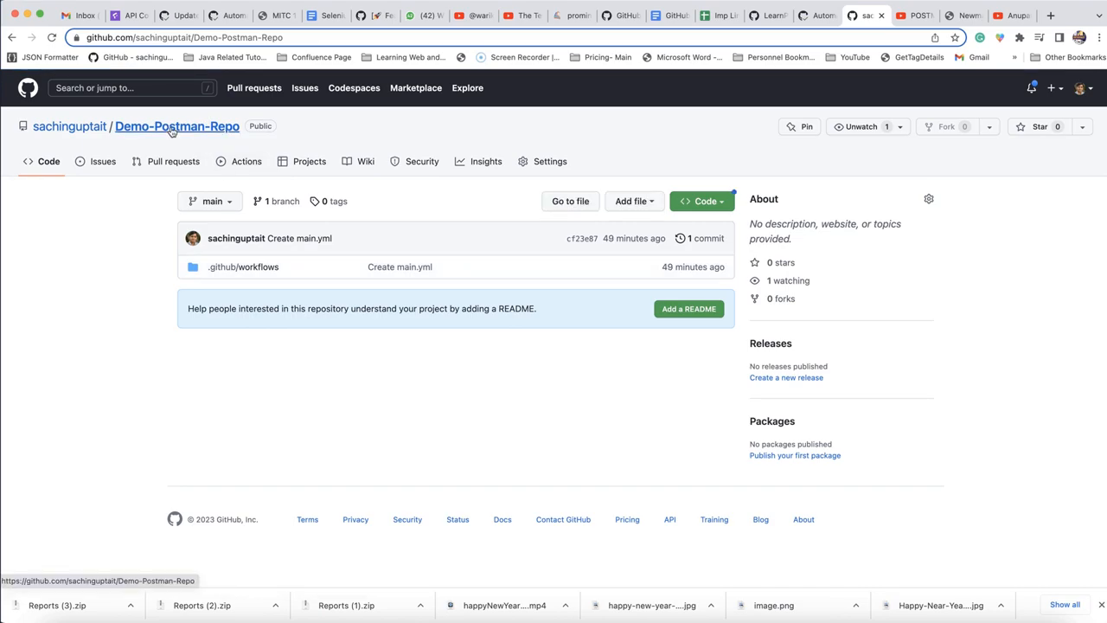
pyautogui.moveTo(177, 125)
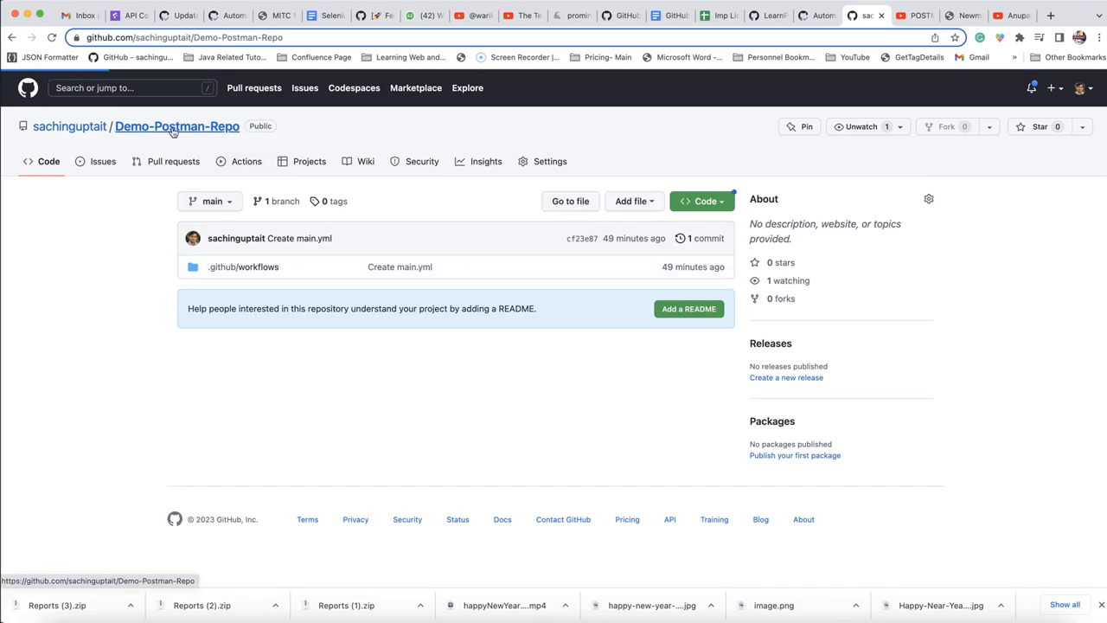
pyautogui.moveTo(473, 257)
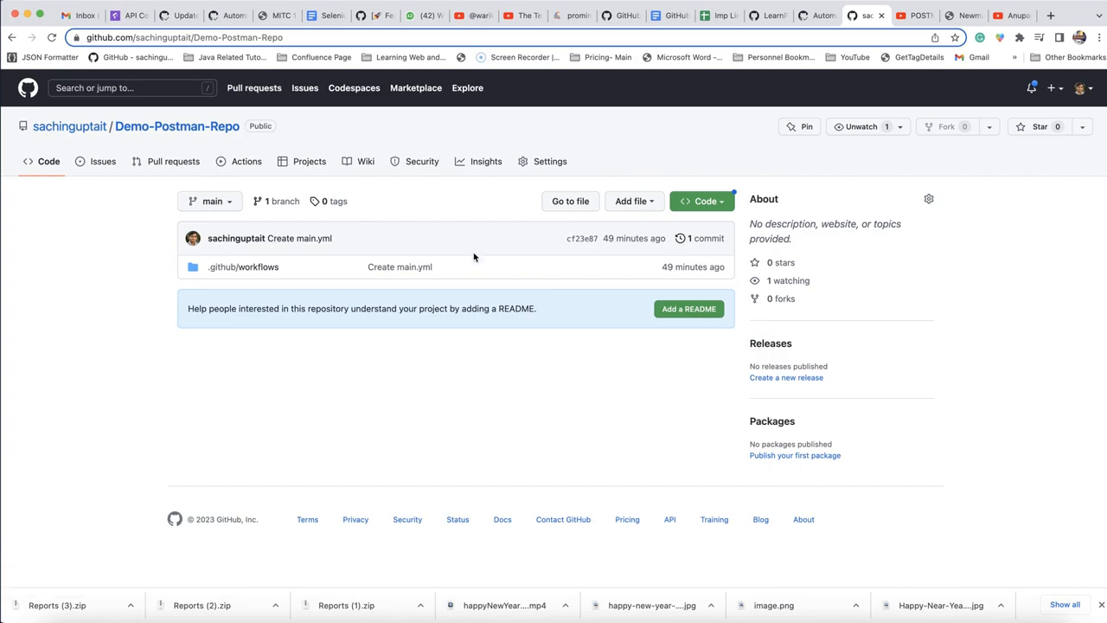
pyautogui.moveTo(481, 237)
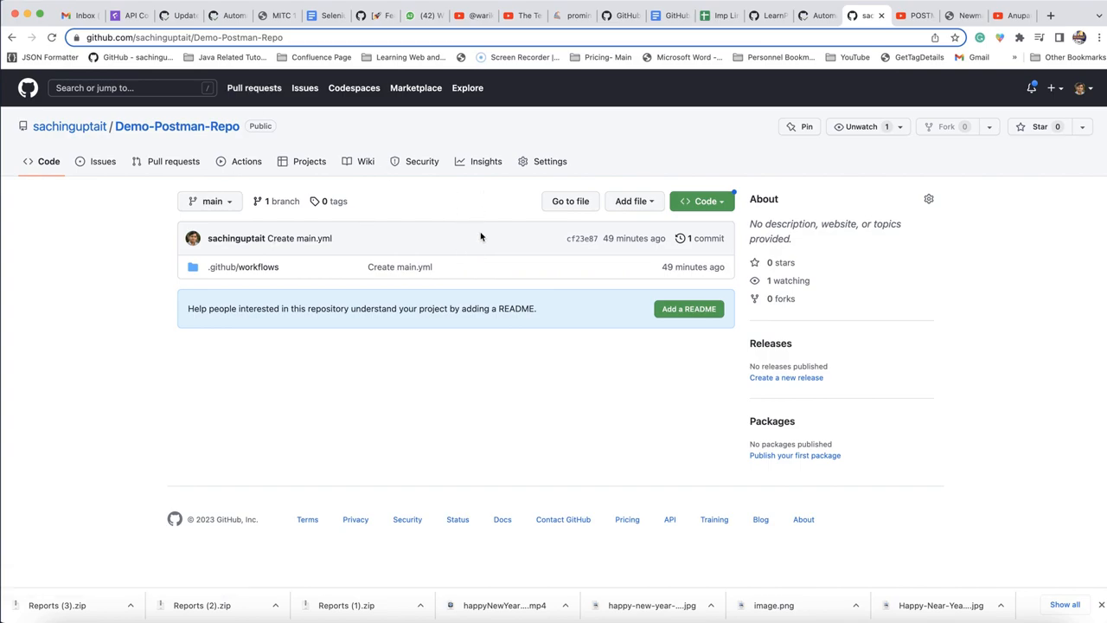
pyautogui.moveTo(400, 202)
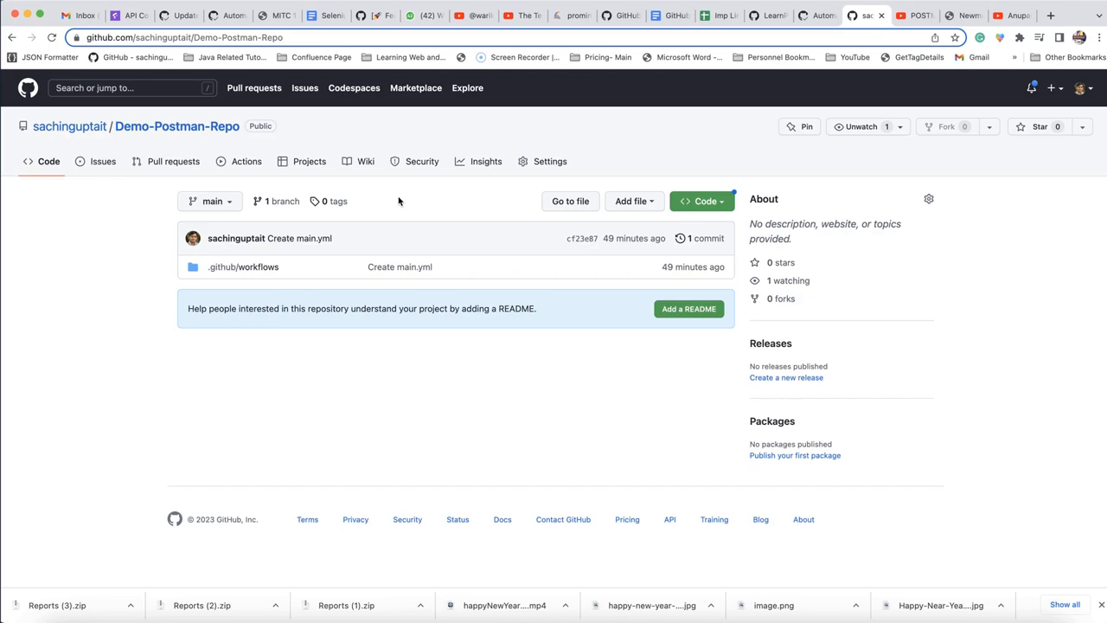
pyautogui.moveTo(246, 161)
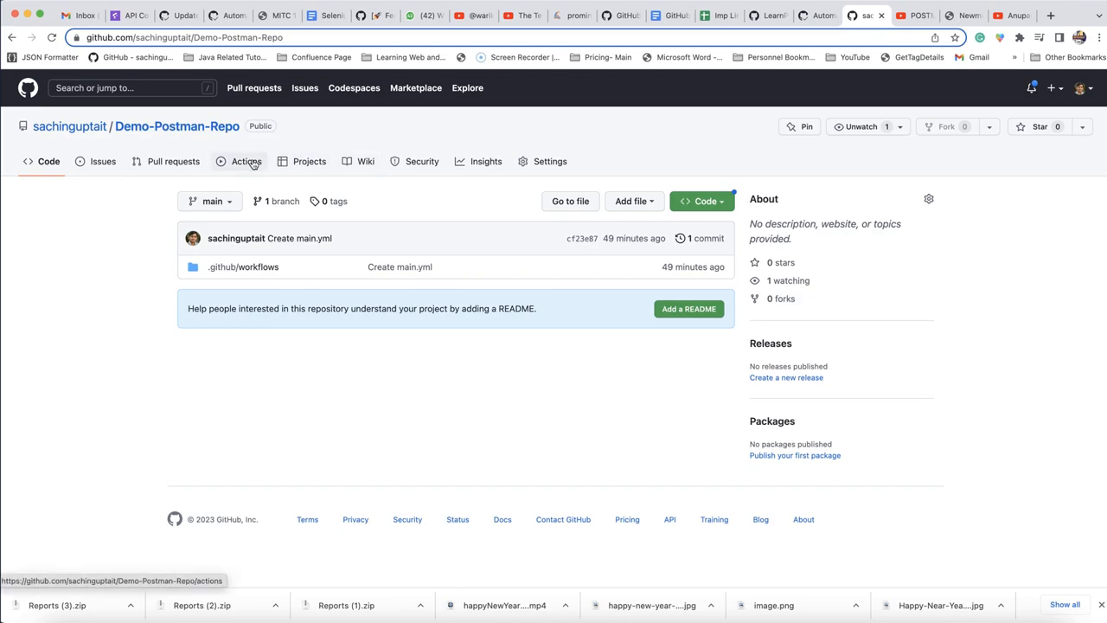
pyautogui.click(246, 161)
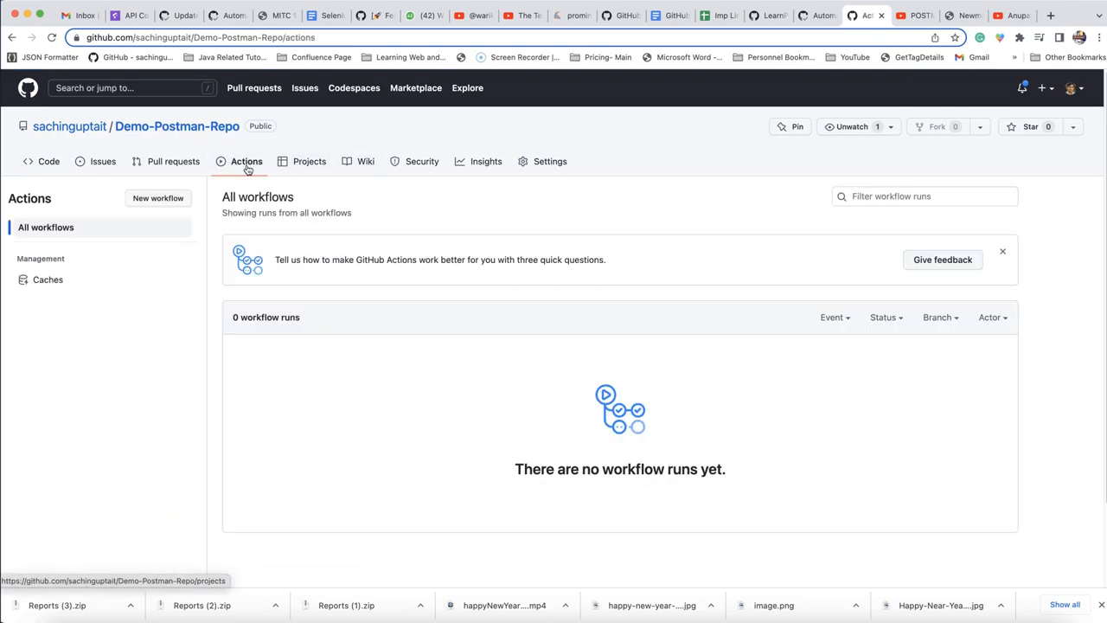
pyautogui.moveTo(158, 198)
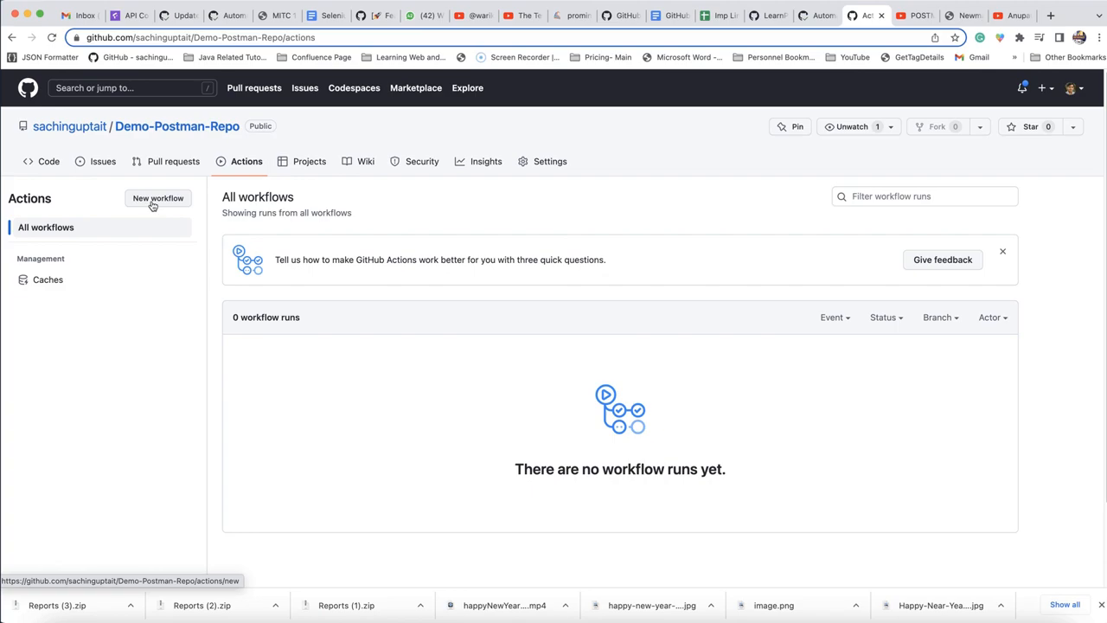
# - Start a new workflow and browse the starter templates, back up to Simple workflow
pyautogui.click(157, 198)
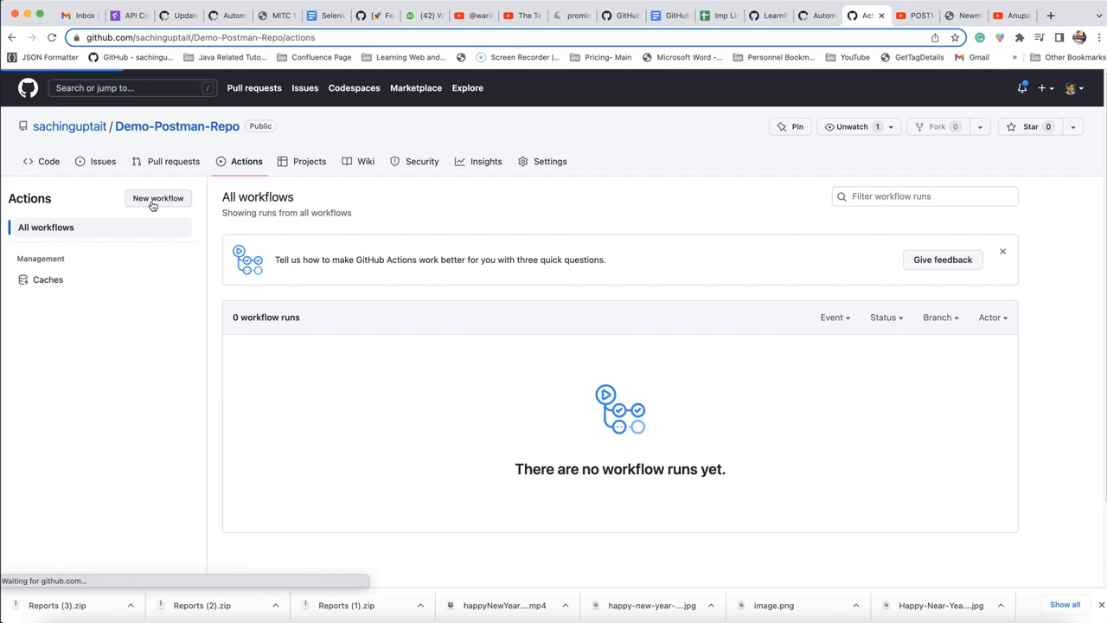
pyautogui.click(158, 199)
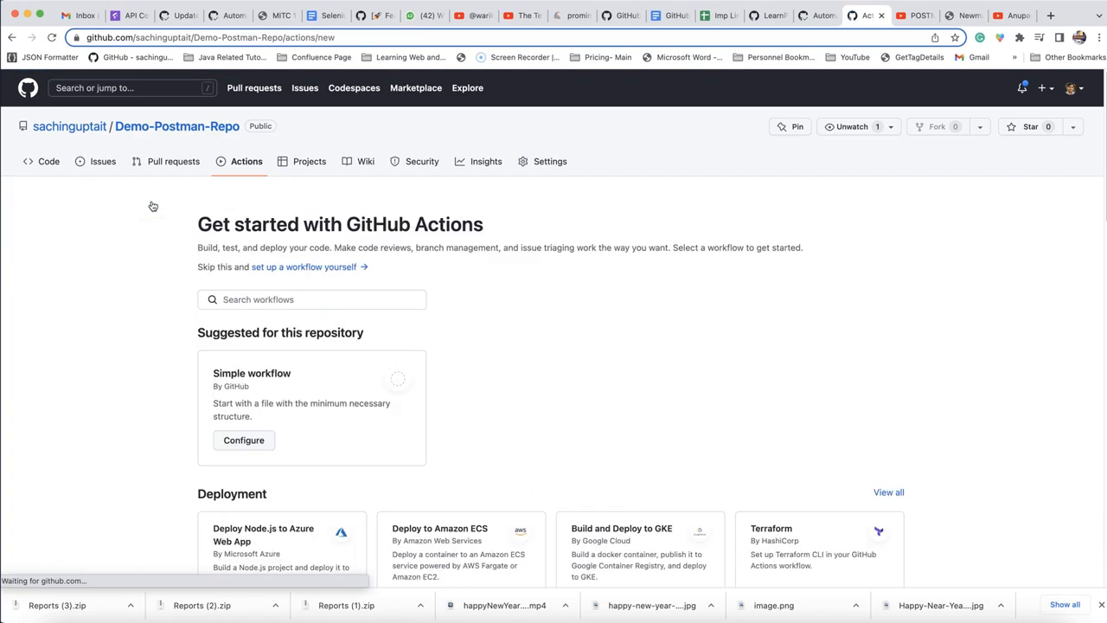
pyautogui.scroll(-3)
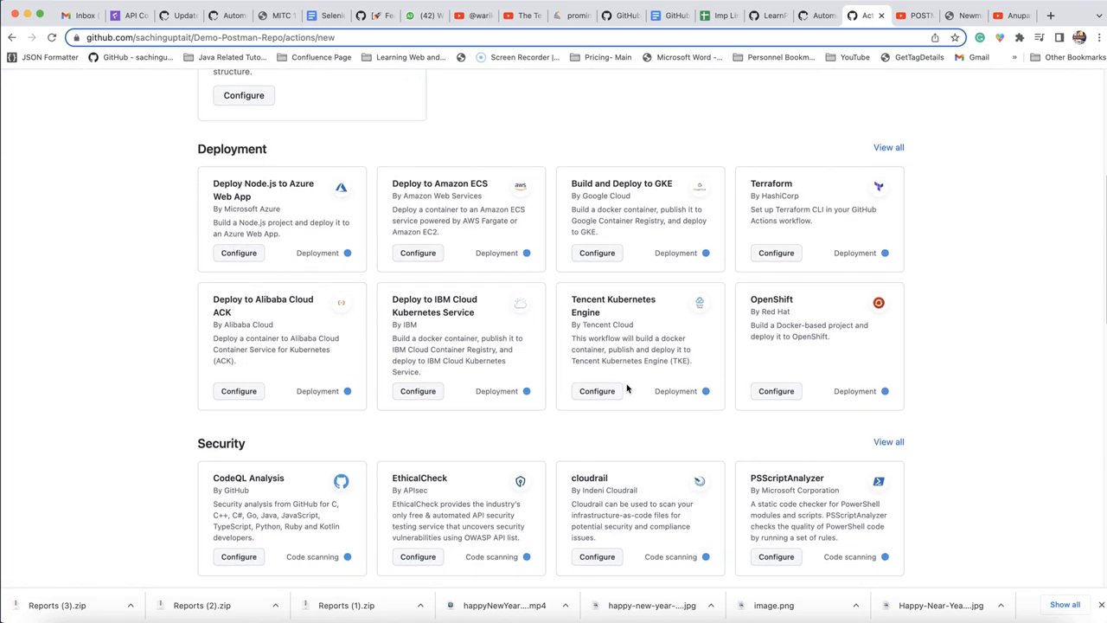
pyautogui.scroll(-3)
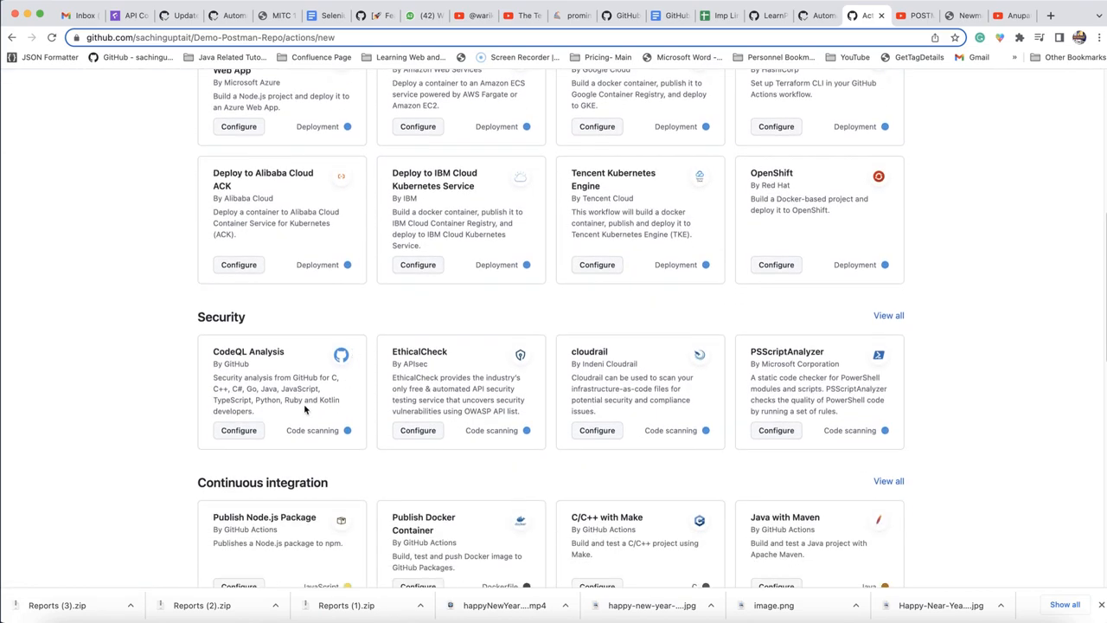
pyautogui.scroll(-3)
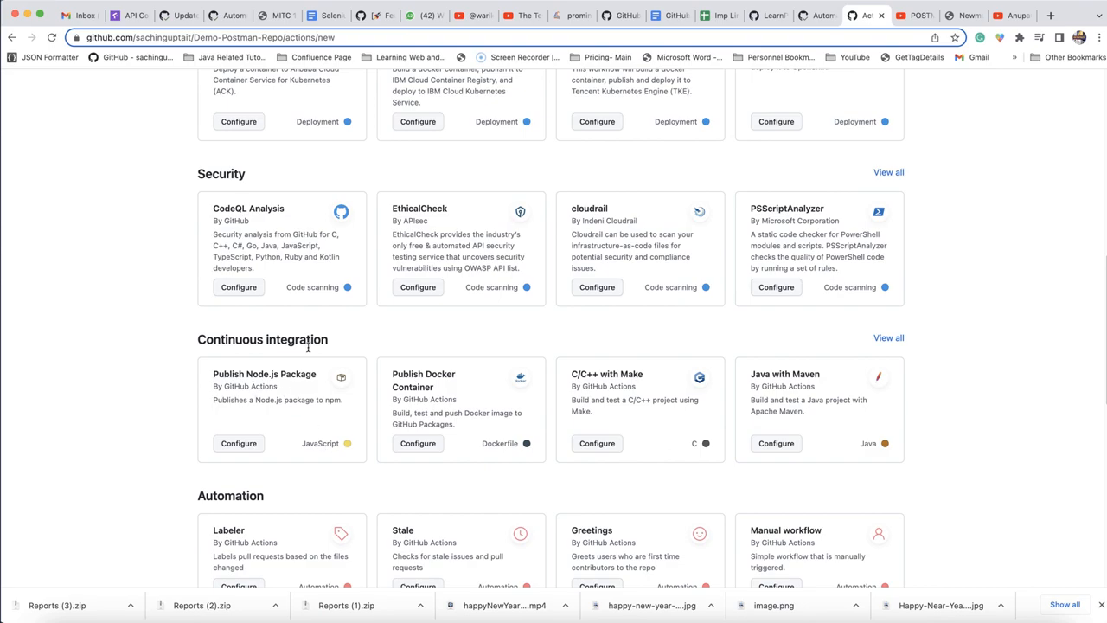
pyautogui.moveTo(852, 430)
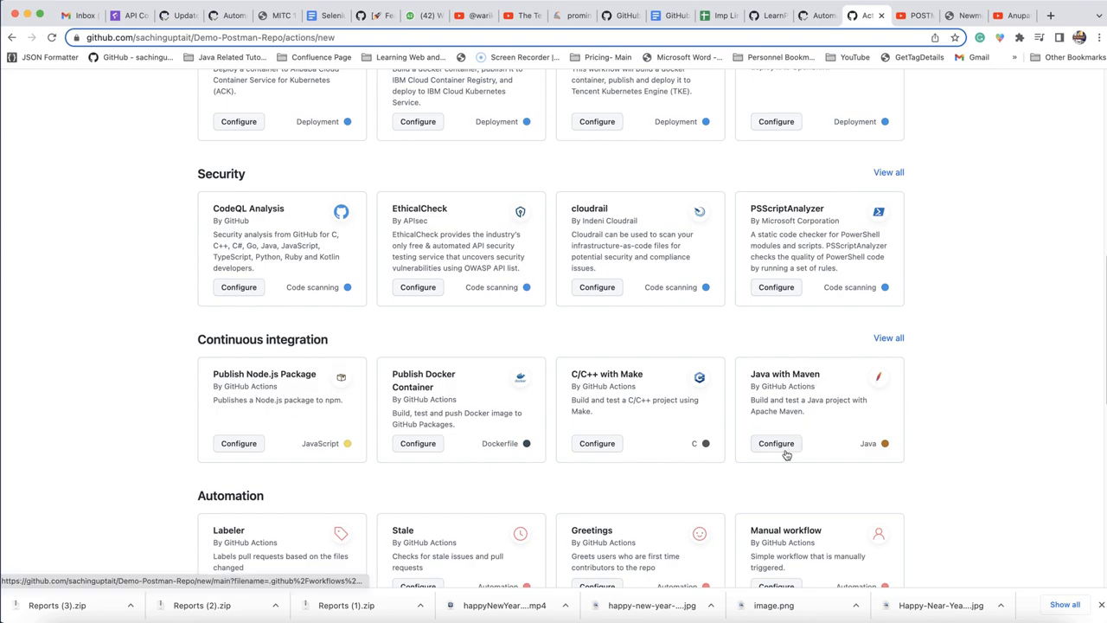
pyautogui.scroll(3)
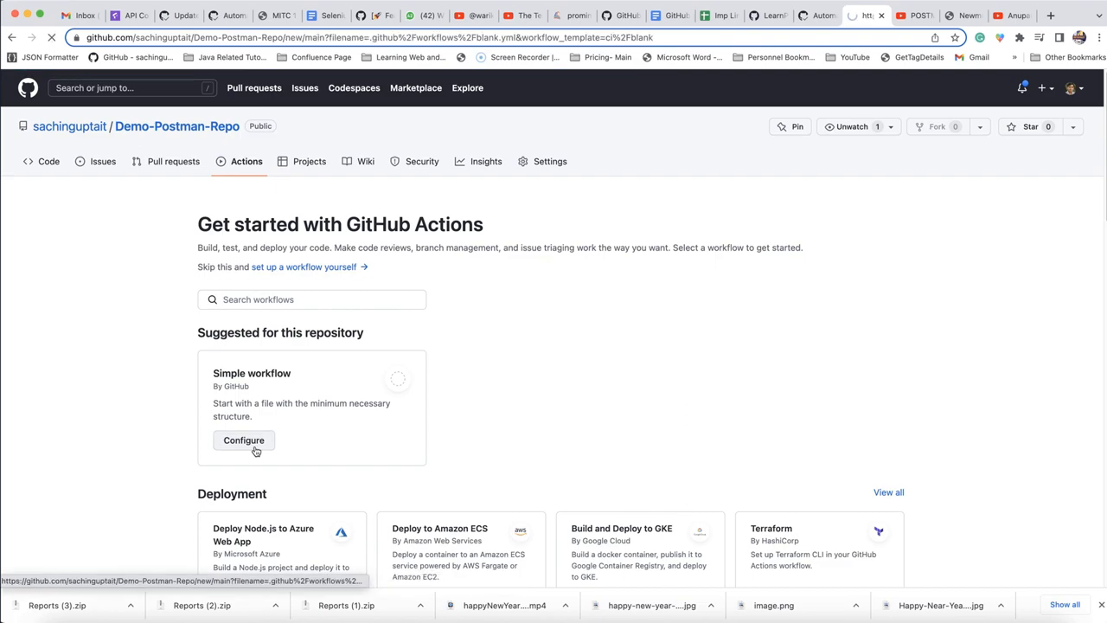
pyautogui.click(243, 440)
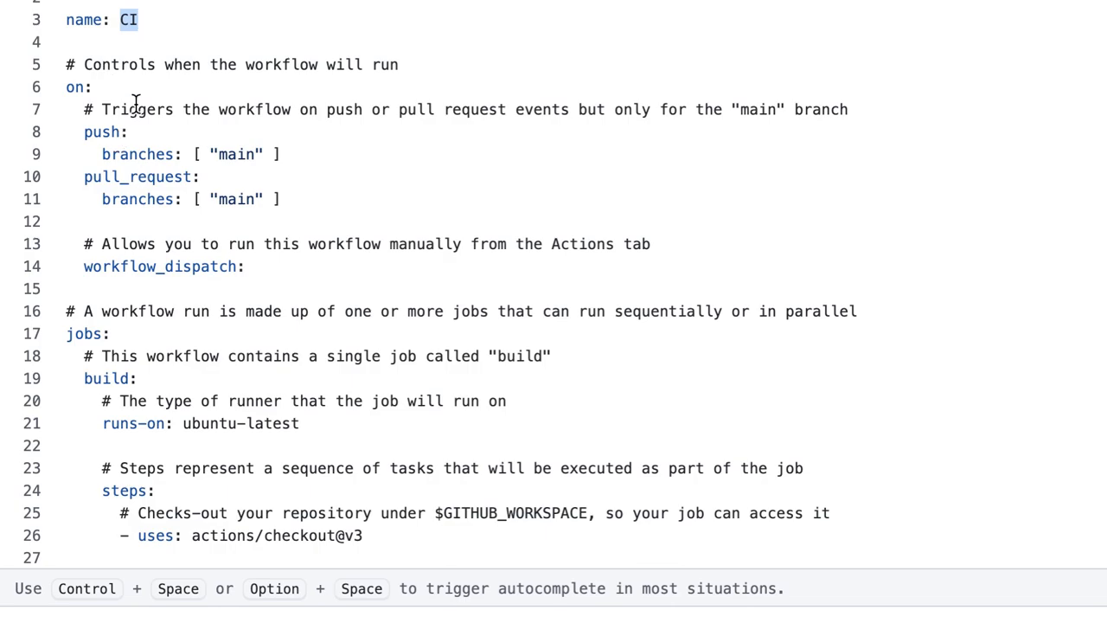
pyautogui.moveTo(134, 139)
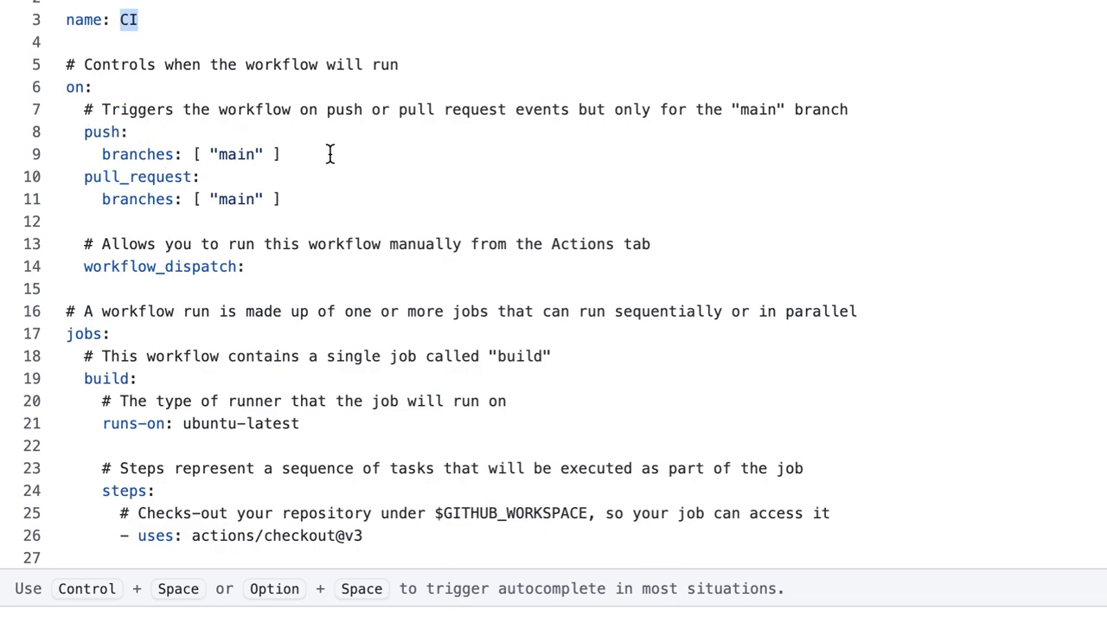
pyautogui.moveTo(215, 115)
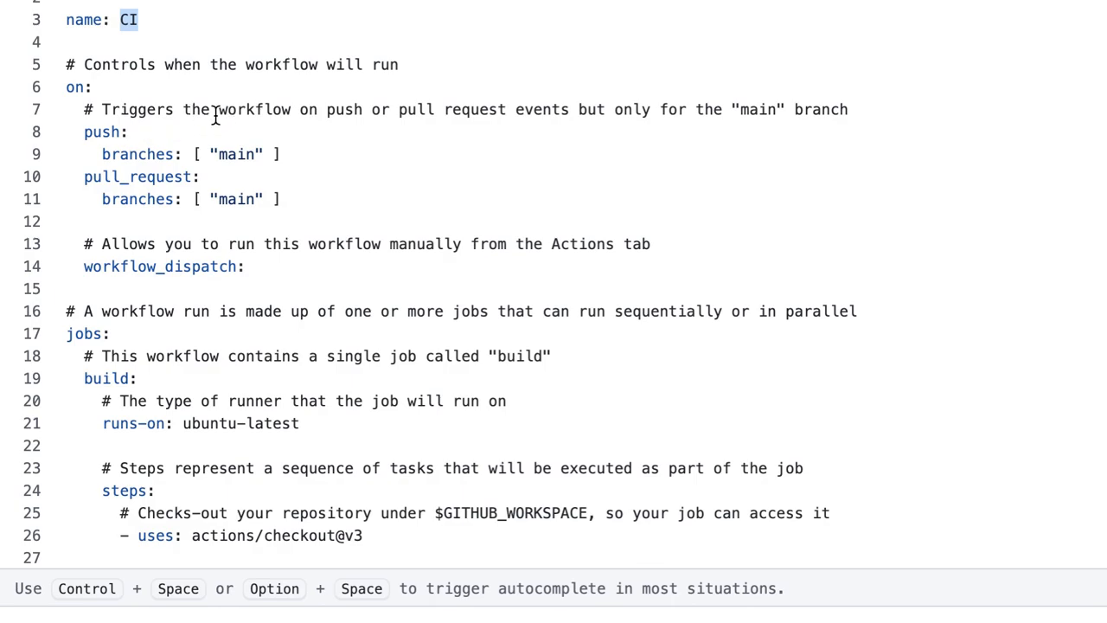
pyautogui.moveTo(487, 120)
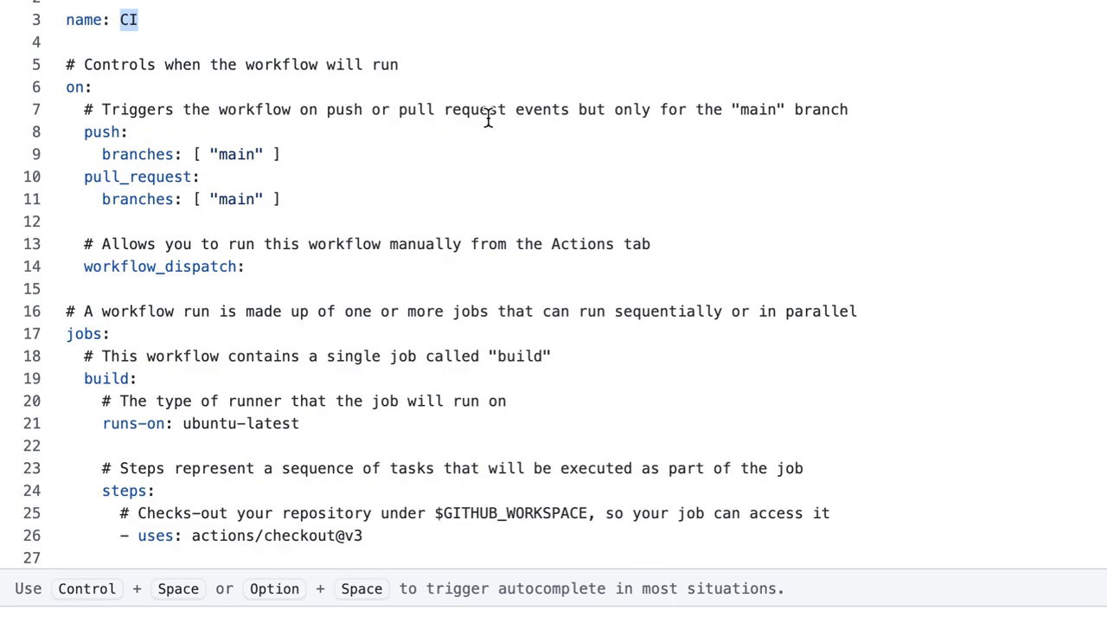
pyautogui.moveTo(693, 113)
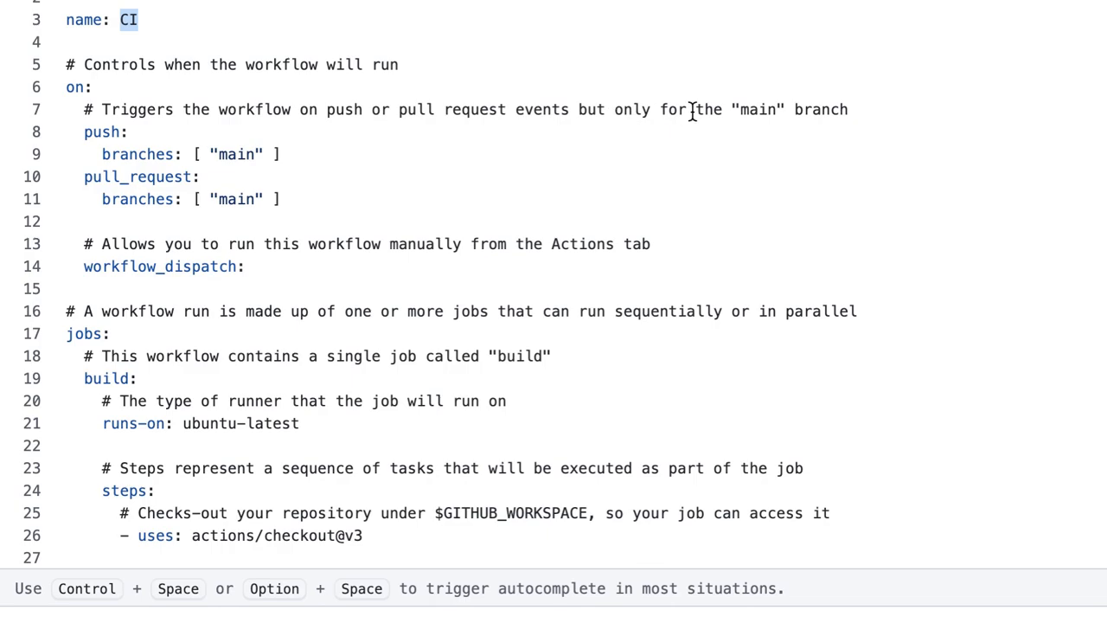
pyautogui.scroll(3)
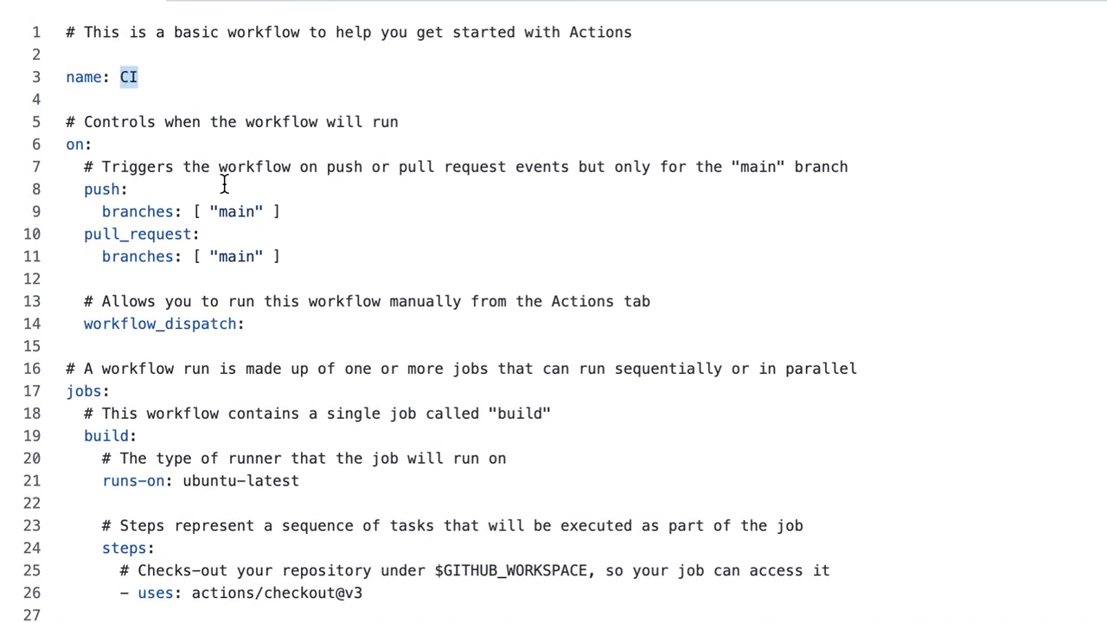
pyautogui.doubleClick(235, 211)
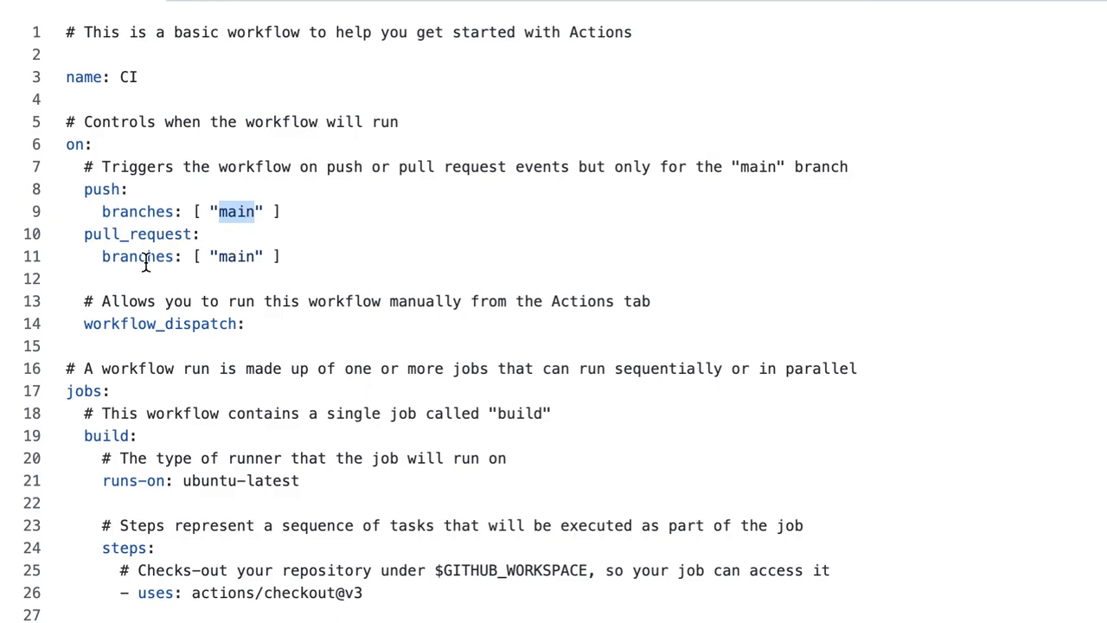
pyautogui.moveTo(142, 233)
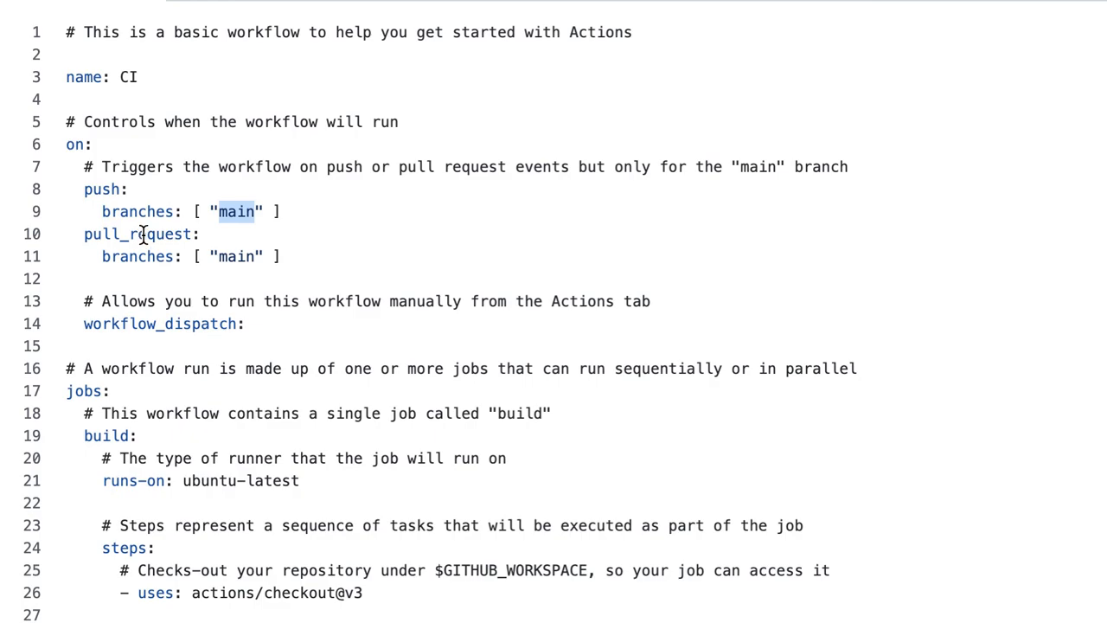
pyautogui.scroll(-3)
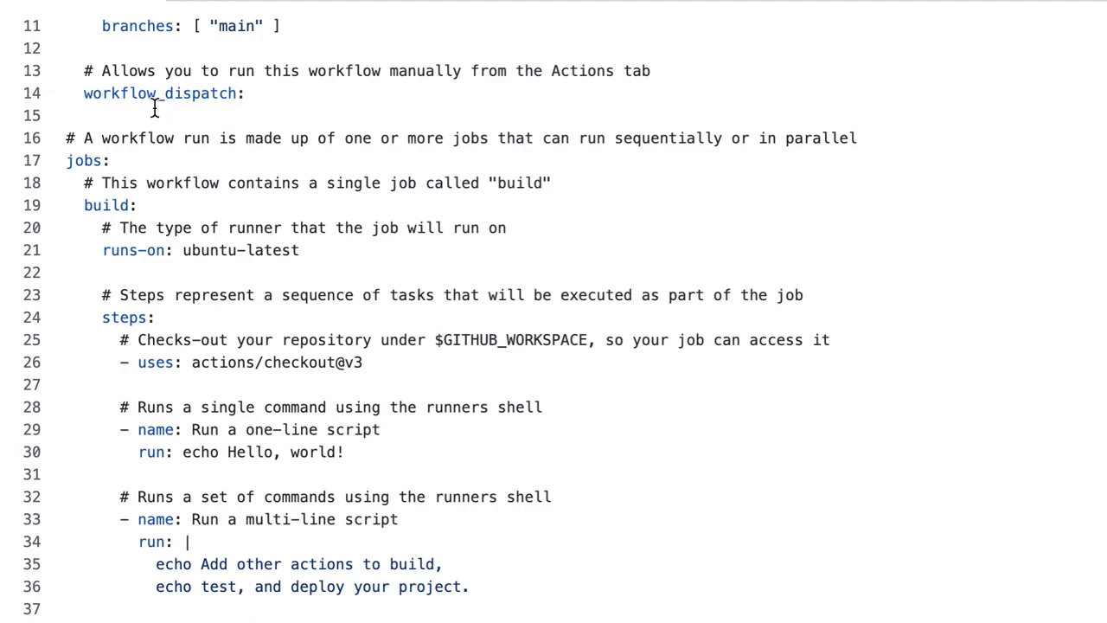
pyautogui.doubleClick(158, 93)
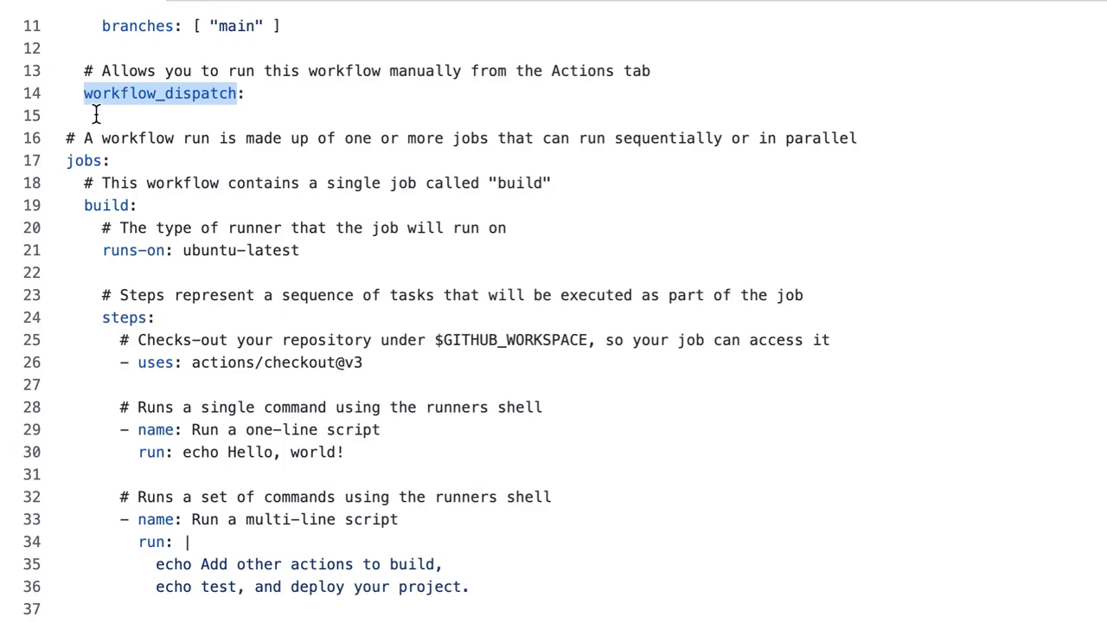
pyautogui.moveTo(391, 103)
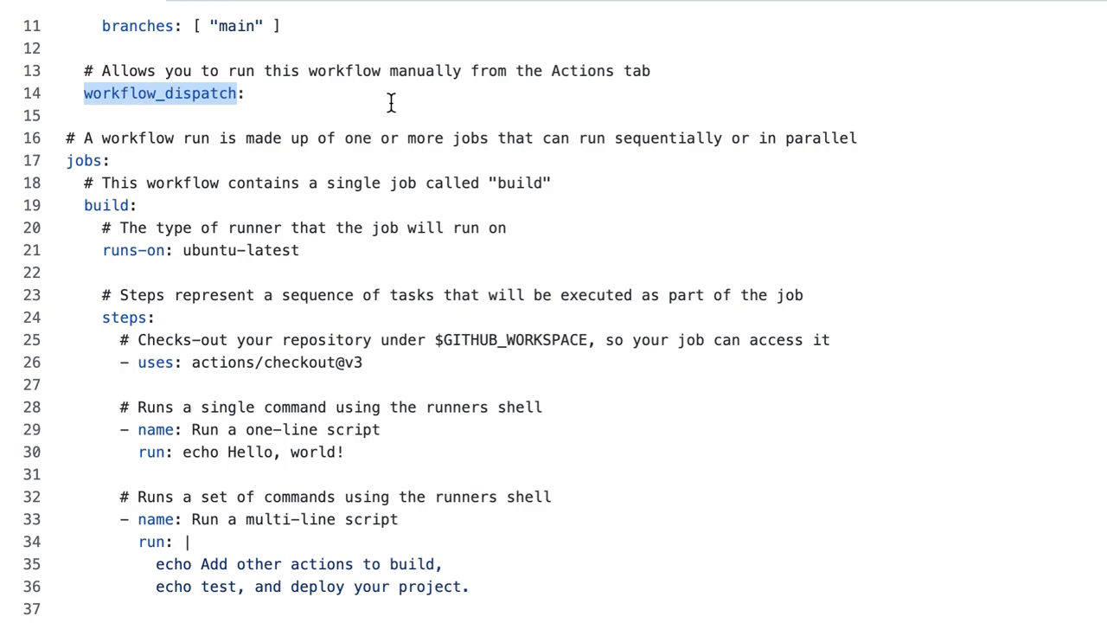
pyautogui.moveTo(136, 233)
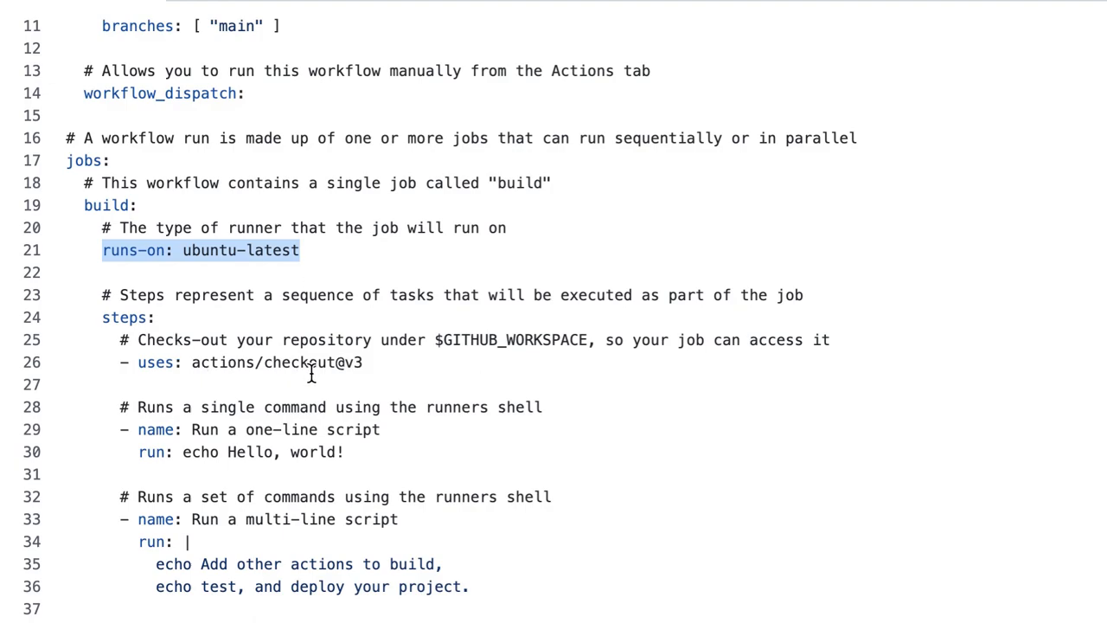
pyautogui.moveTo(374, 283)
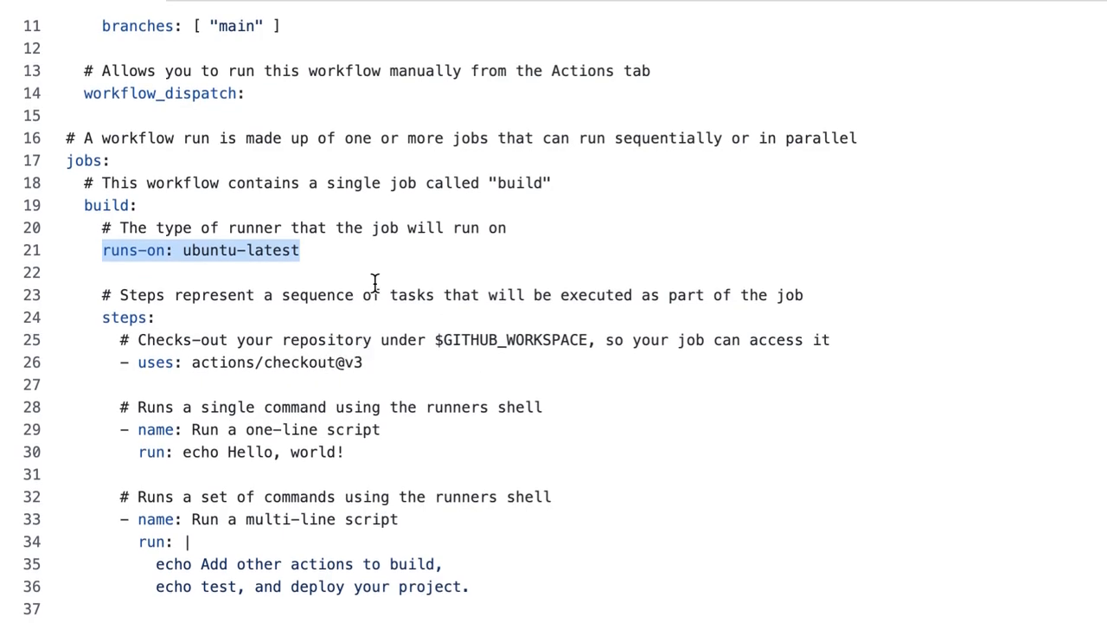
pyautogui.moveTo(352, 526)
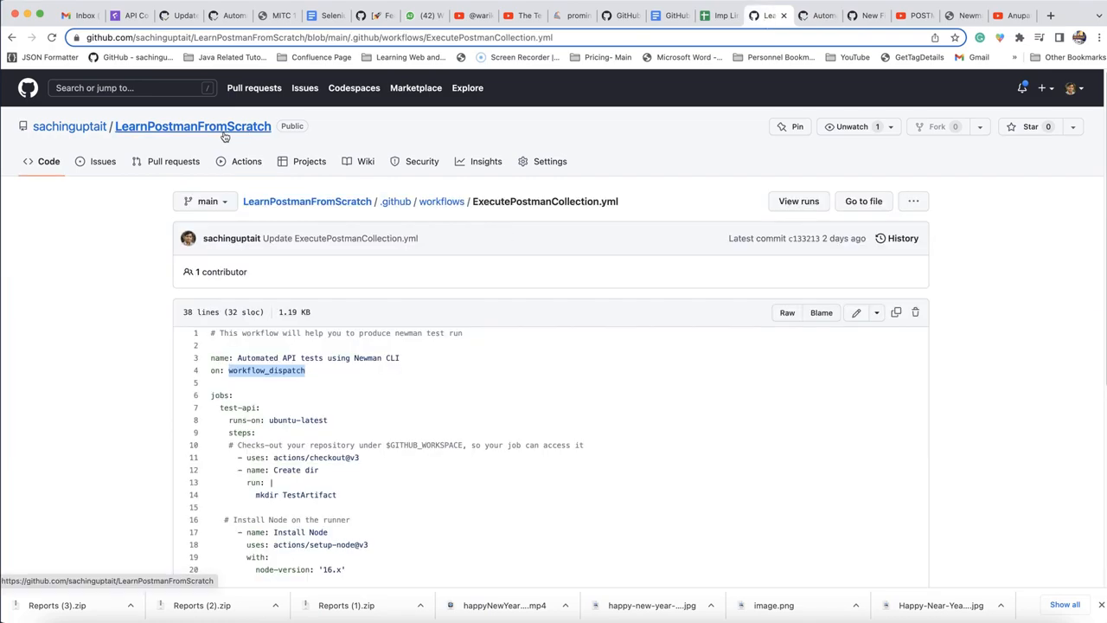
# - Browse LearnPostmanFromScratch's .github/workflows folder and open the ExecutePostmanCollection.yml test-api workflow
pyautogui.click(192, 125)
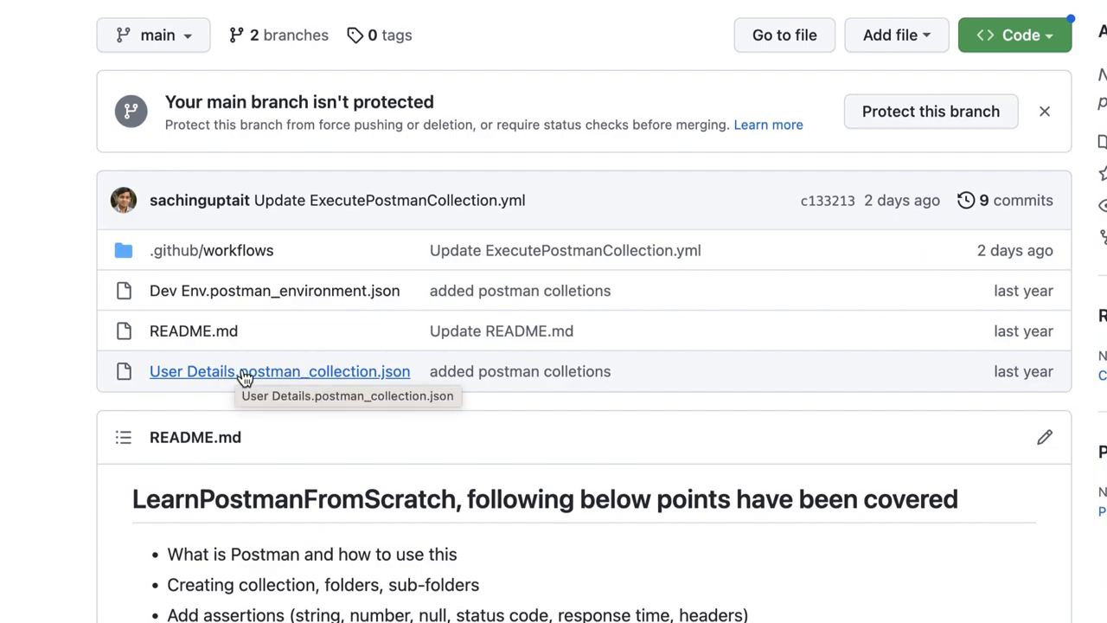
pyautogui.scroll(-3)
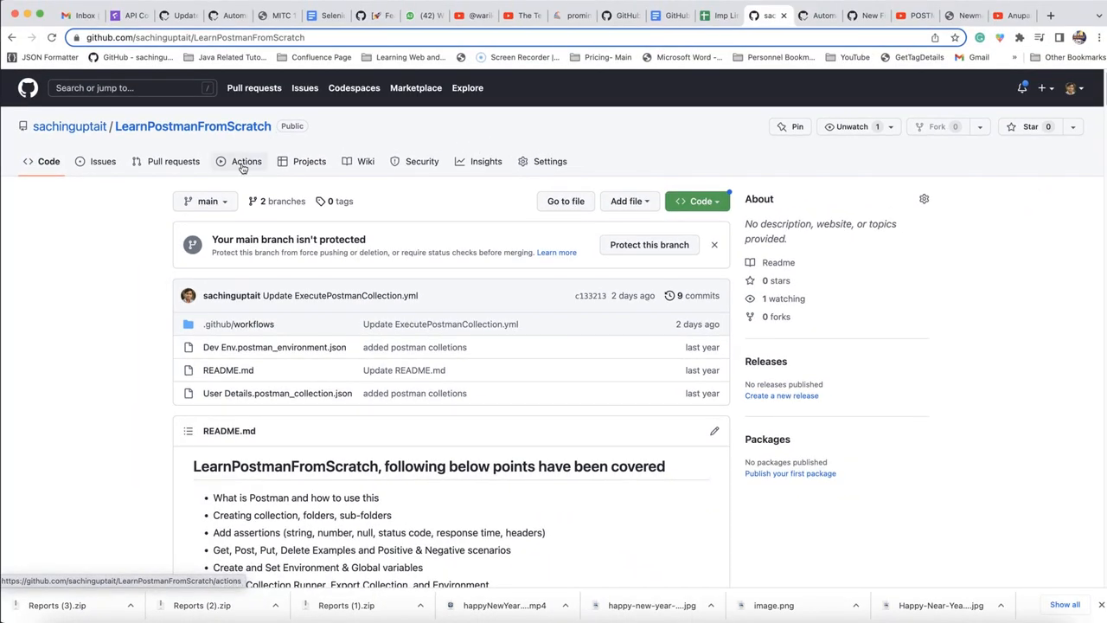
pyautogui.click(247, 161)
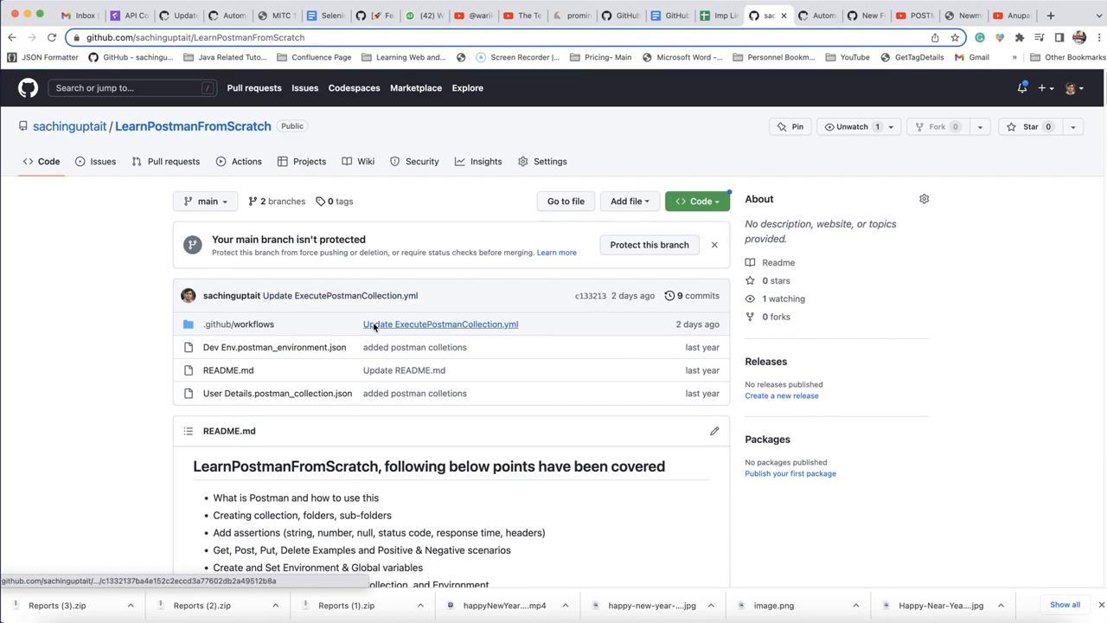
pyautogui.moveTo(253, 323)
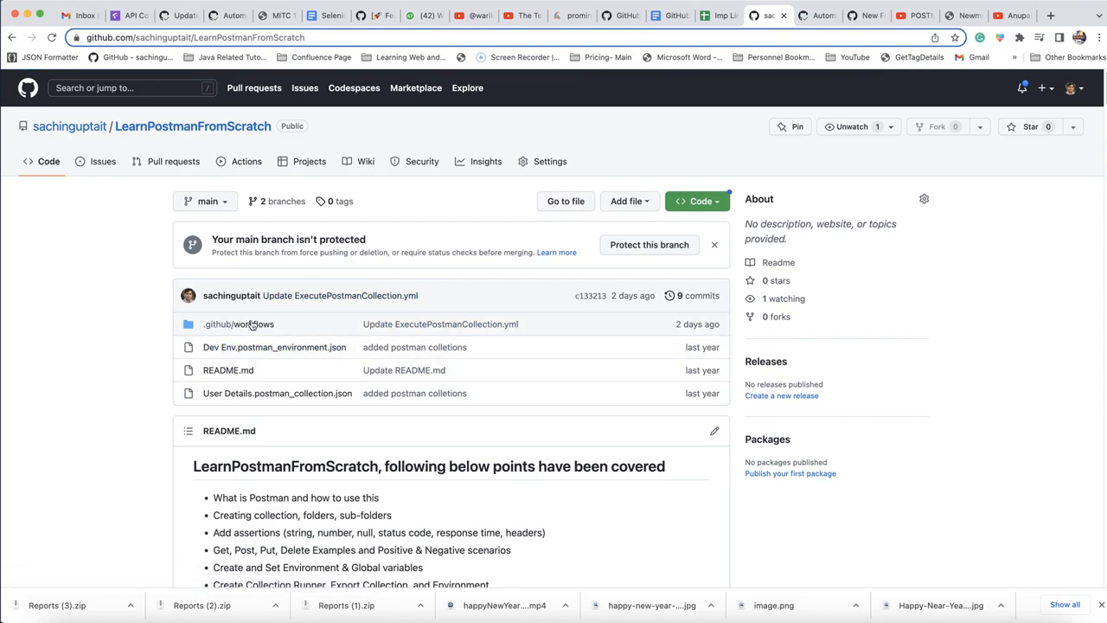
pyautogui.click(238, 323)
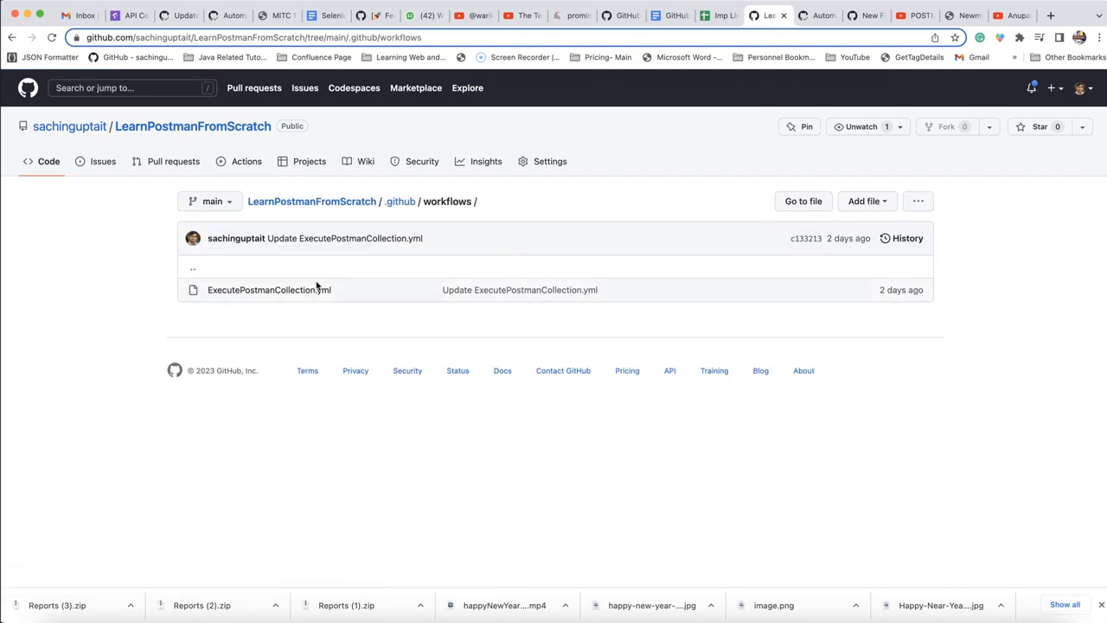
pyautogui.moveTo(269, 290)
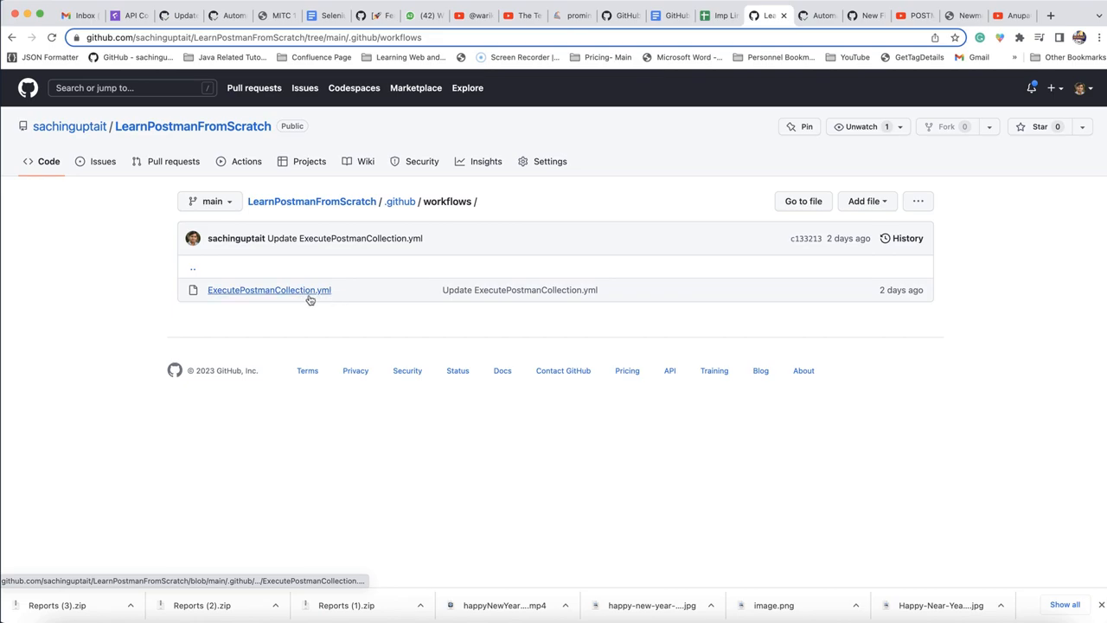
pyautogui.click(269, 289)
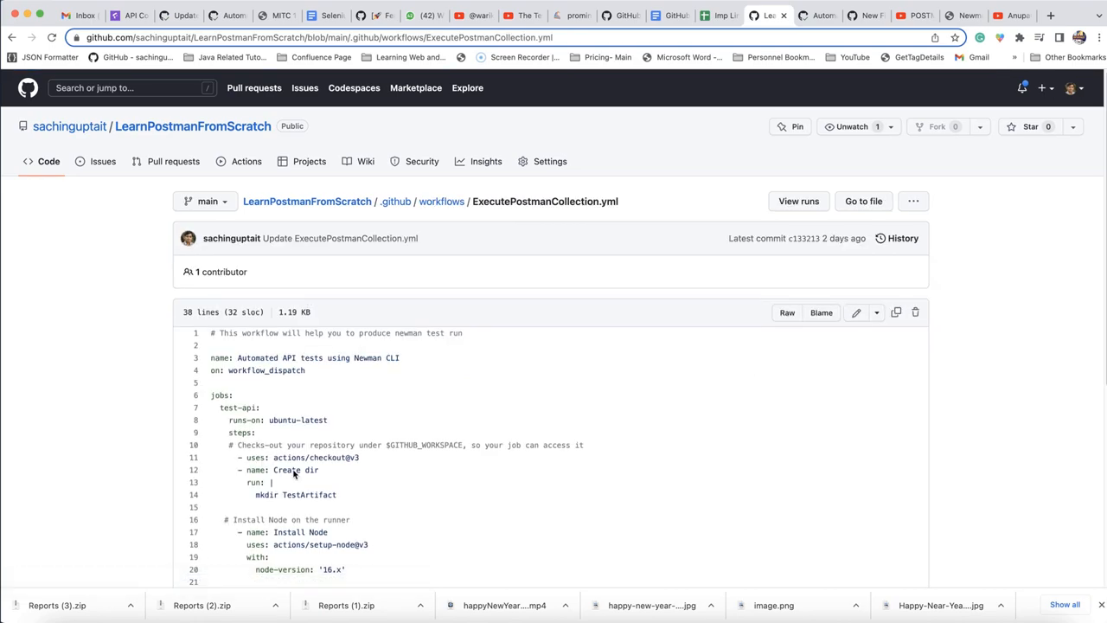
pyautogui.scroll(-3)
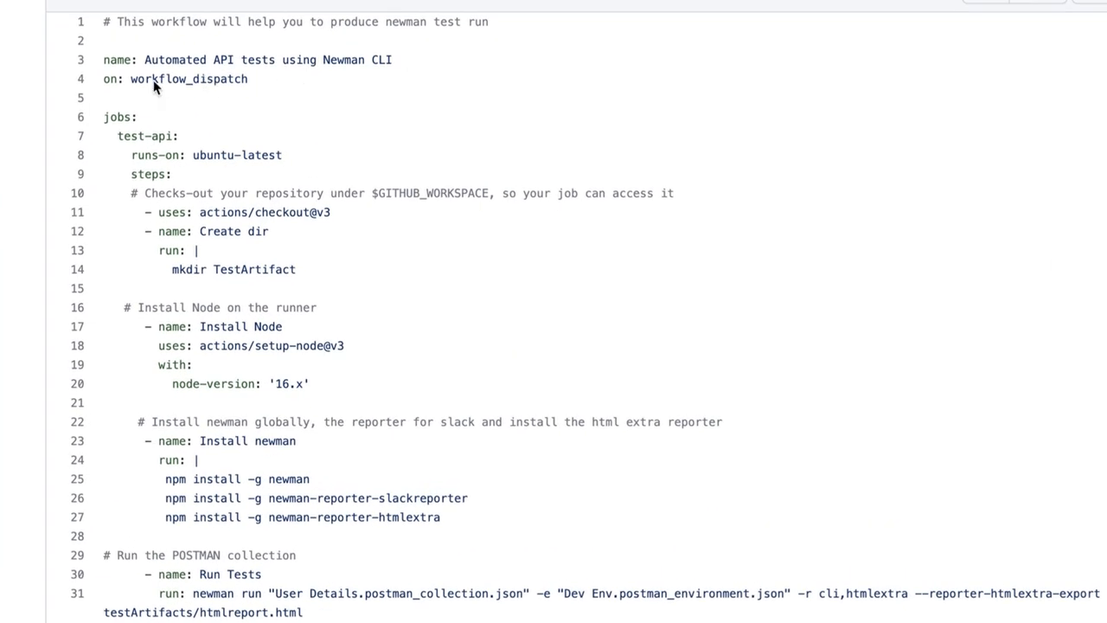
pyautogui.doubleClick(189, 78)
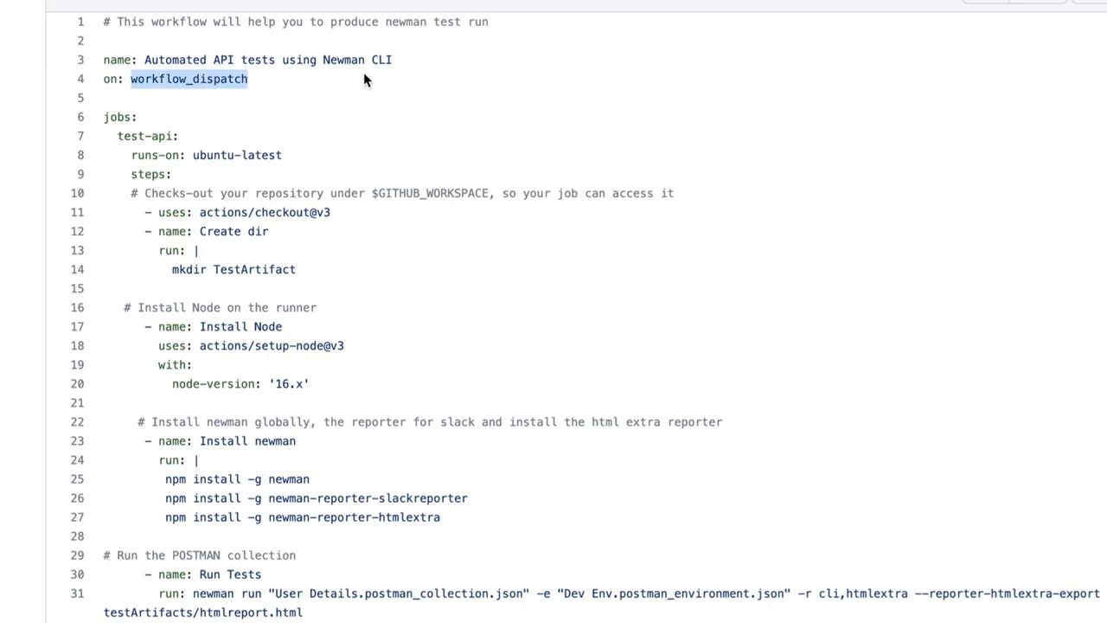
pyautogui.moveTo(114, 121)
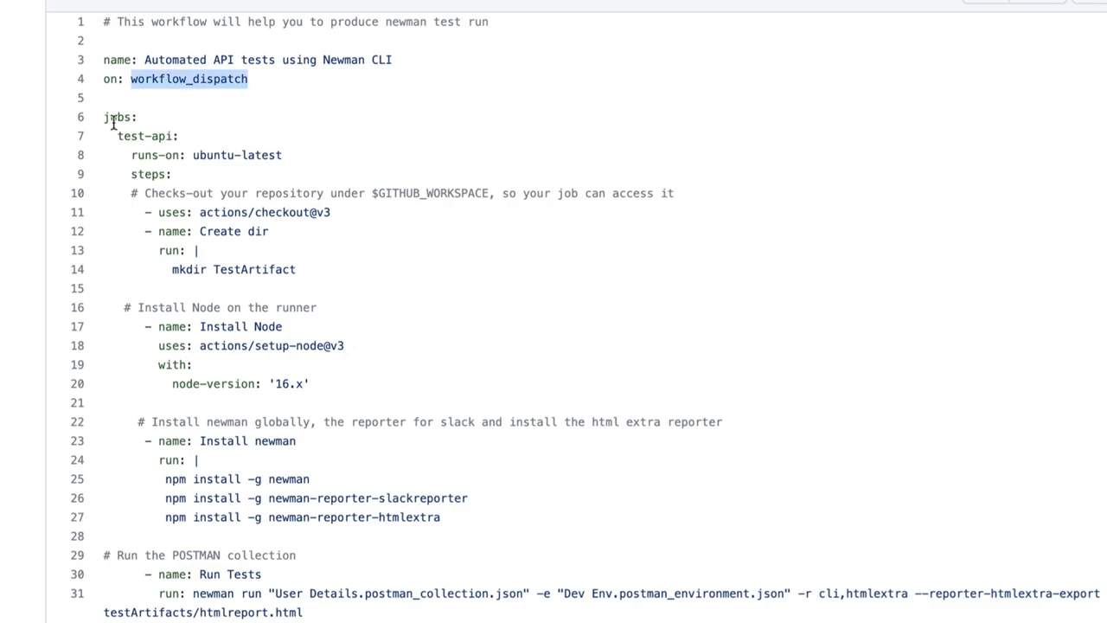
pyautogui.doubleClick(217, 155)
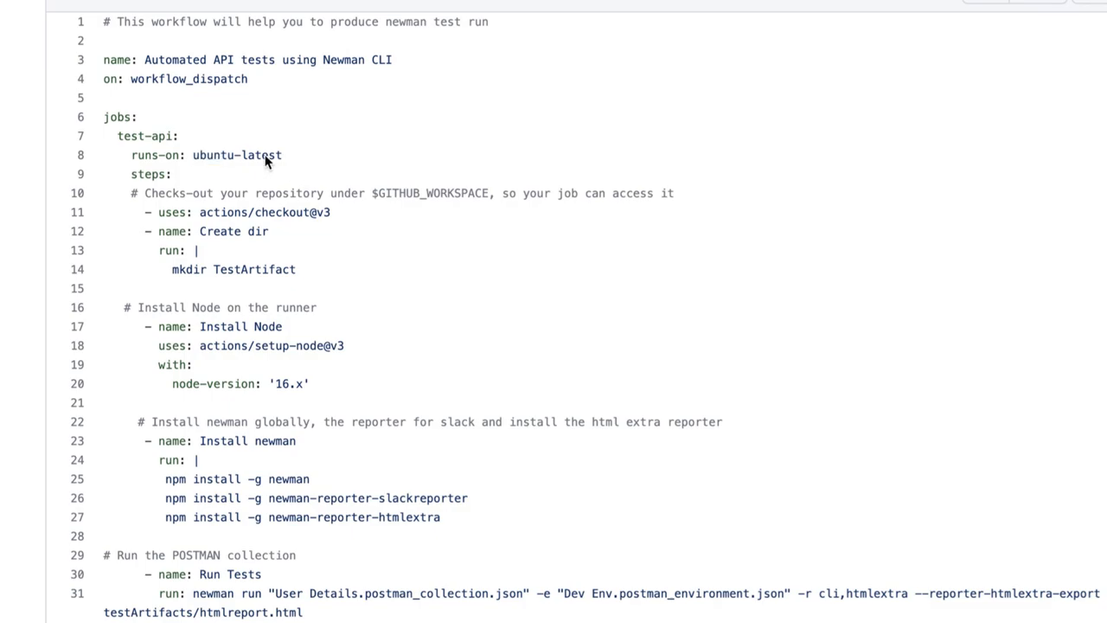
pyautogui.moveTo(288, 174)
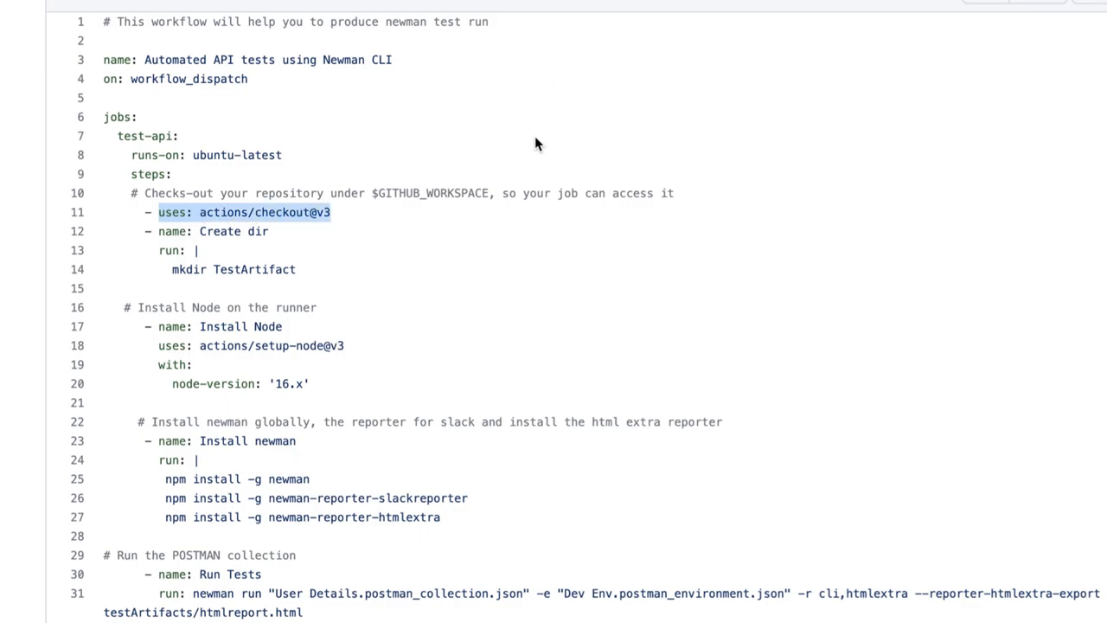
pyautogui.scroll(-3)
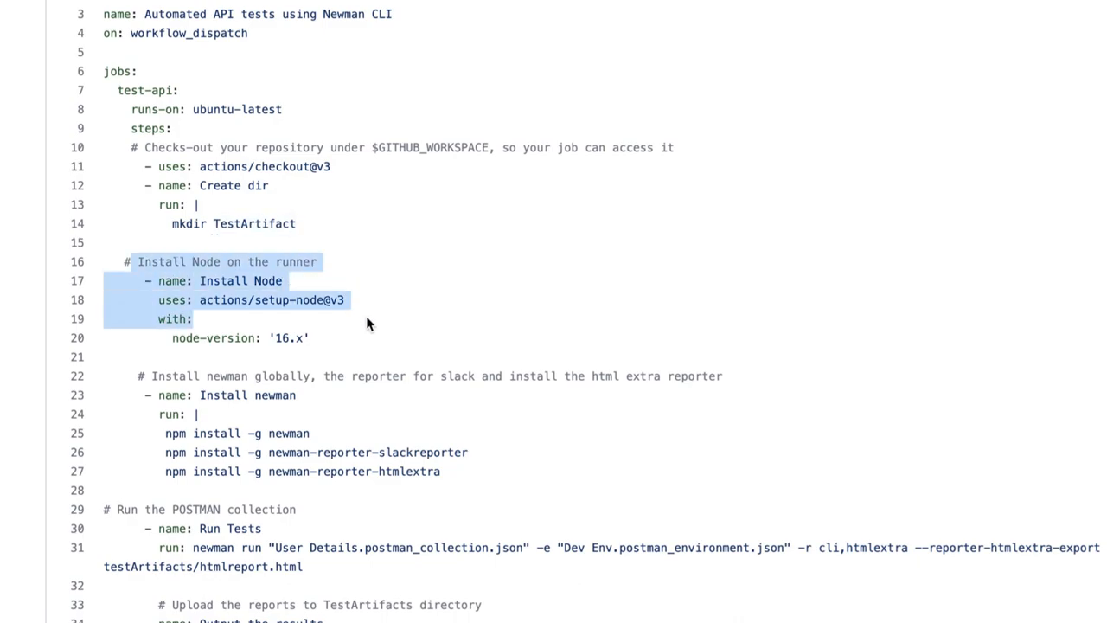
pyautogui.click(289, 339)
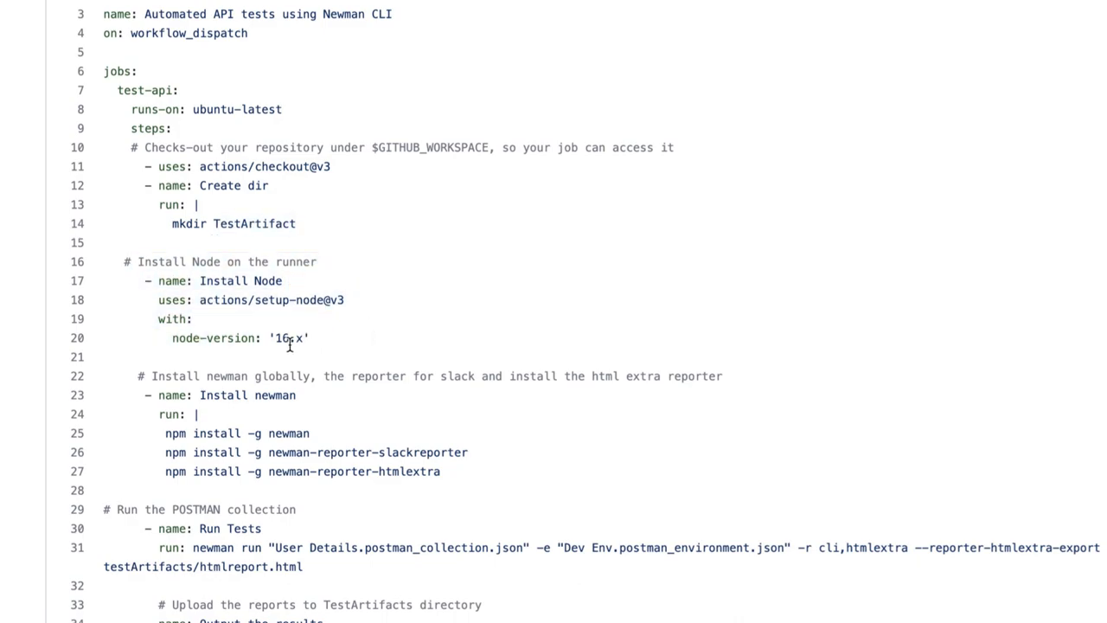
pyautogui.scroll(-3)
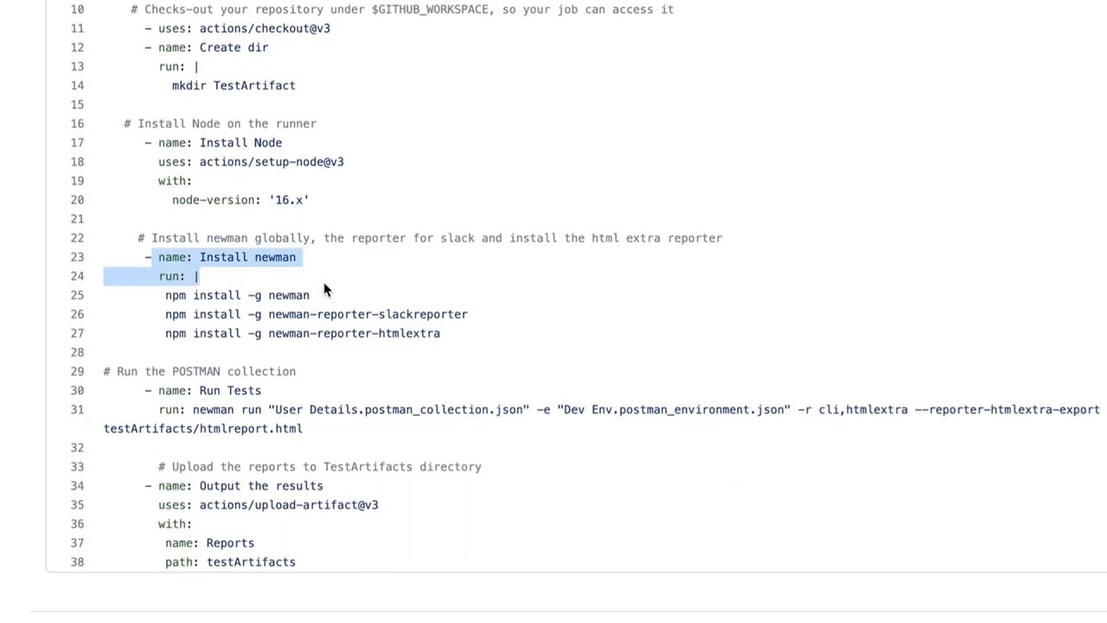
pyautogui.click(270, 302)
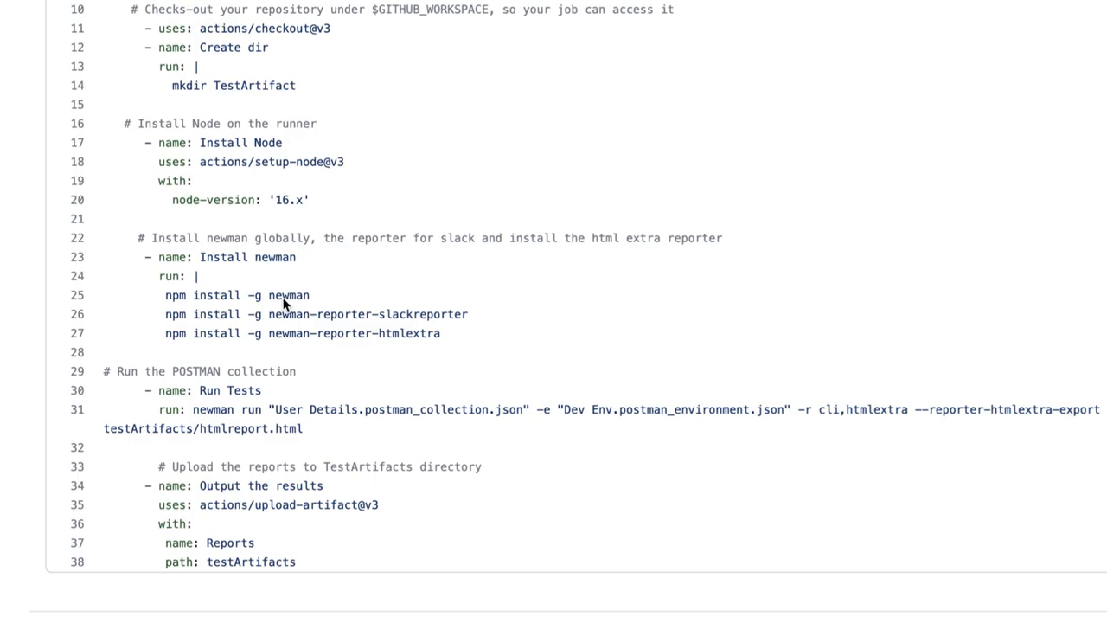
pyautogui.moveTo(244, 308)
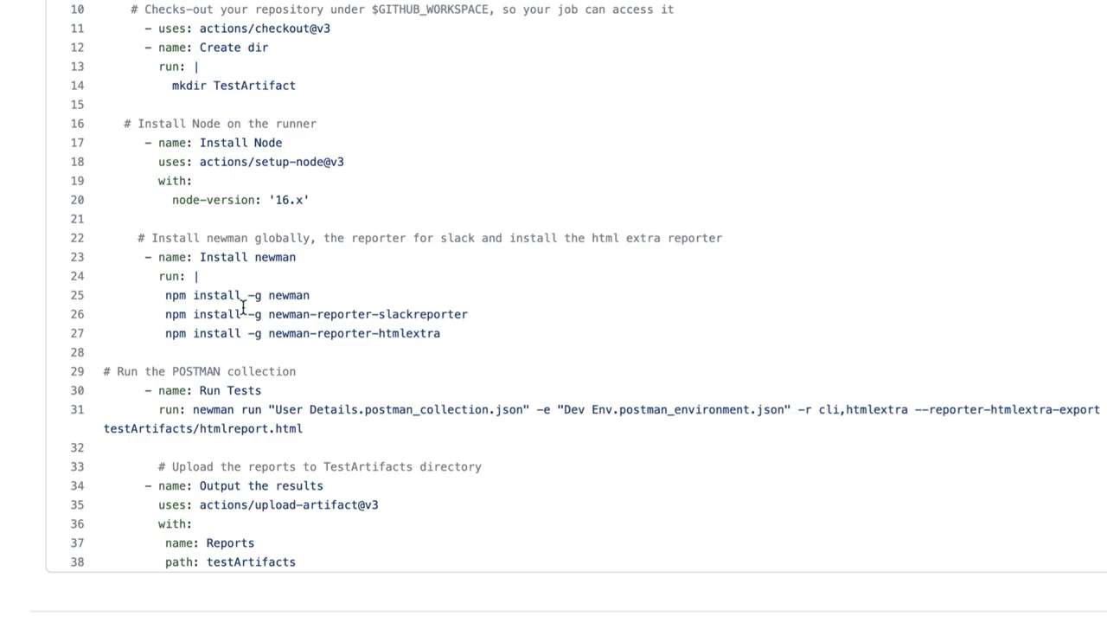
pyautogui.moveTo(343, 173)
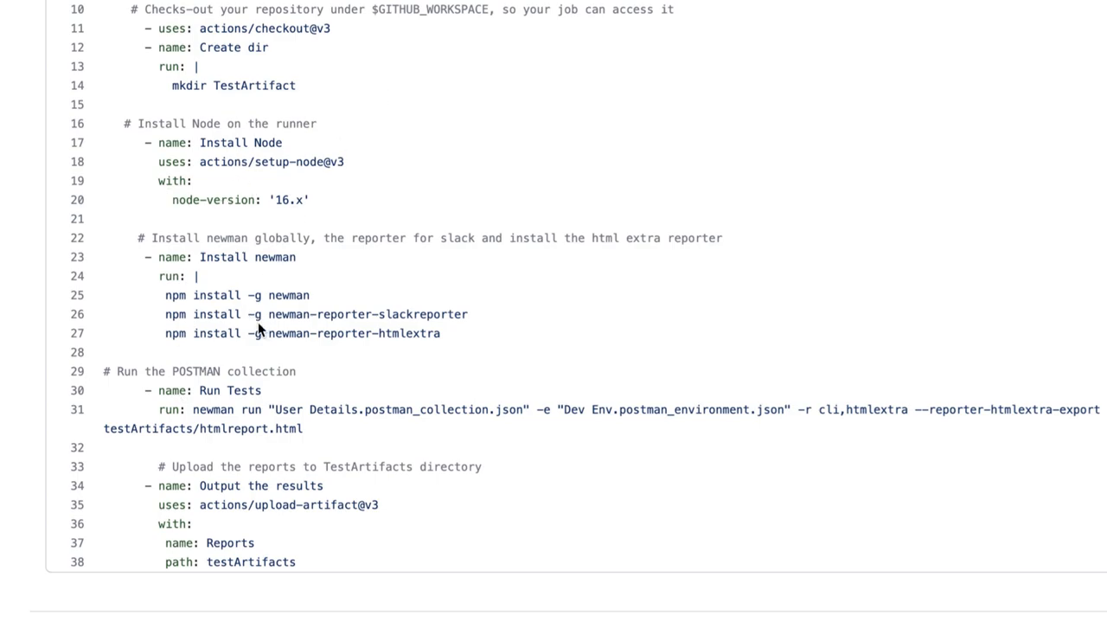
pyautogui.moveTo(327, 324)
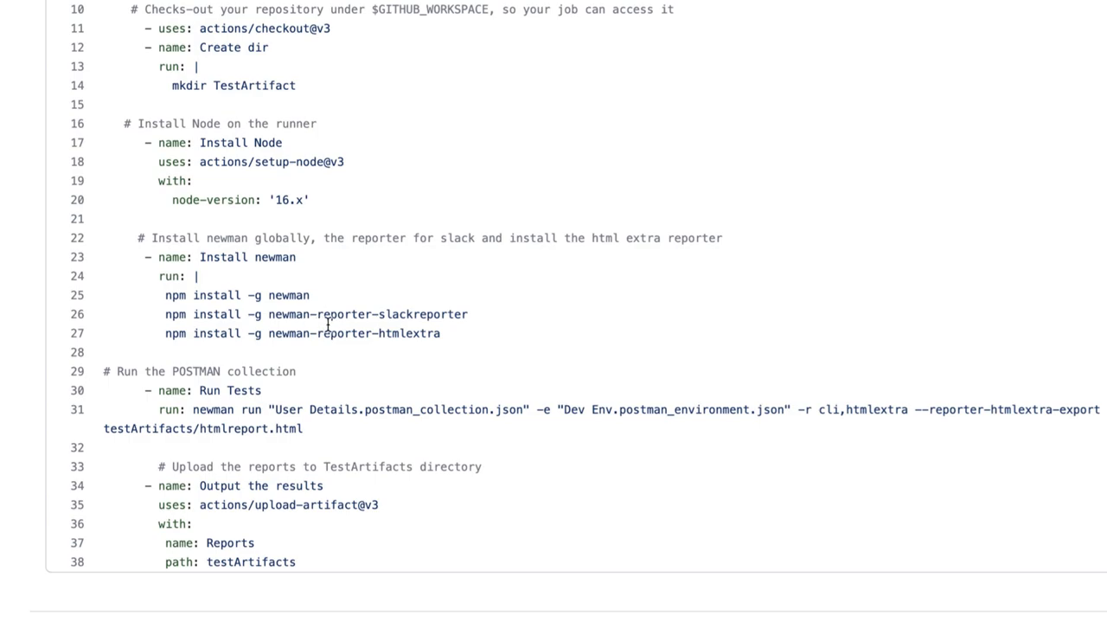
pyautogui.moveTo(458, 314)
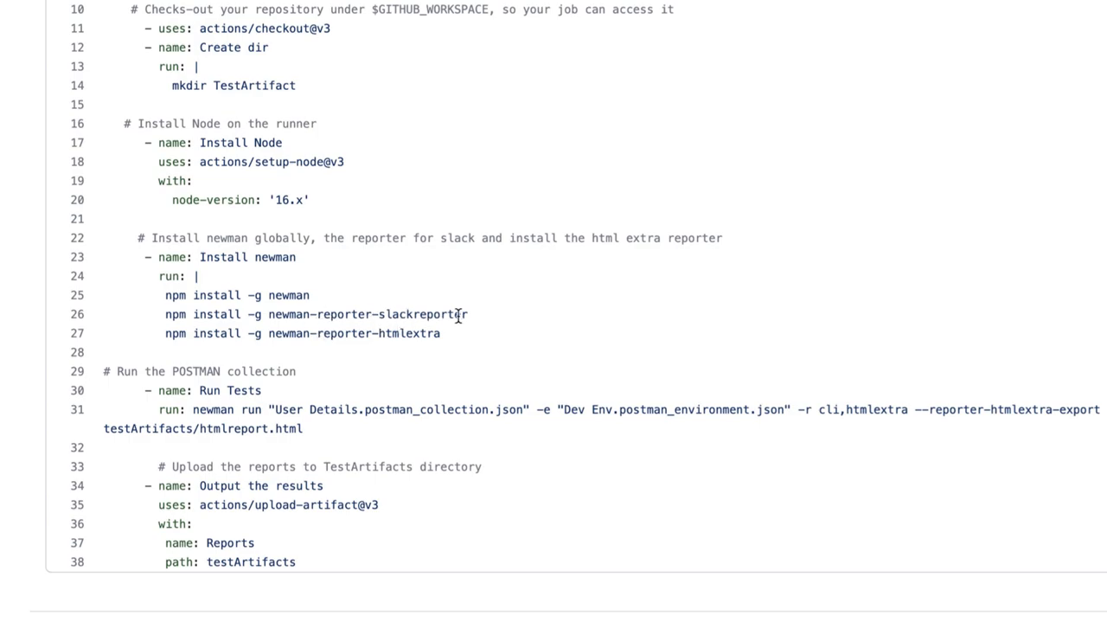
pyautogui.doubleClick(368, 314)
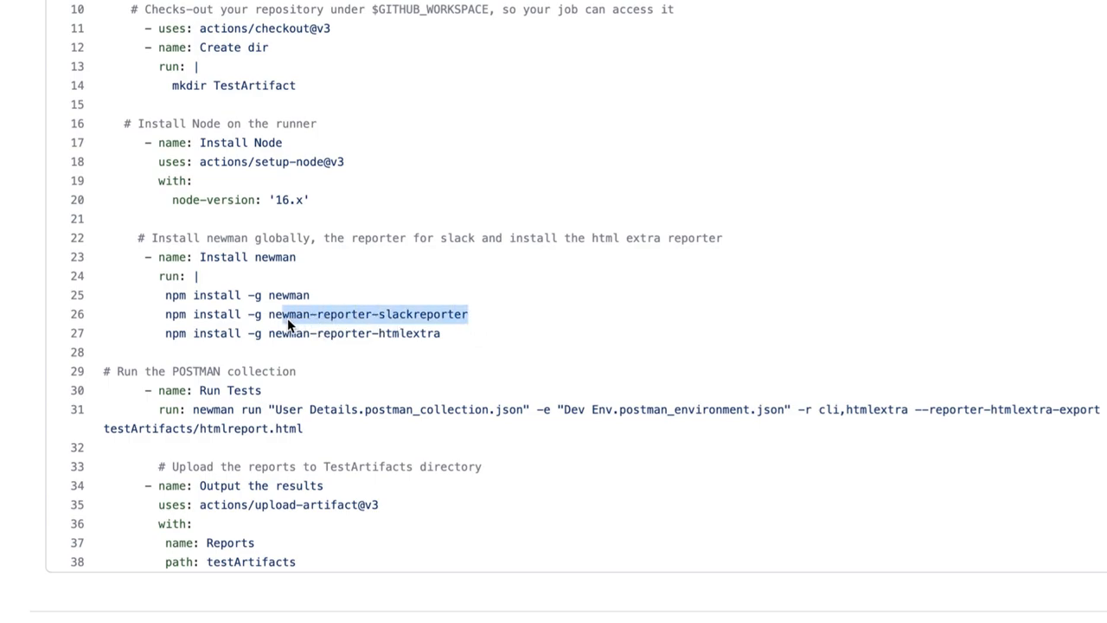
pyautogui.click(311, 334)
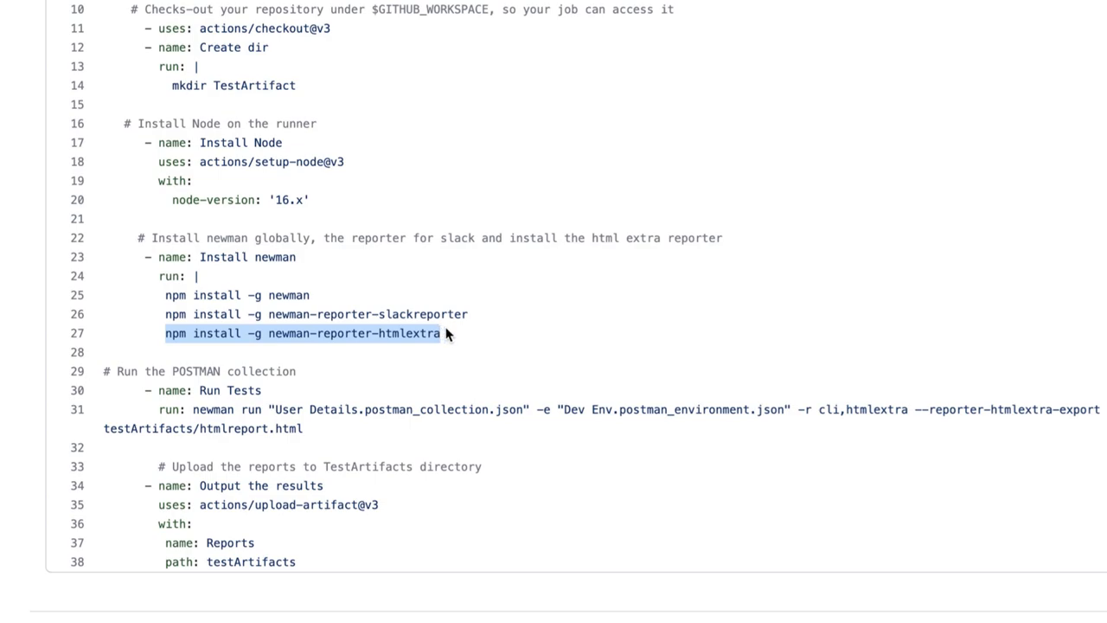
pyautogui.scroll(-3)
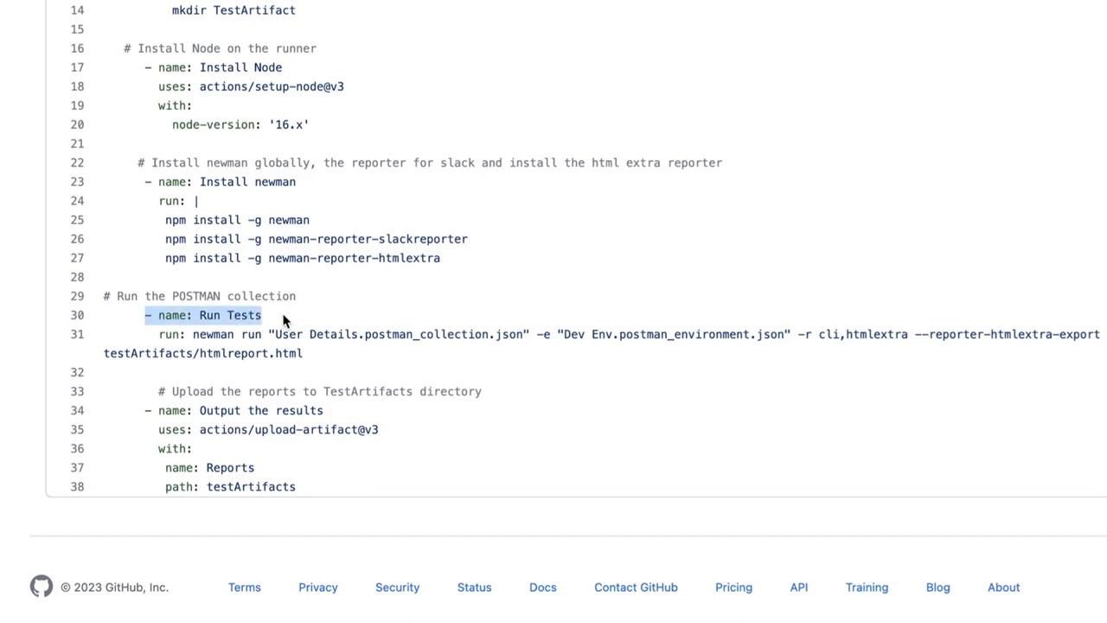
pyautogui.moveTo(196, 337)
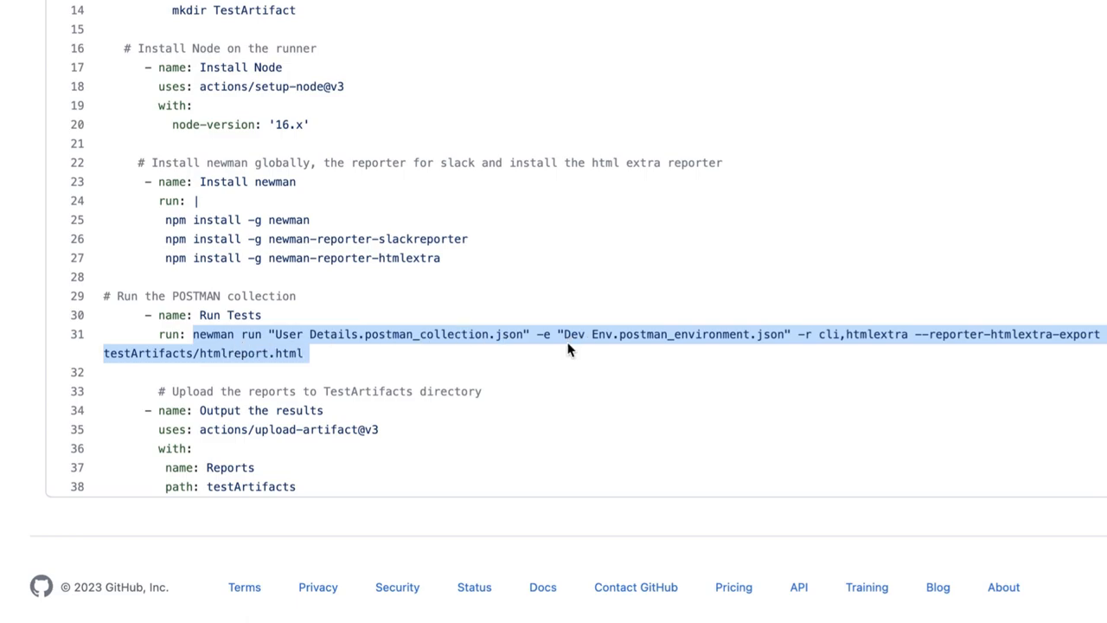
pyautogui.moveTo(813, 351)
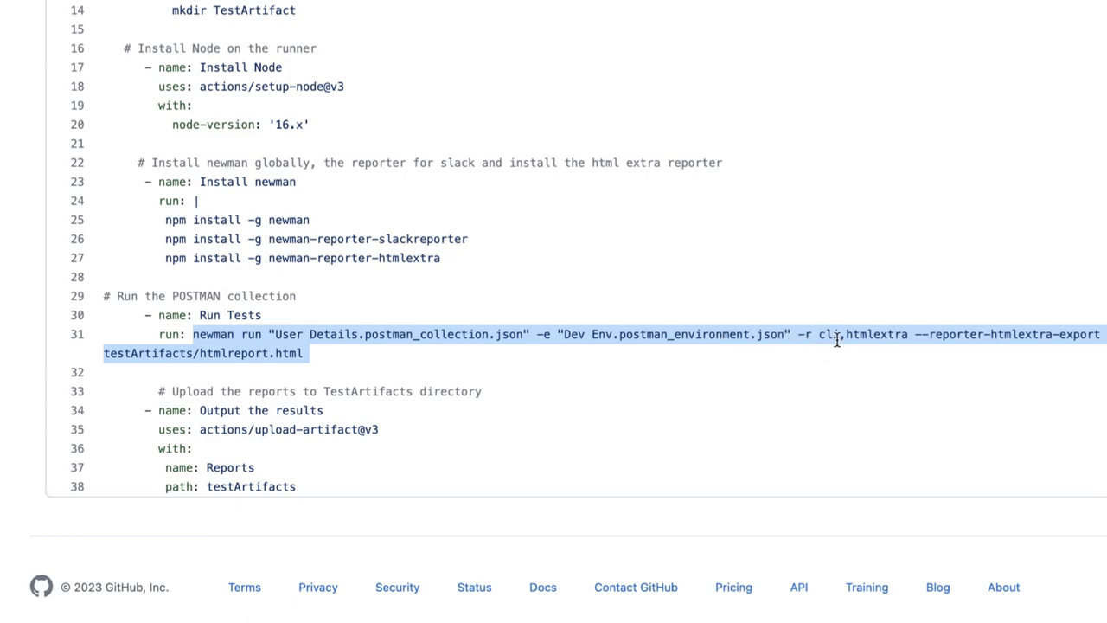
pyautogui.doubleClick(828, 334)
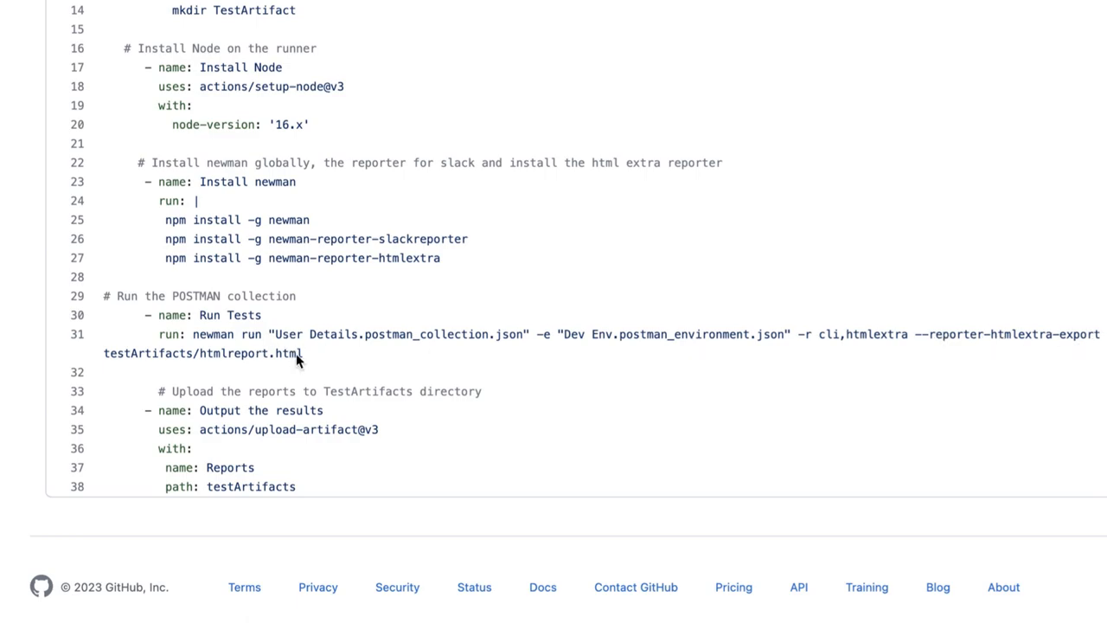
pyautogui.doubleClick(203, 353)
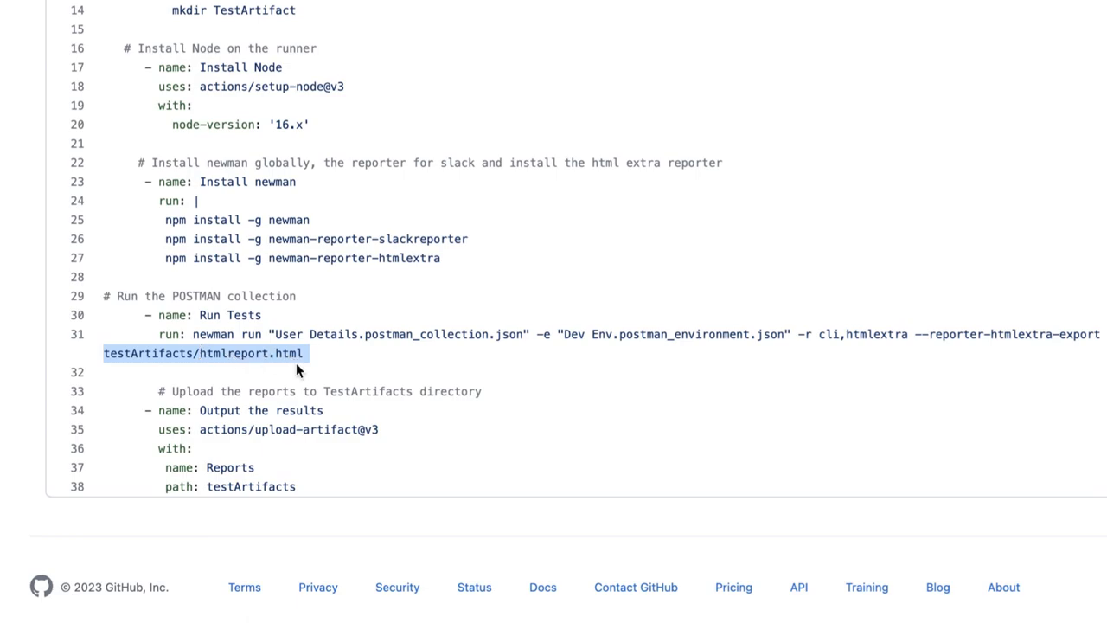
pyautogui.moveTo(173, 398)
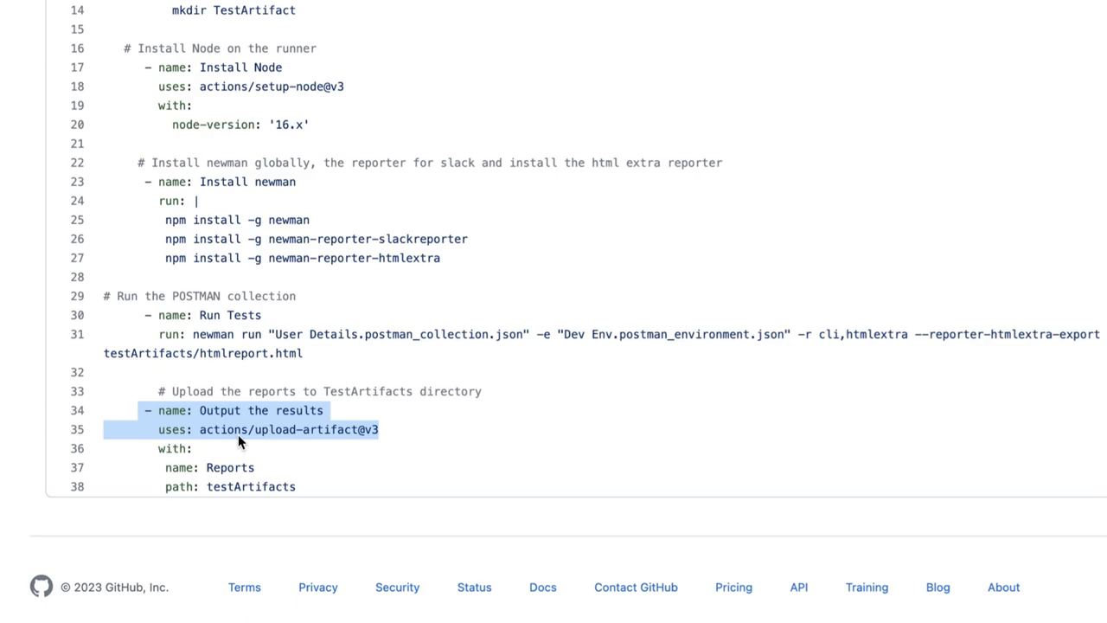
pyautogui.moveTo(394, 440)
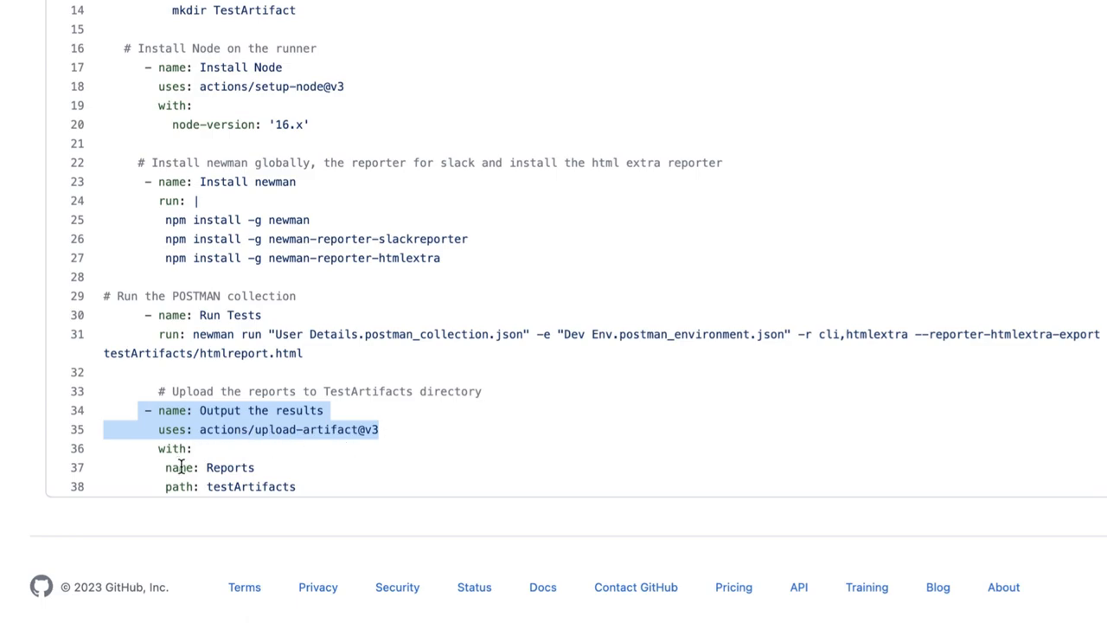
pyautogui.doubleClick(230, 468)
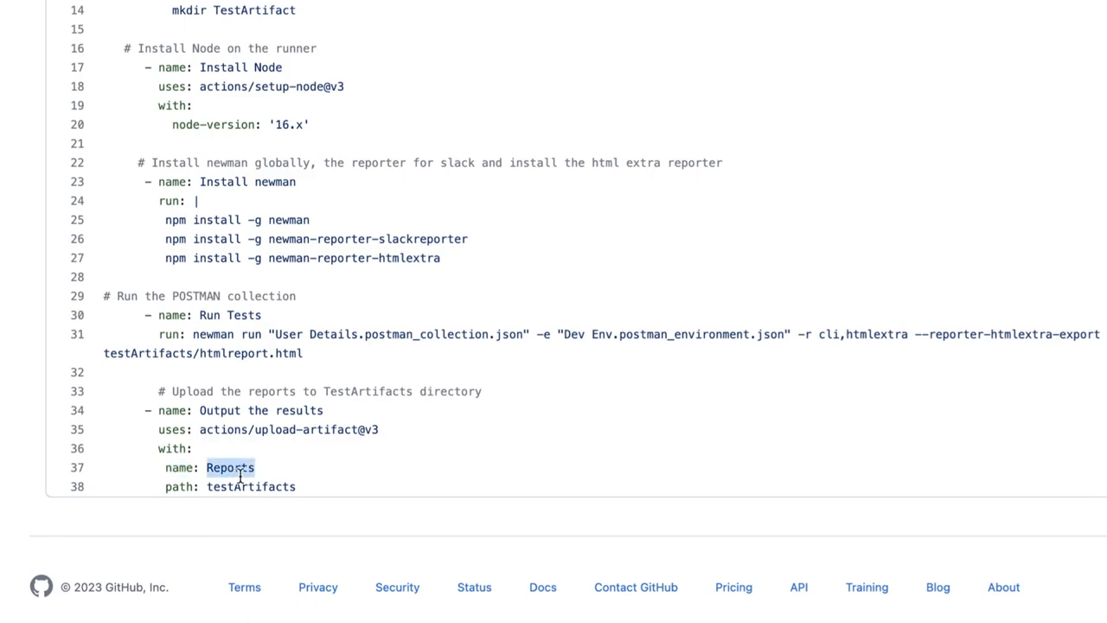
pyautogui.doubleClick(251, 486)
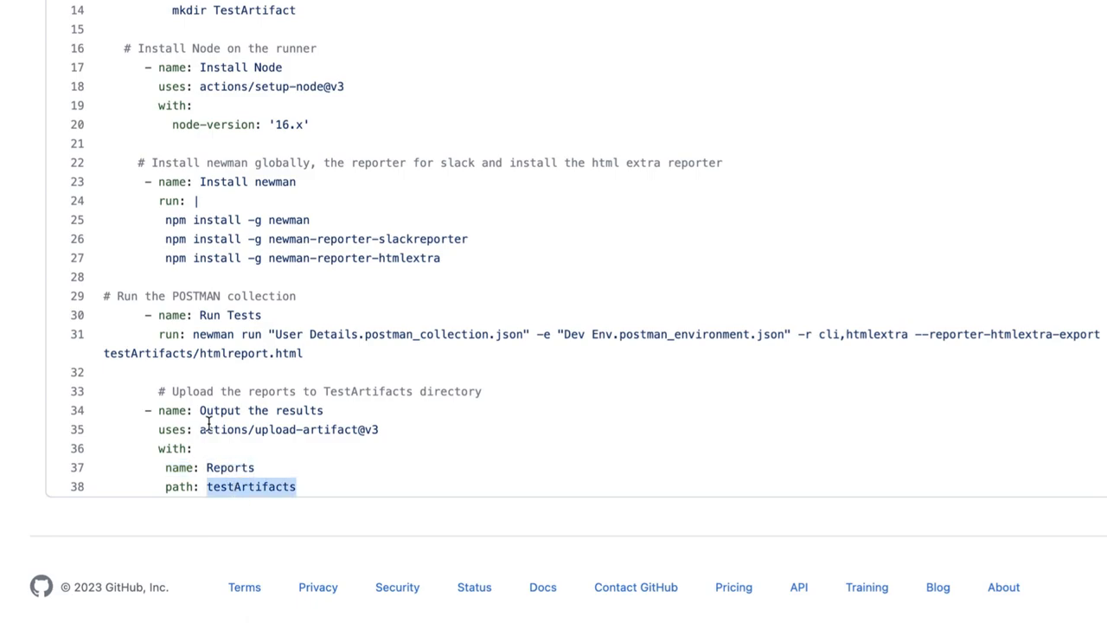
pyautogui.moveTo(258, 441)
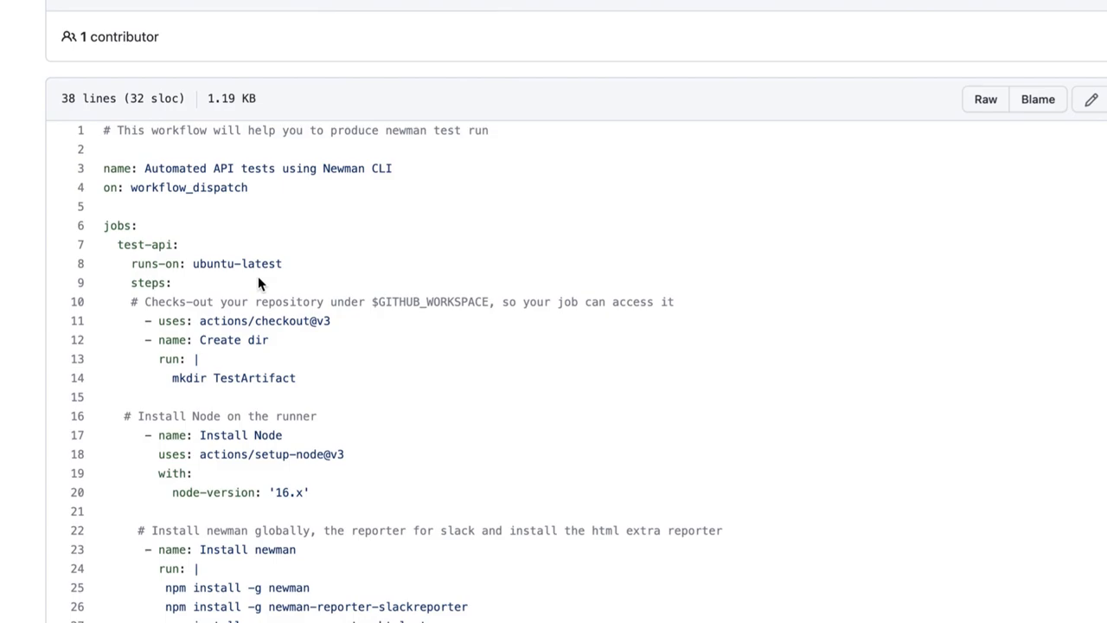
pyautogui.scroll(-3)
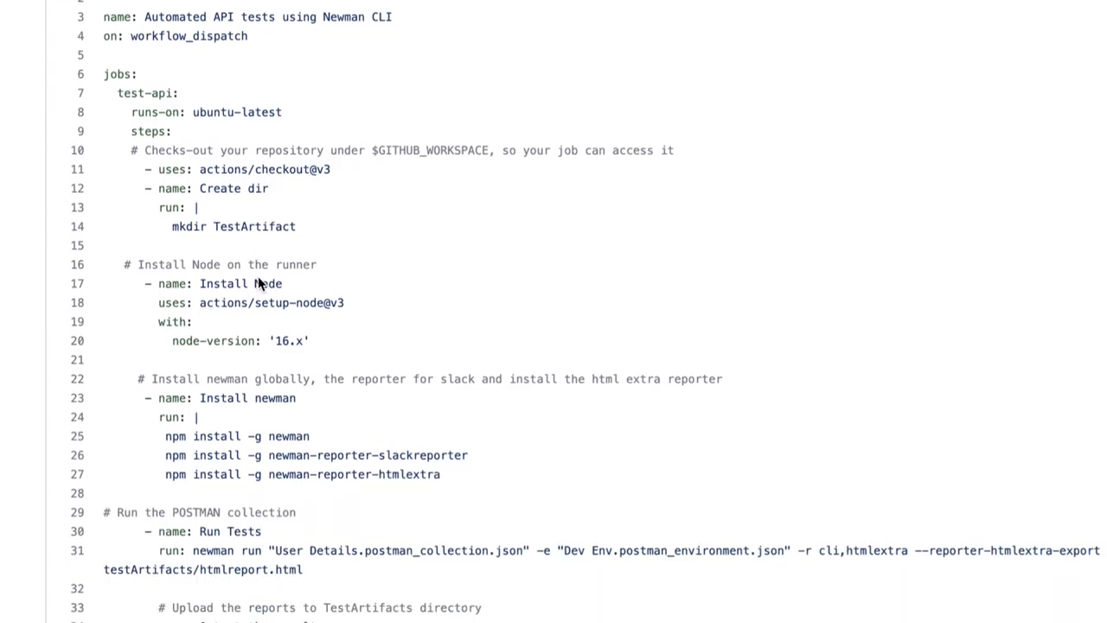
pyautogui.scroll(-3)
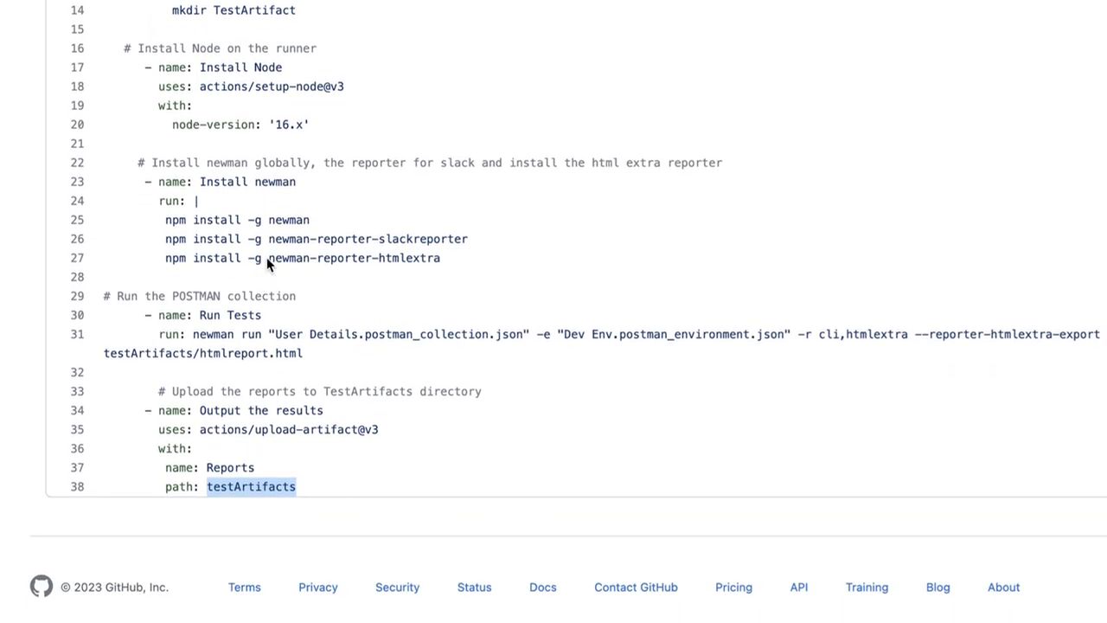
pyautogui.moveTo(430, 146)
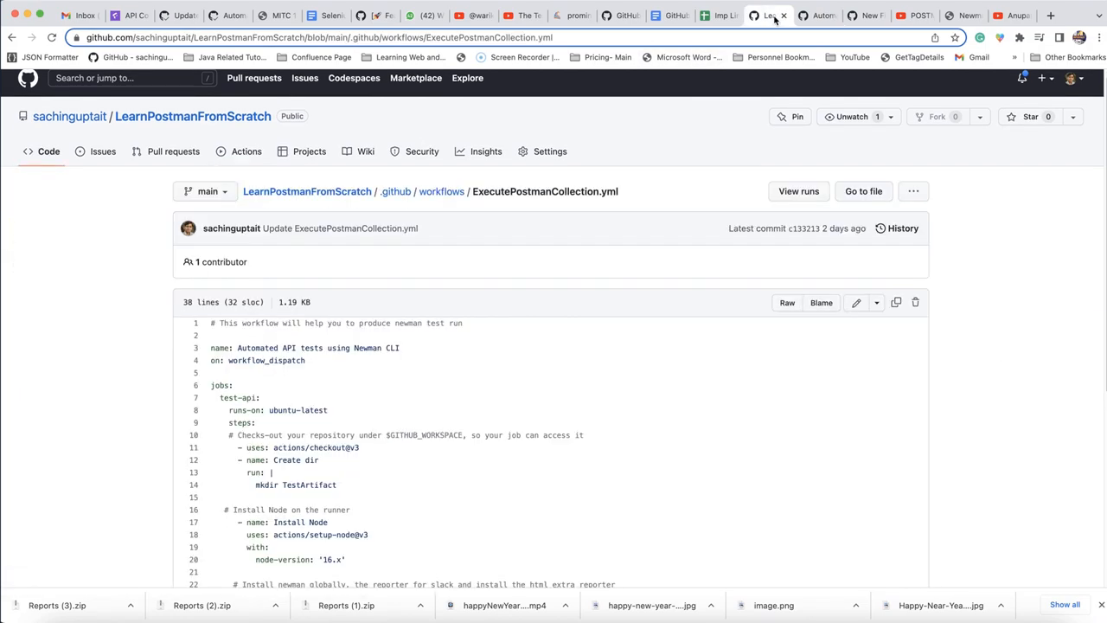
pyautogui.moveTo(775, 22)
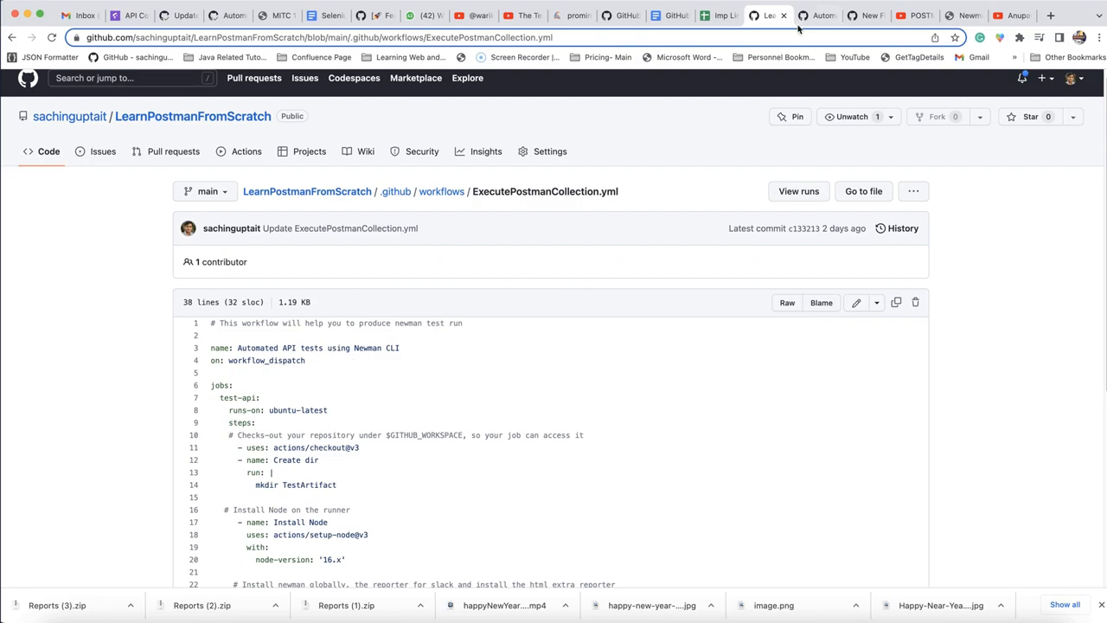
# - Trigger a run of 'Automated API tests using Newman CLI' on the main branch
pyautogui.click(246, 151)
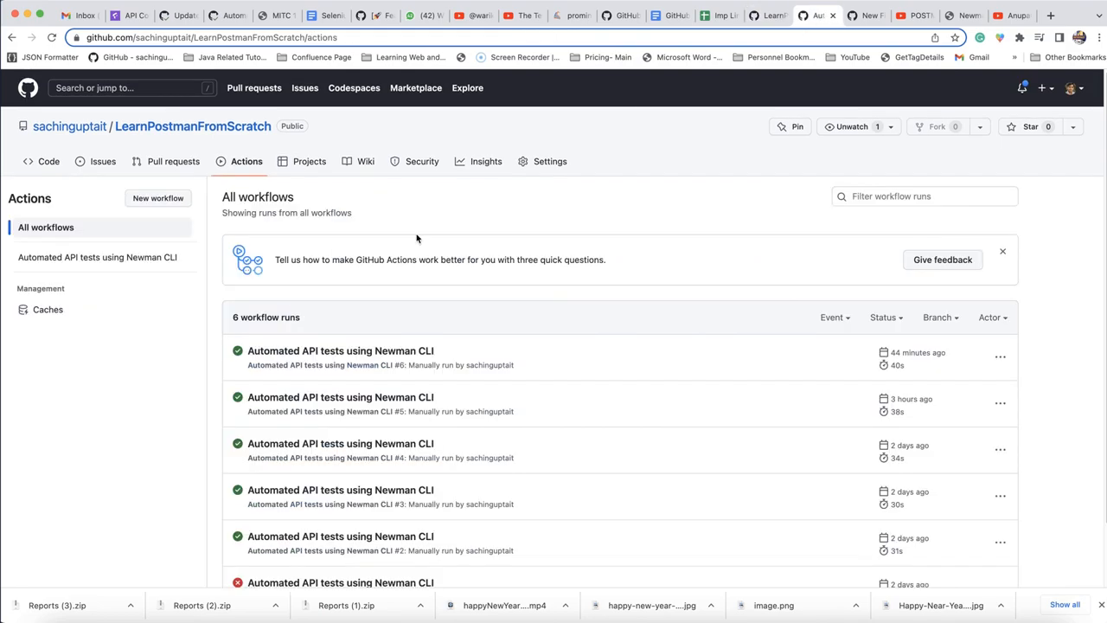
pyautogui.moveTo(269, 292)
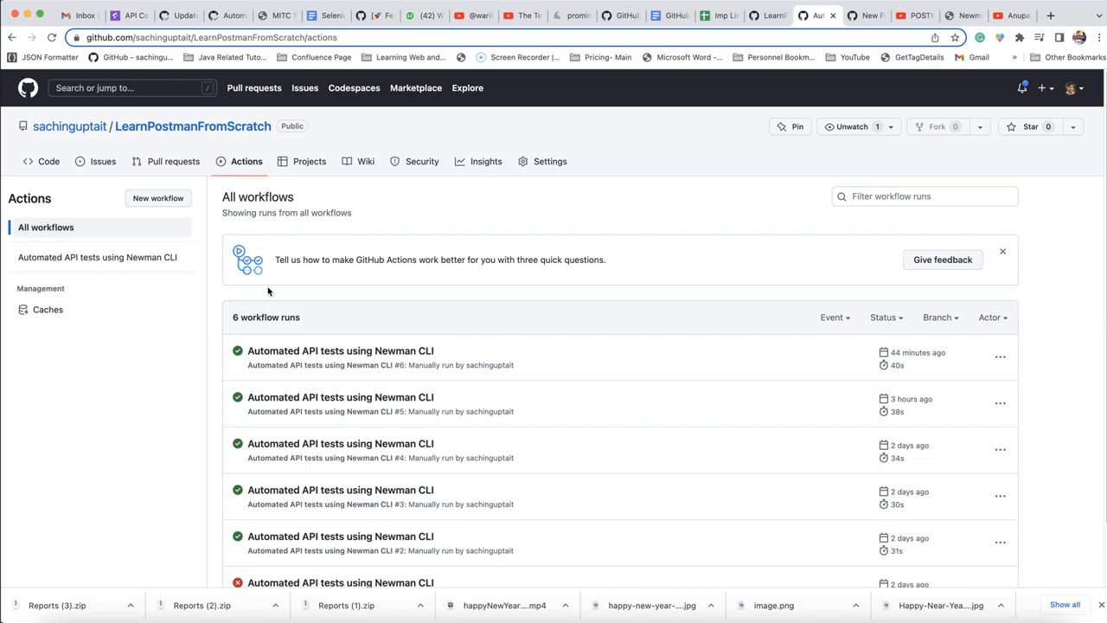
pyautogui.click(97, 257)
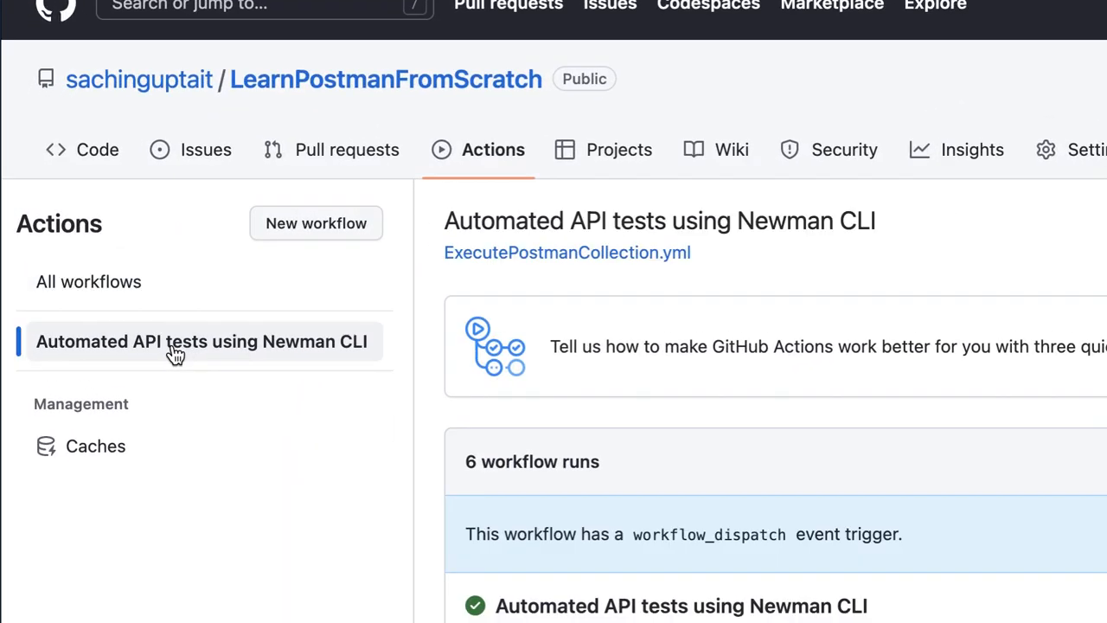
pyautogui.click(871, 382)
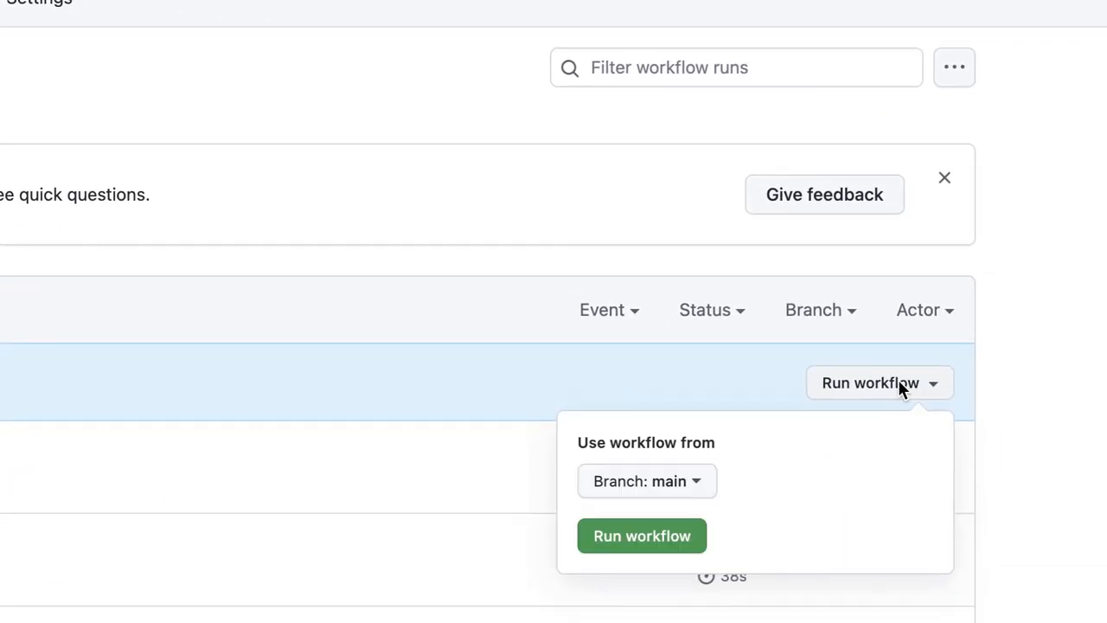
pyautogui.moveTo(642, 535)
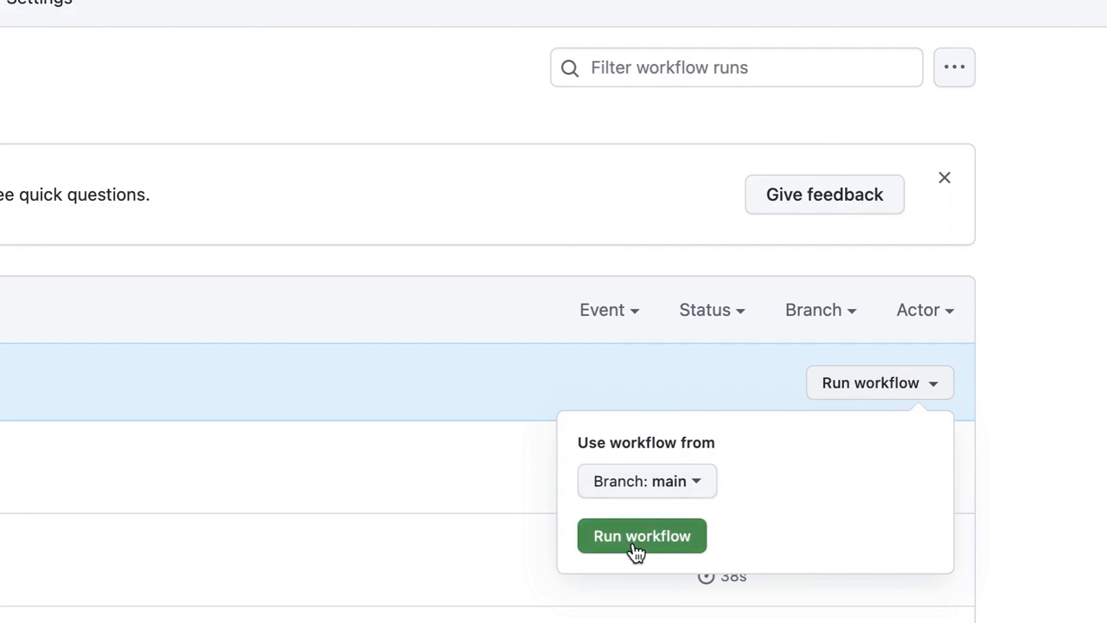
pyautogui.moveTo(642, 535)
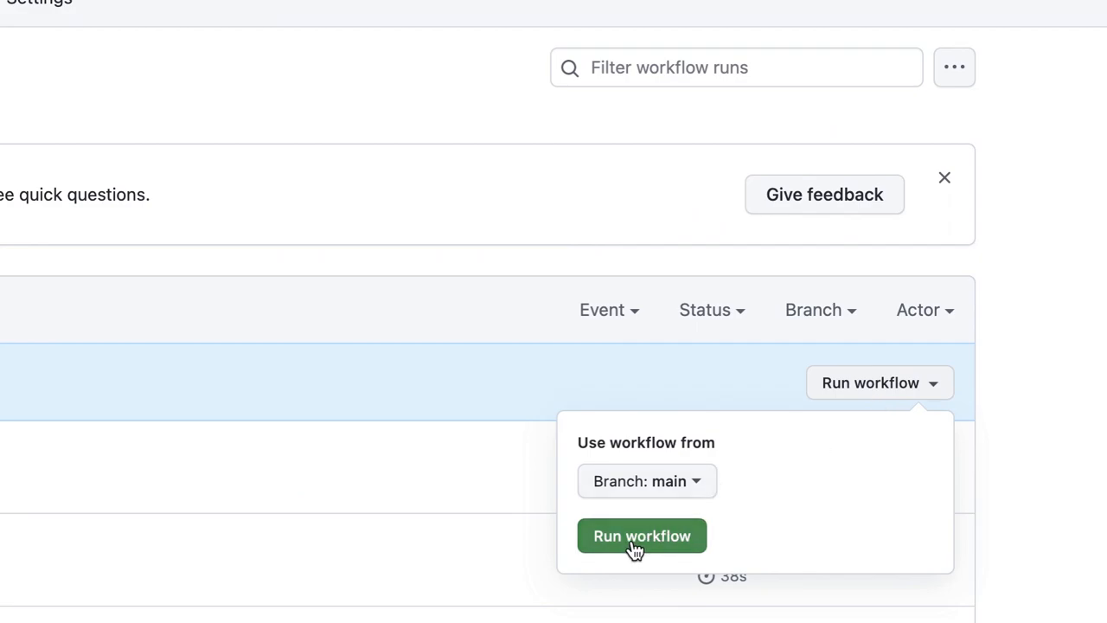
pyautogui.click(642, 535)
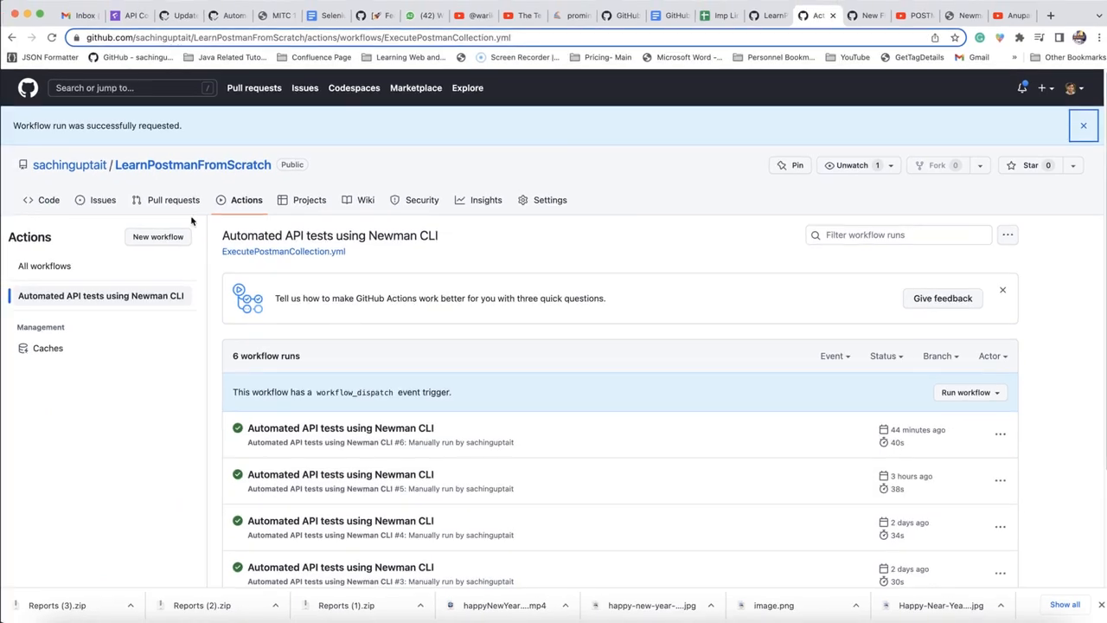
# - Open run #8's test-api job and check the Run Tests log: 11 requests, 30 assertions, none failed
pyautogui.click(1083, 125)
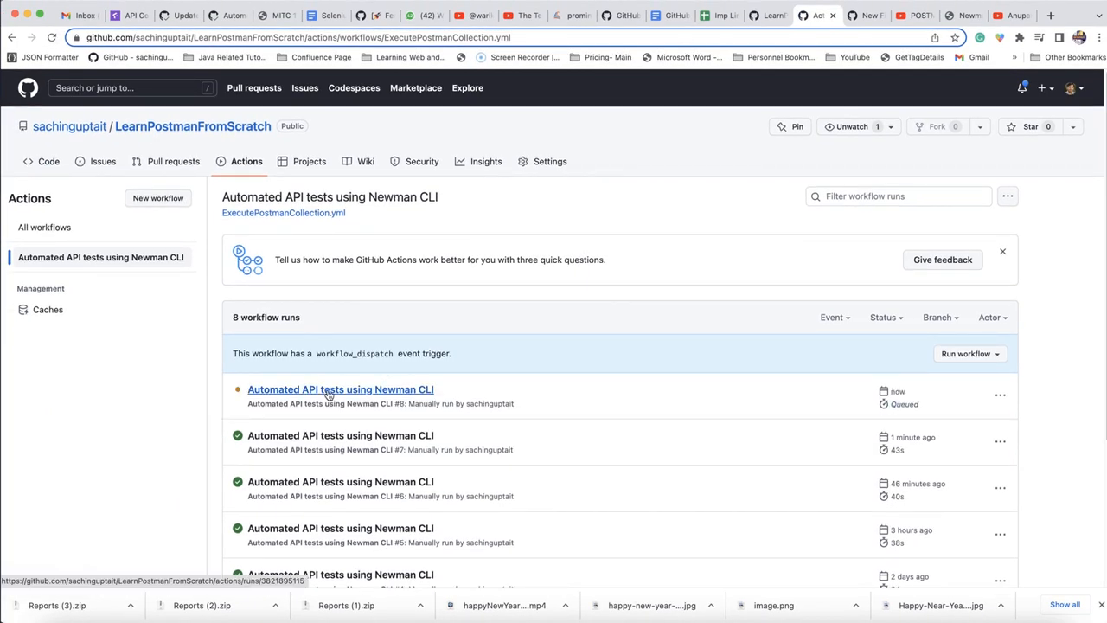
pyautogui.click(340, 390)
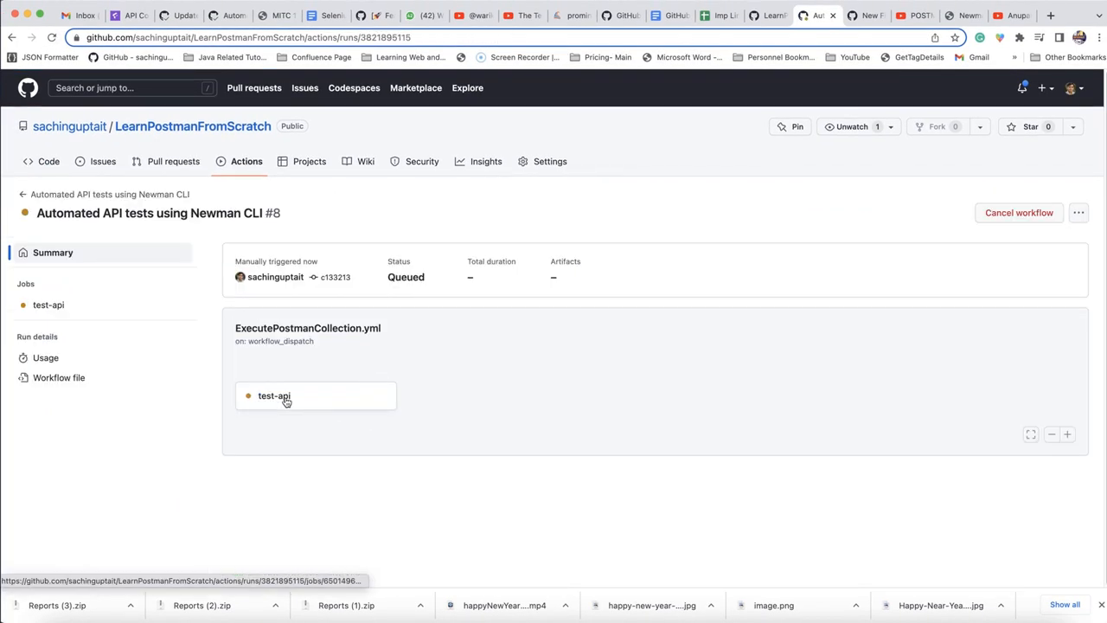
pyautogui.click(274, 395)
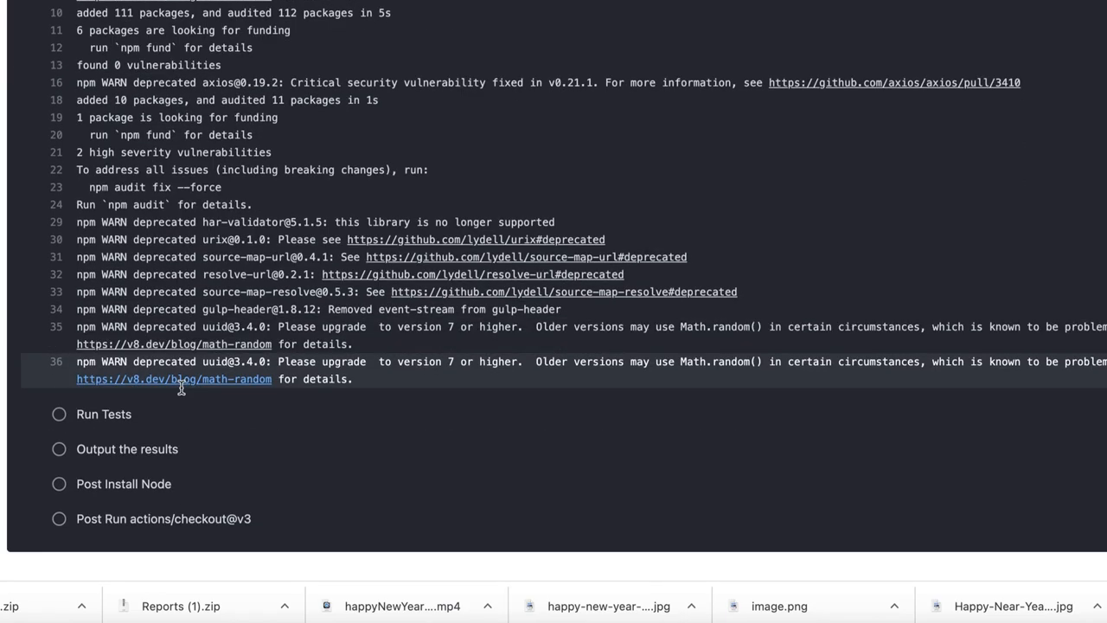
pyautogui.click(104, 413)
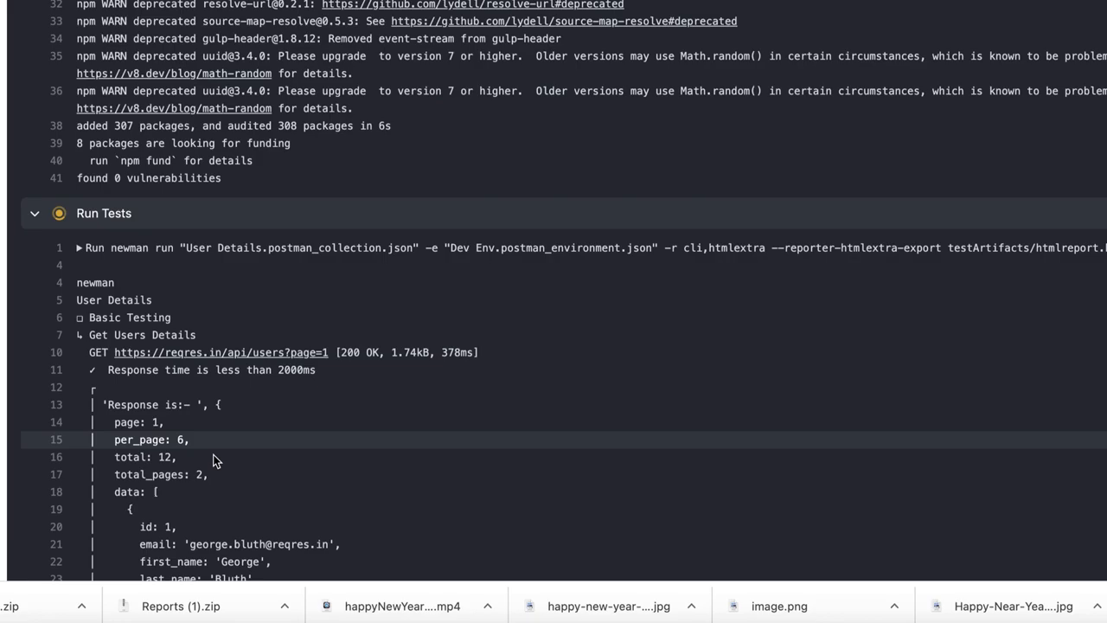
pyautogui.scroll(-3)
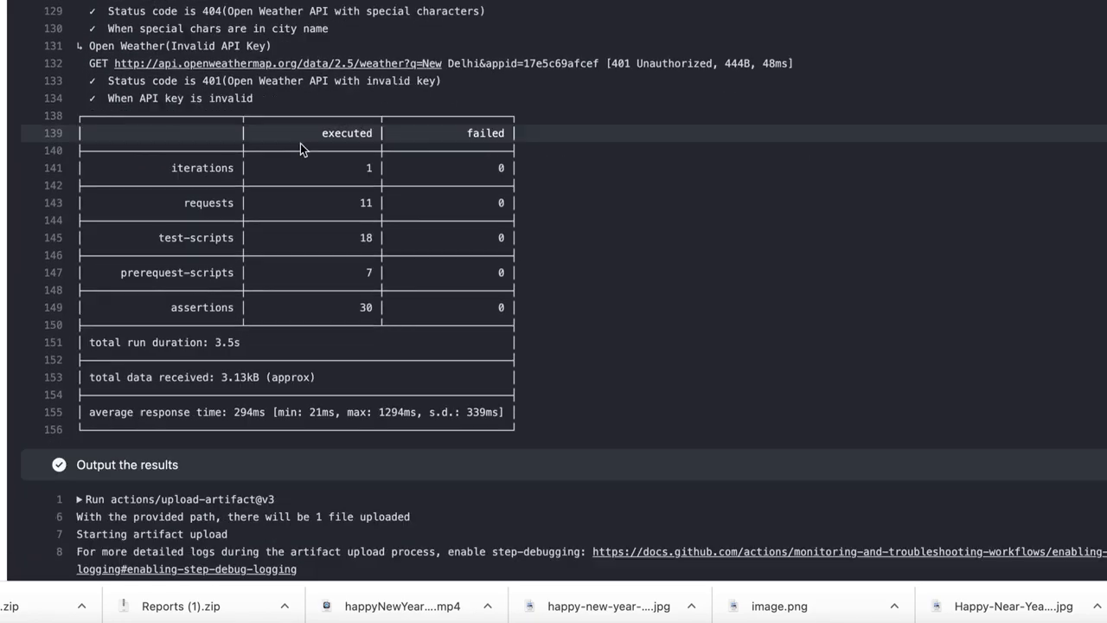
pyautogui.scroll(-3)
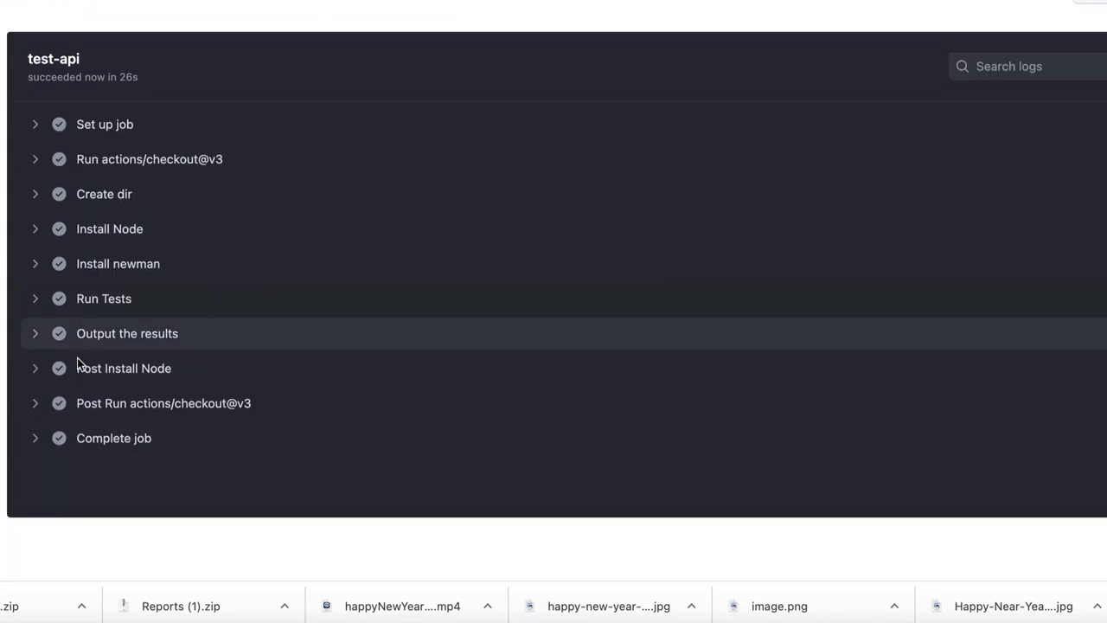
pyautogui.moveTo(43, 298)
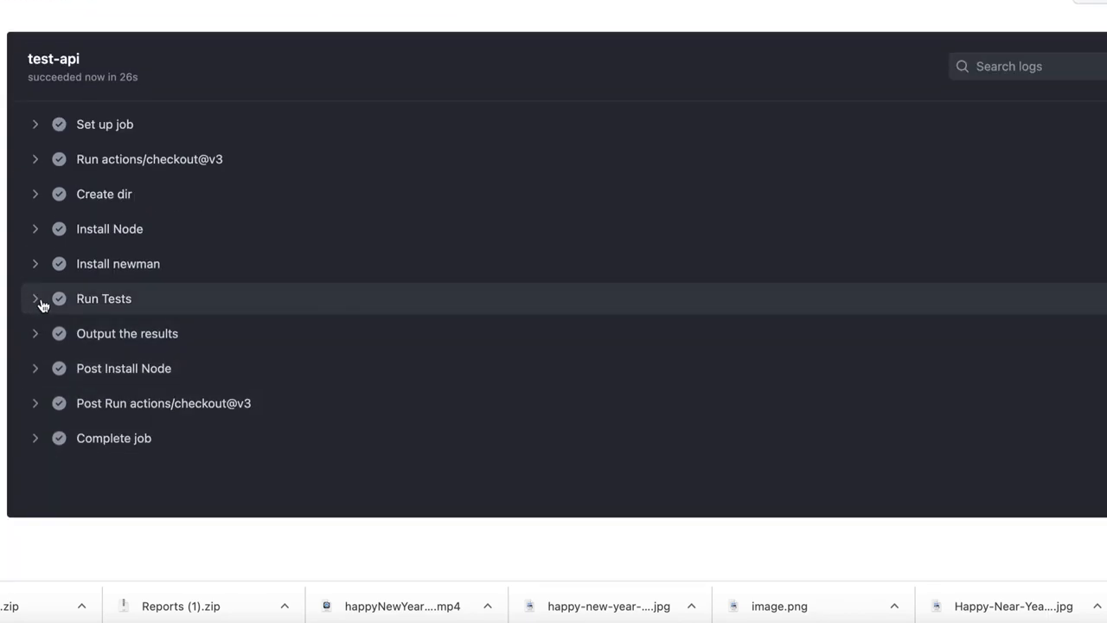
pyautogui.click(104, 298)
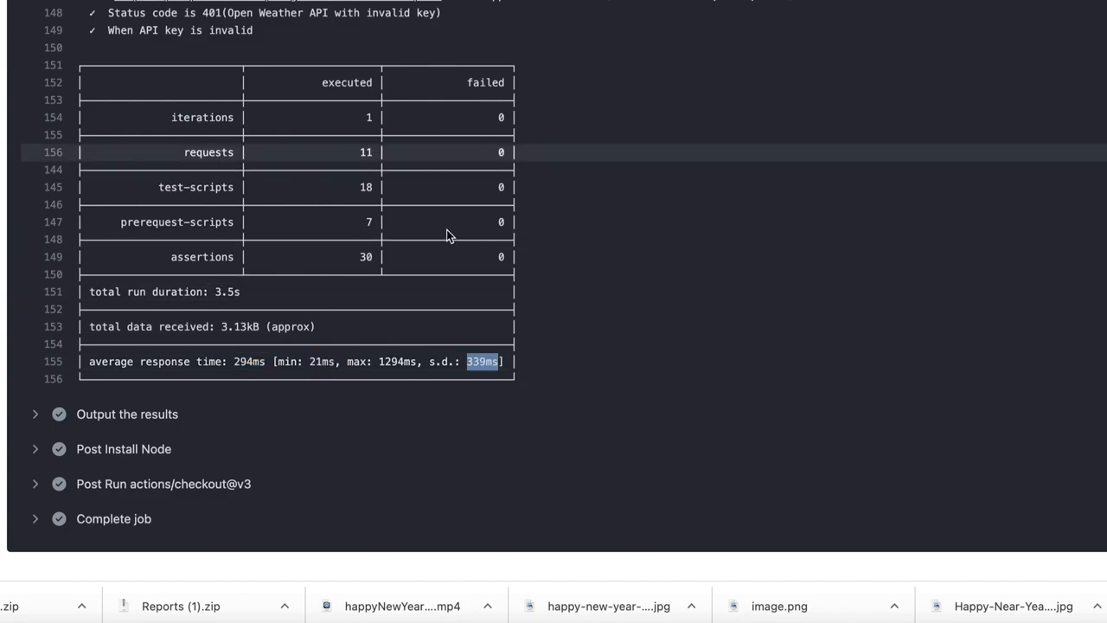
pyautogui.moveTo(48, 452)
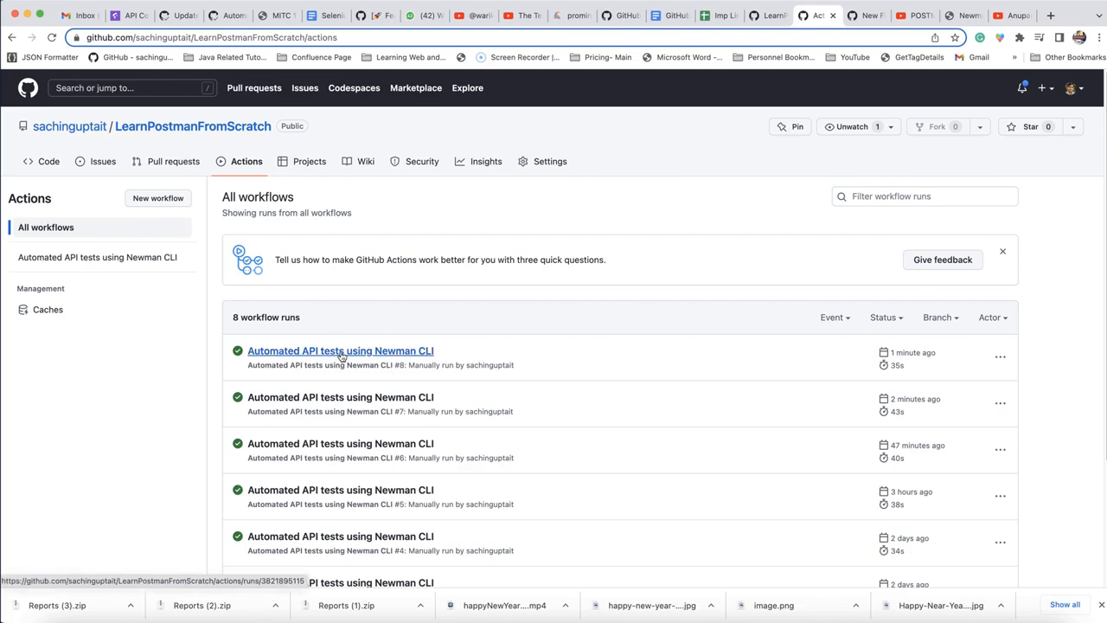
# - Open run #8's Success summary and download the 244 KB Reports artifact
pyautogui.click(340, 351)
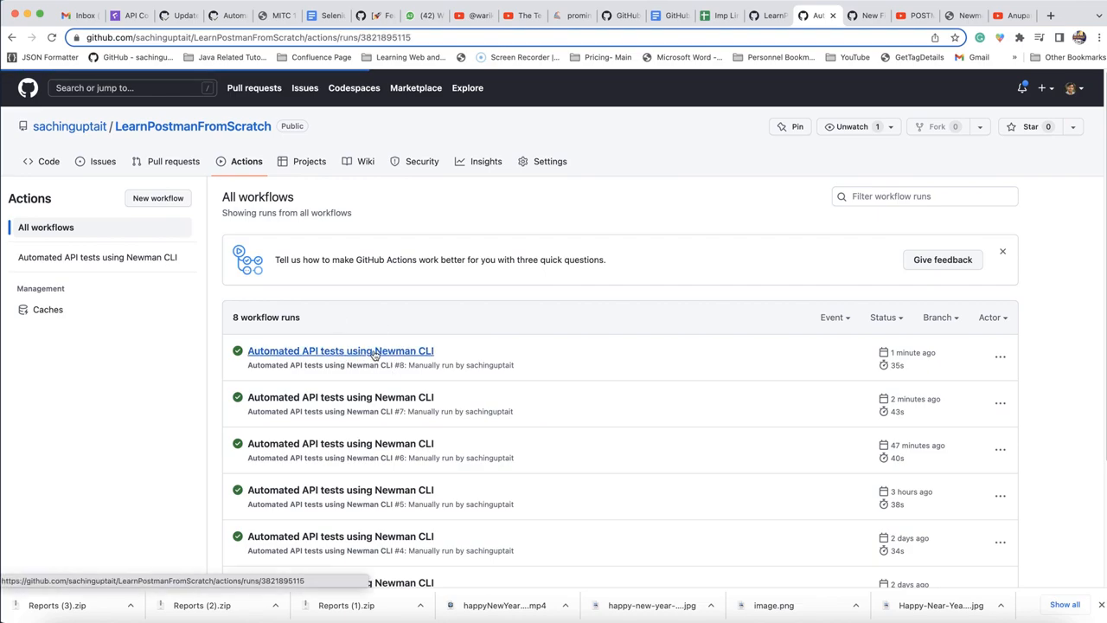
pyautogui.click(340, 351)
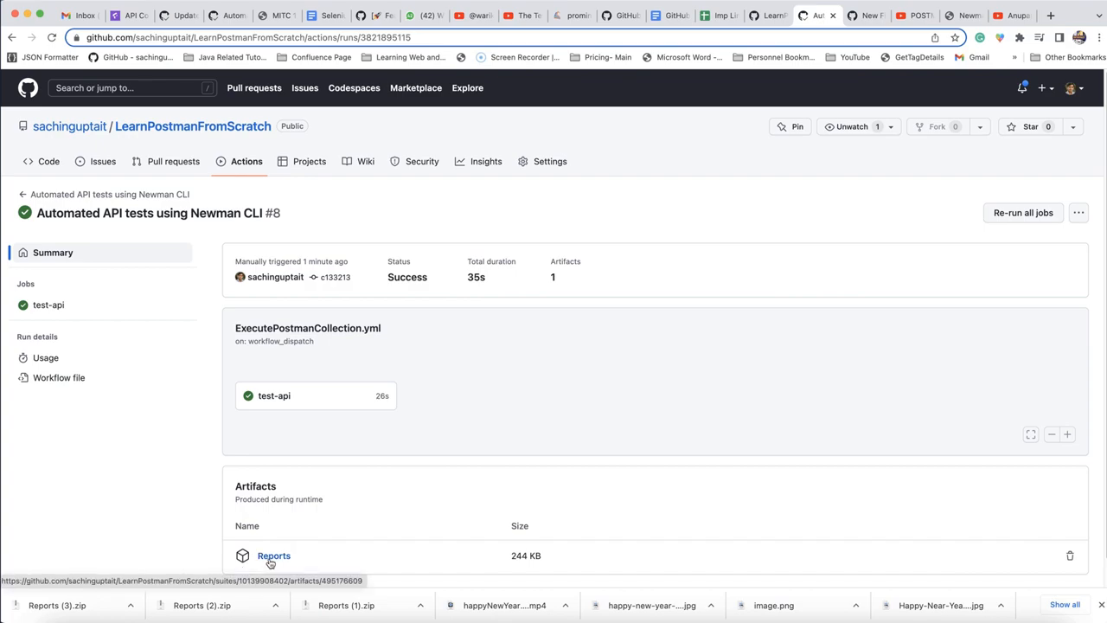
pyautogui.moveTo(381, 513)
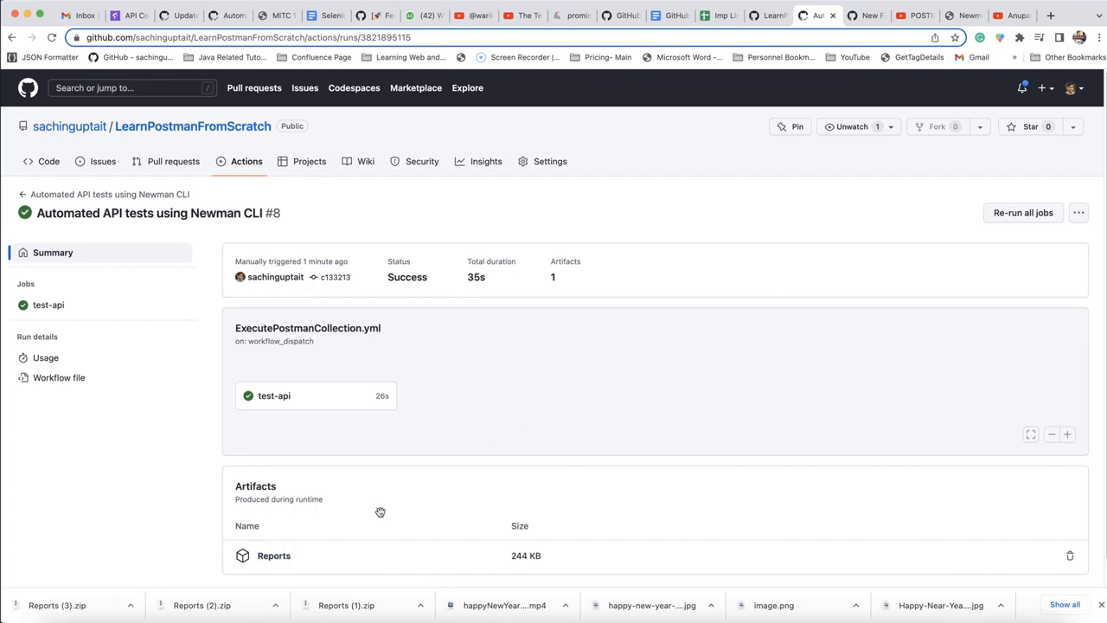
pyautogui.moveTo(274, 555)
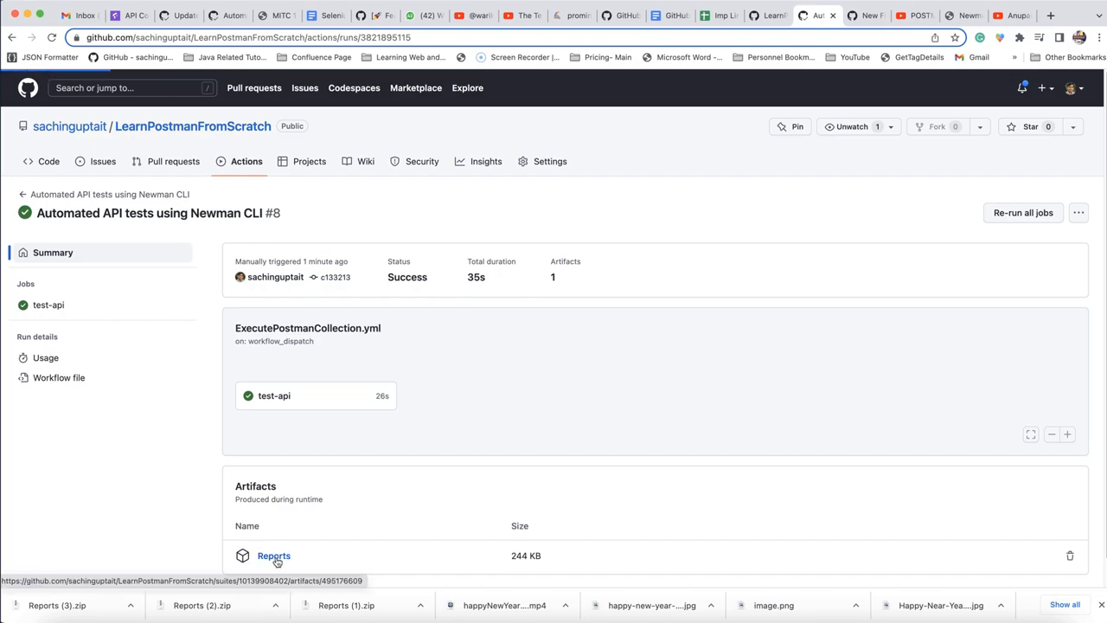
pyautogui.click(275, 556)
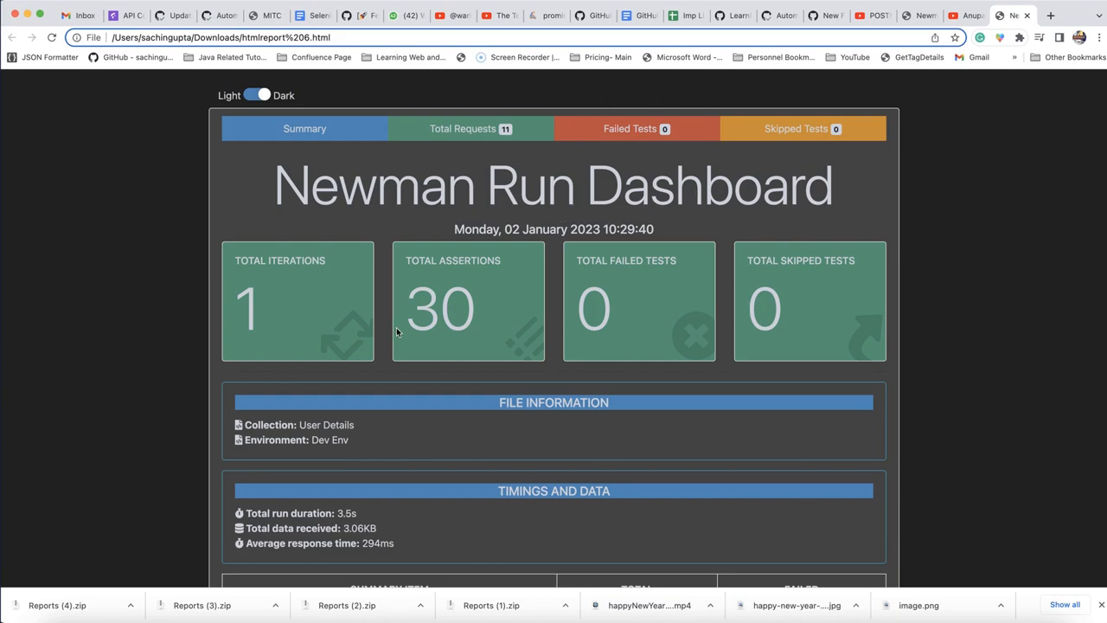
pyautogui.scroll(-3)
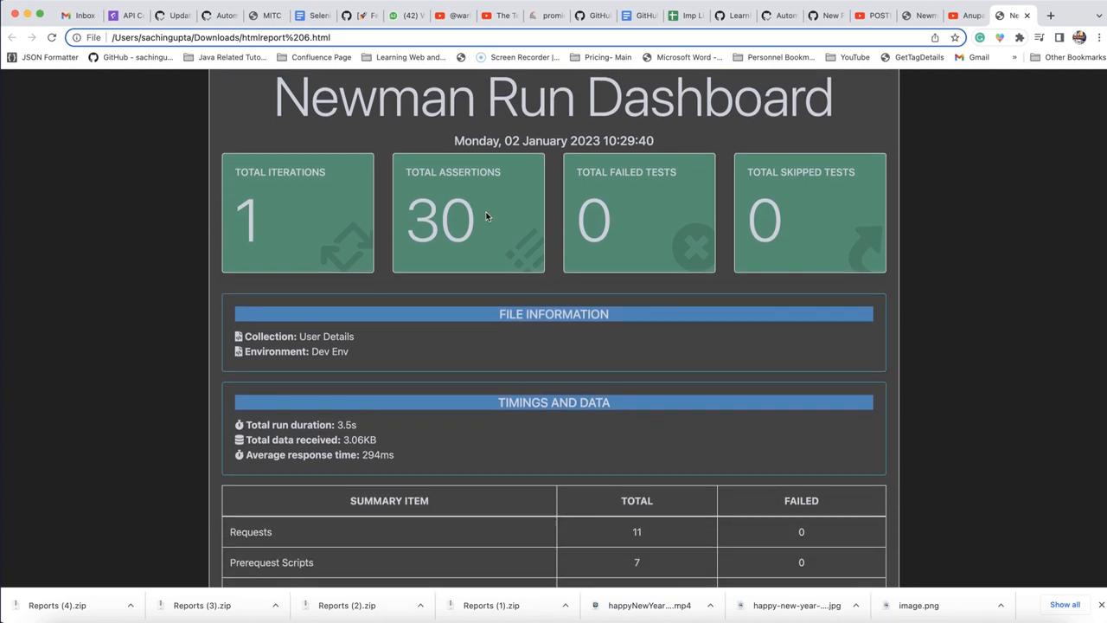
pyautogui.scroll(-3)
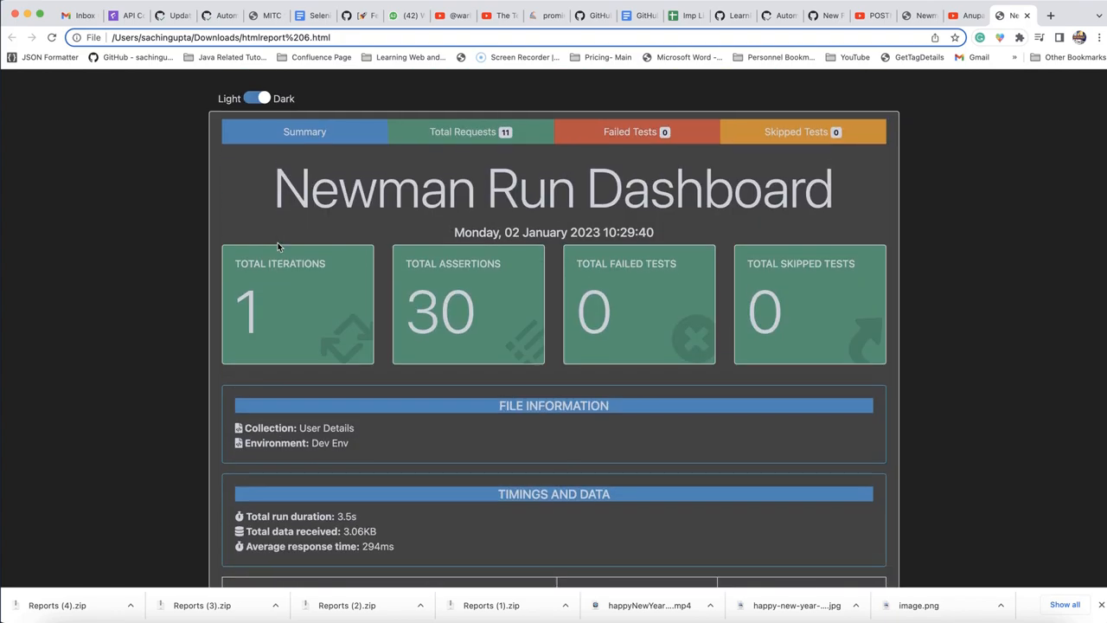
pyautogui.click(471, 130)
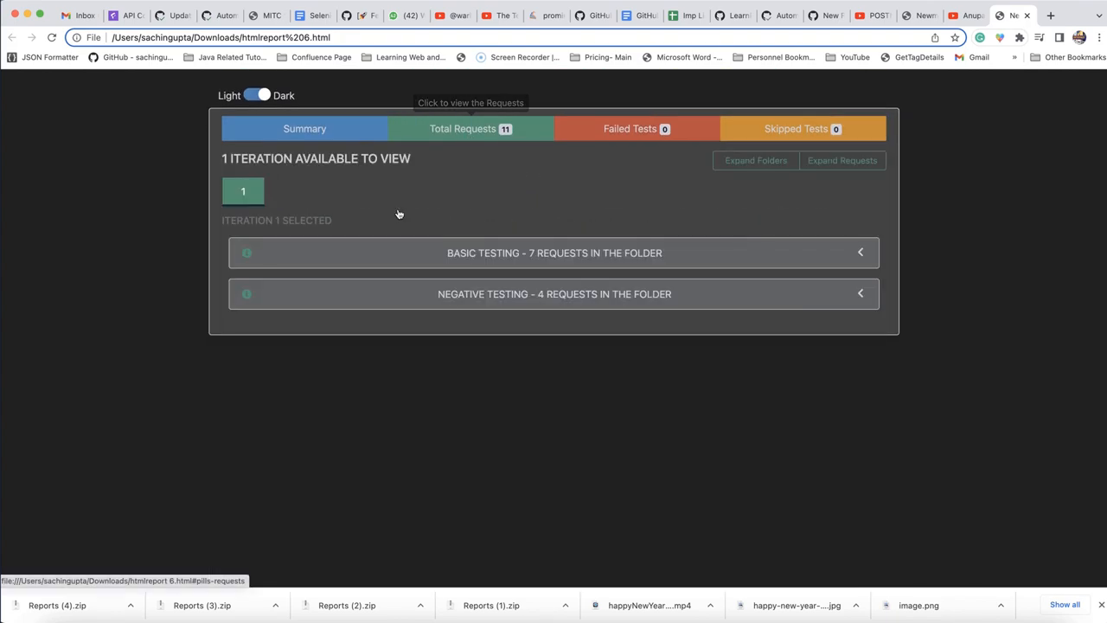
pyautogui.click(553, 252)
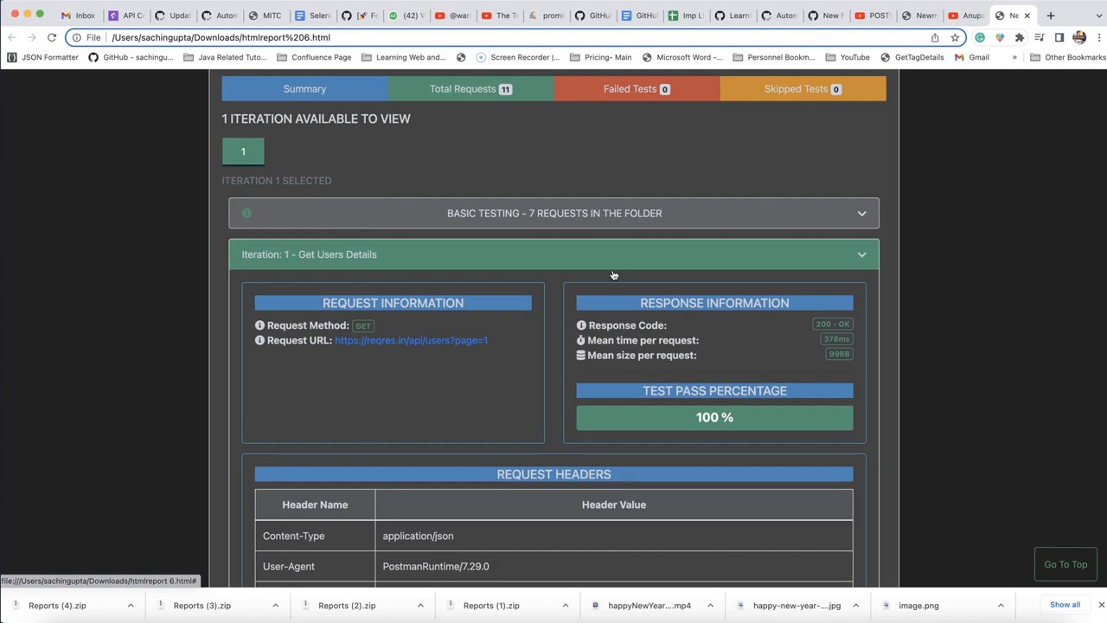
pyautogui.scroll(-3)
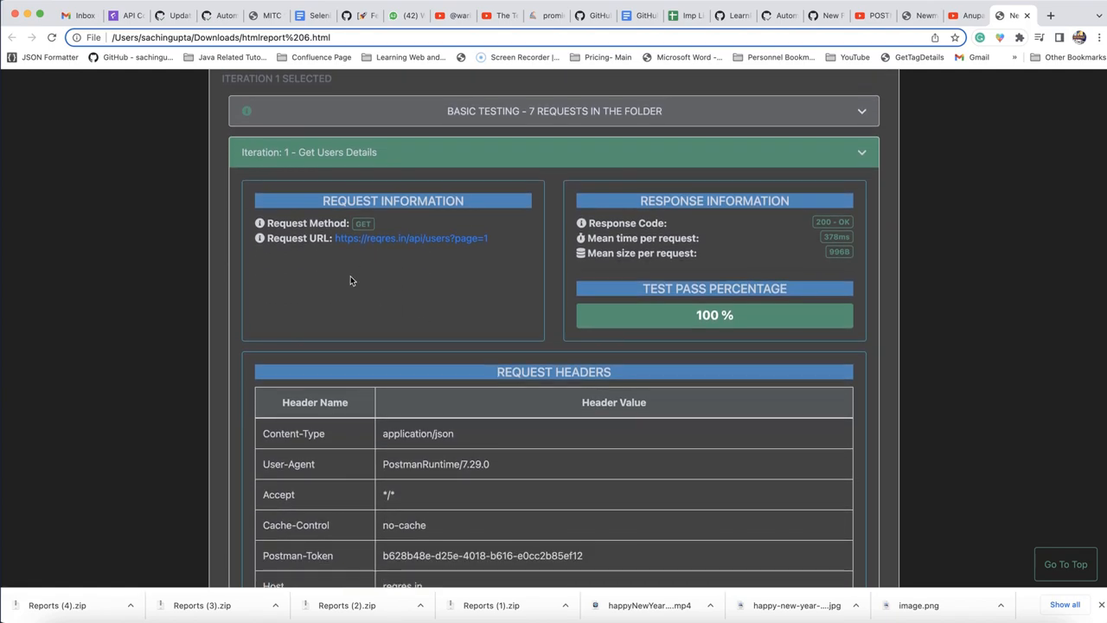
pyautogui.doubleClick(411, 238)
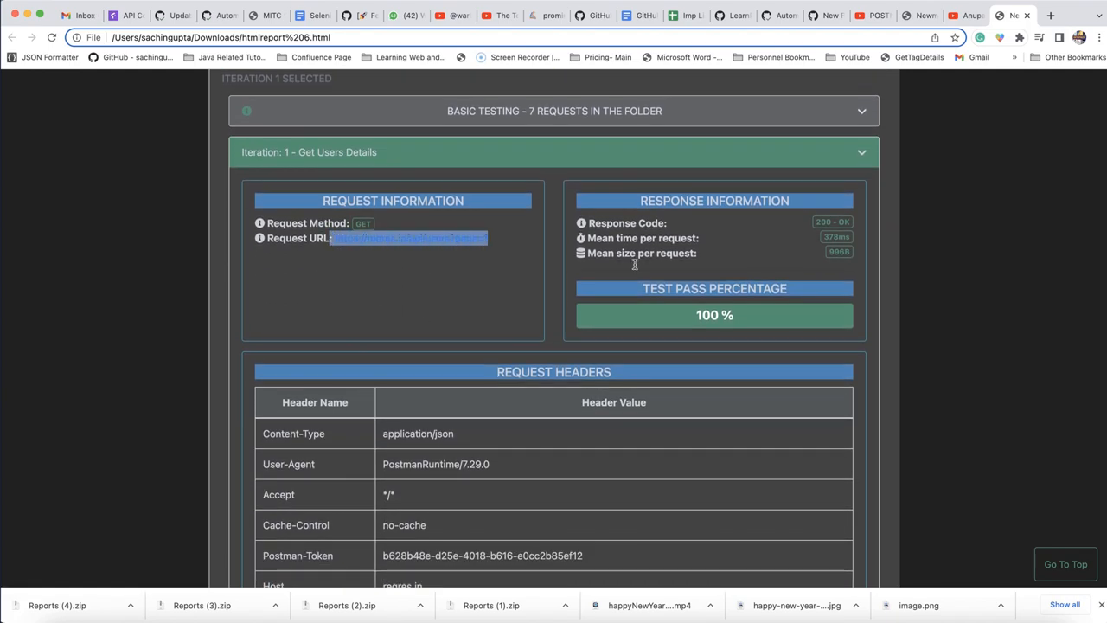
pyautogui.scroll(-3)
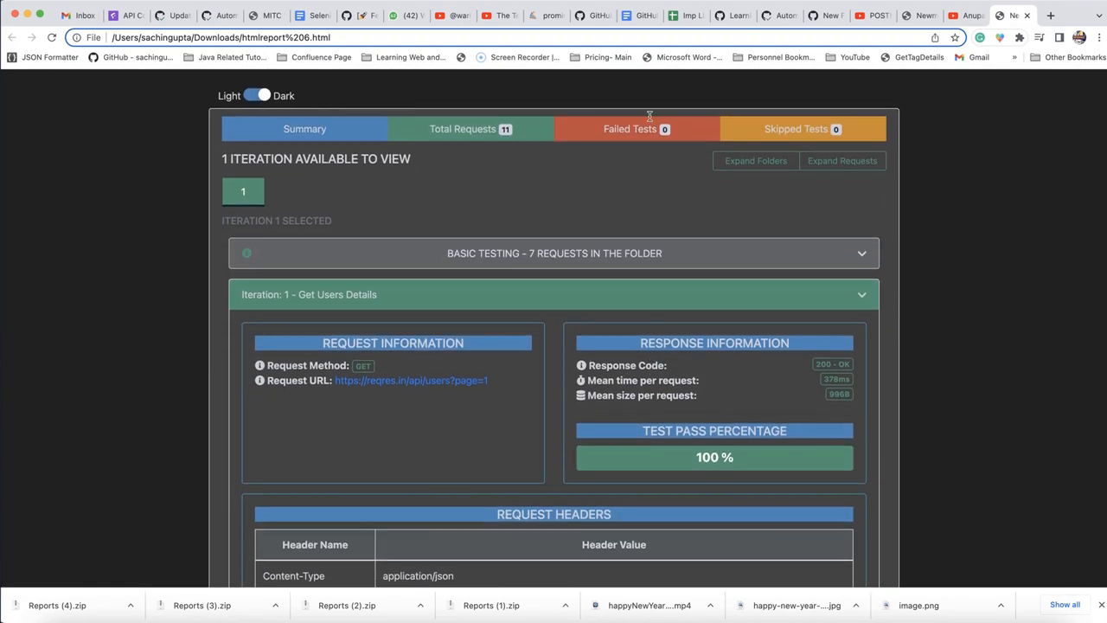
pyautogui.click(630, 128)
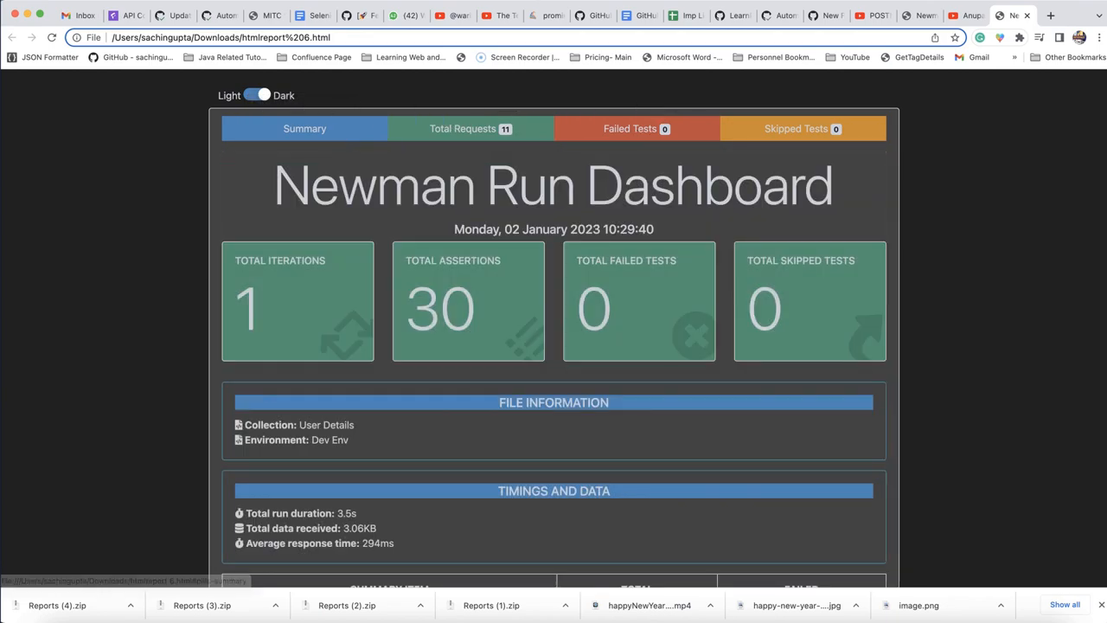
# - Return to the ExecutePostmanCollection.yml tab and review its trigger, checkout and Node setup
pyautogui.click(733, 16)
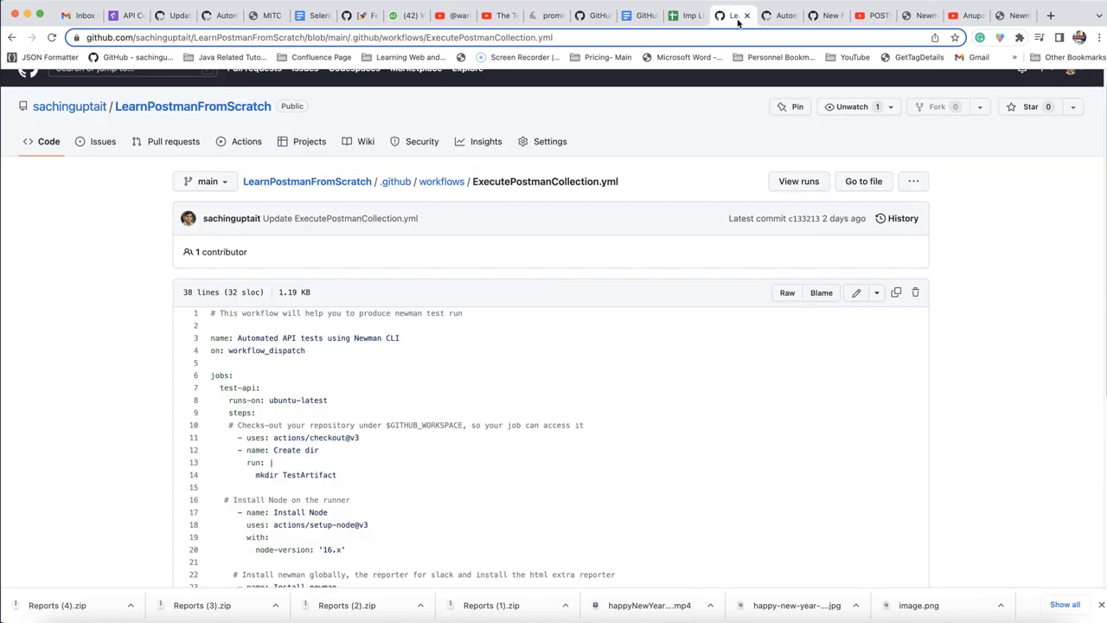
pyautogui.scroll(-3)
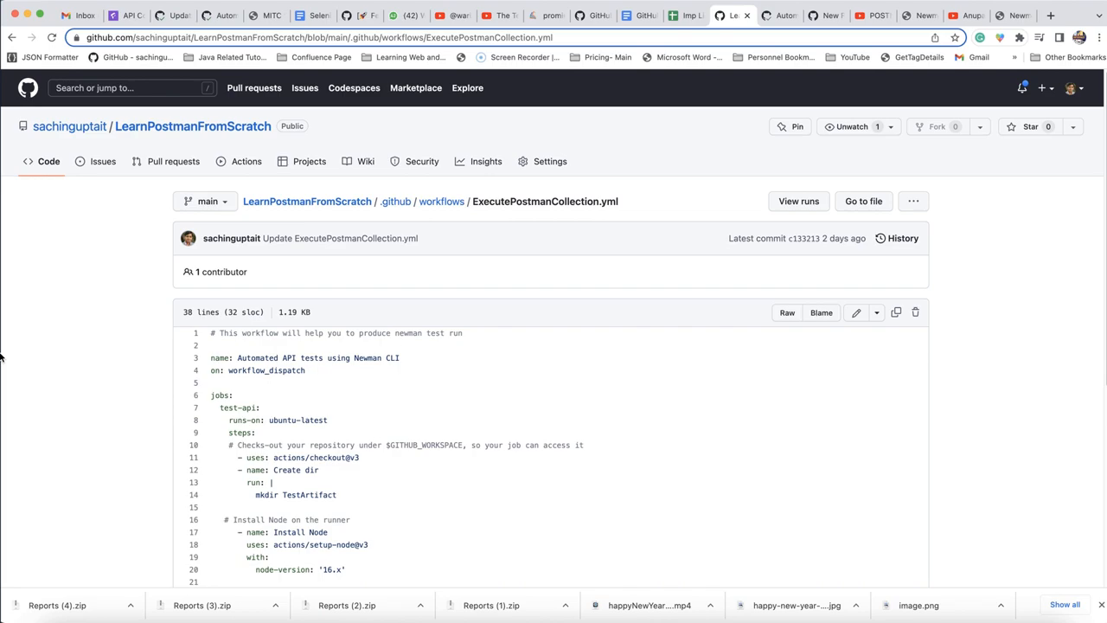
pyautogui.moveTo(39, 350)
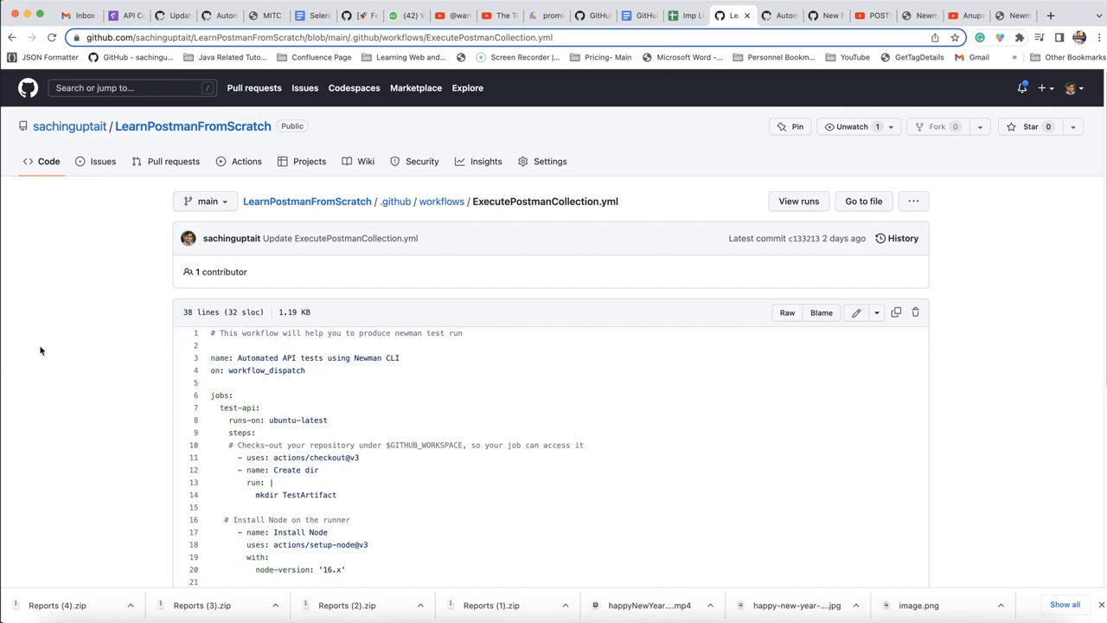
pyautogui.moveTo(411, 418)
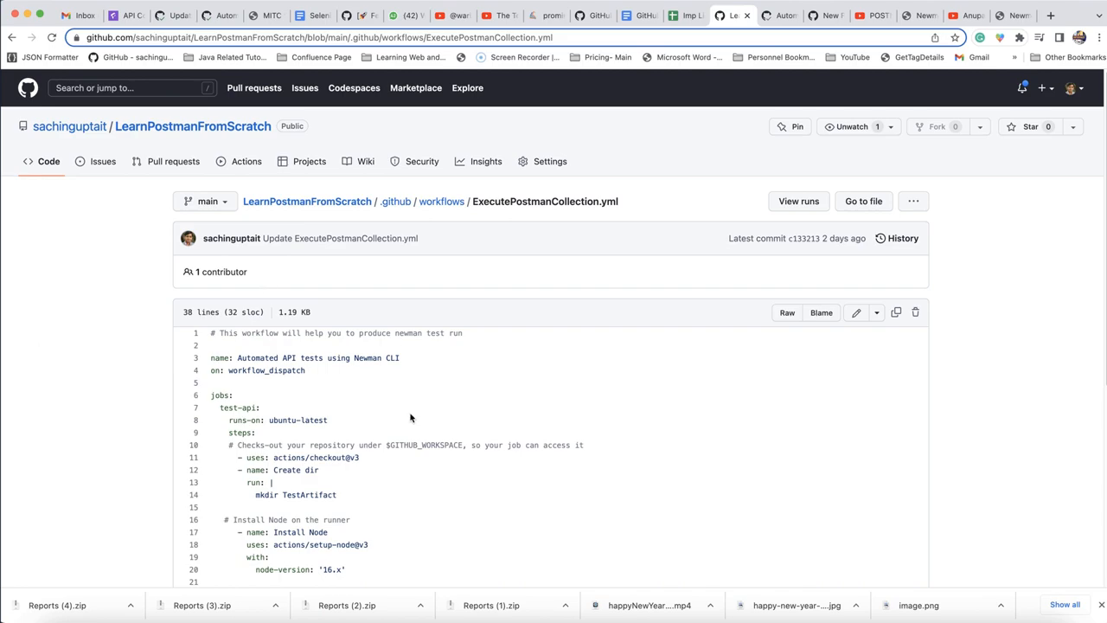
pyautogui.moveTo(618, 424)
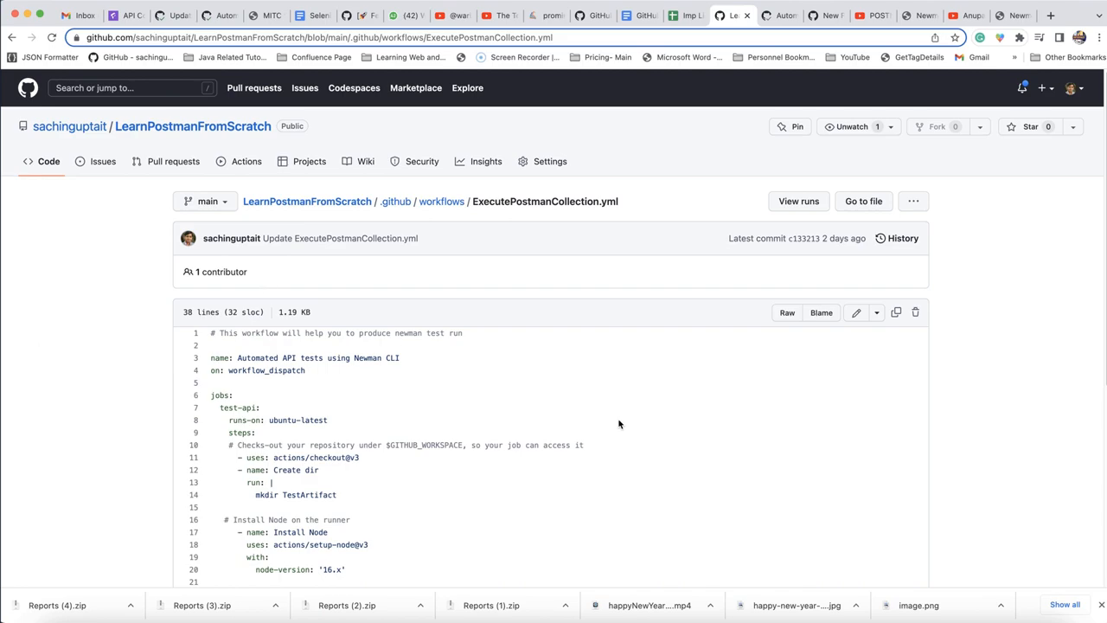
pyautogui.scroll(-3)
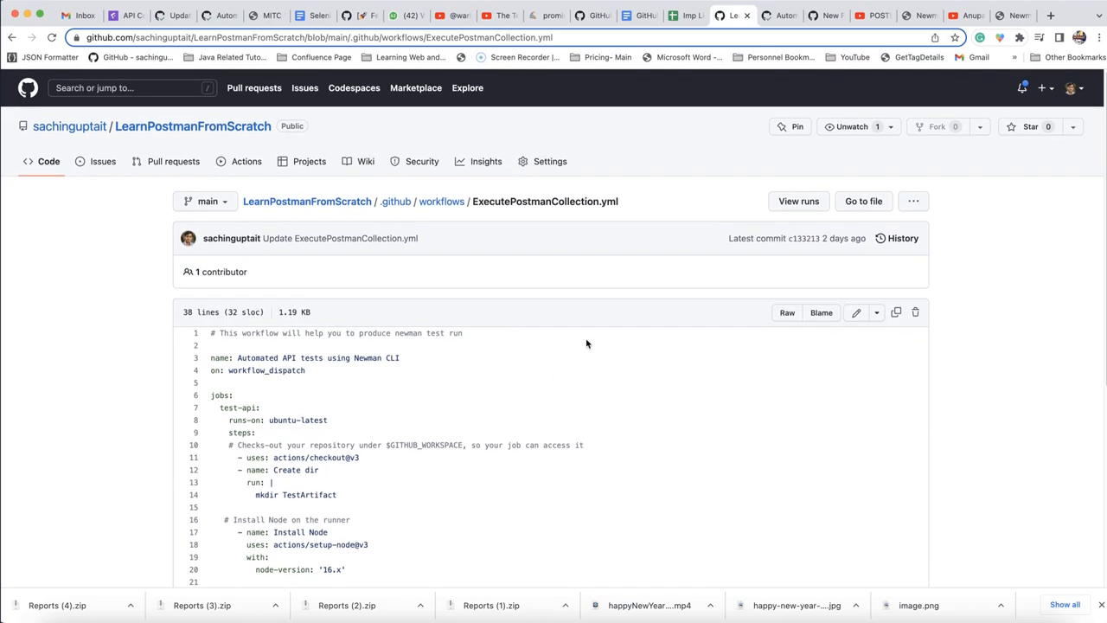
pyautogui.moveTo(491, 350)
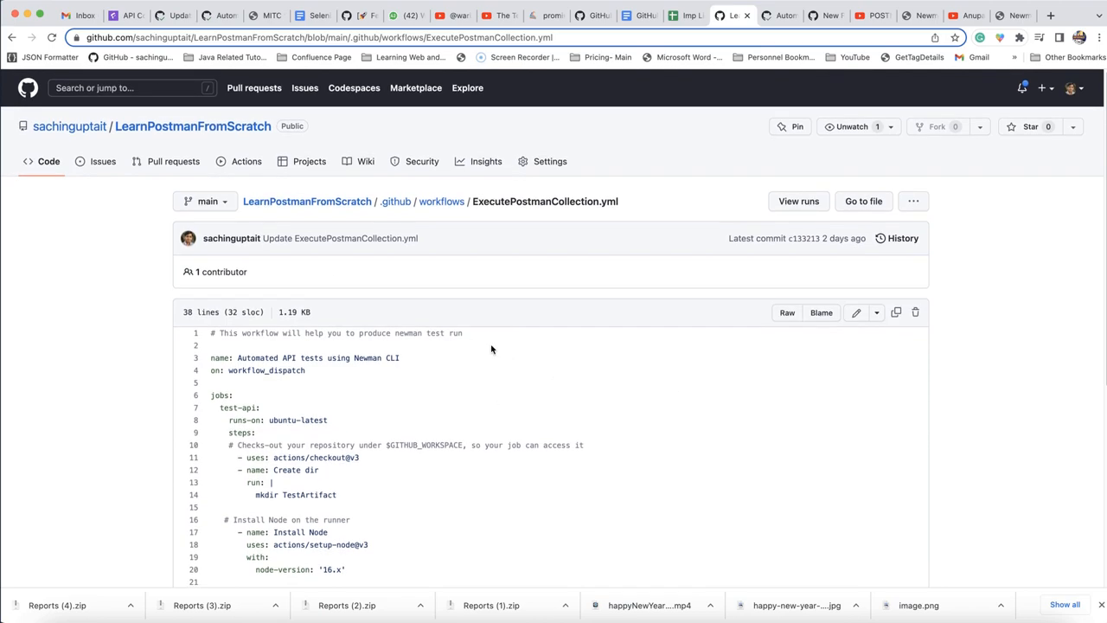